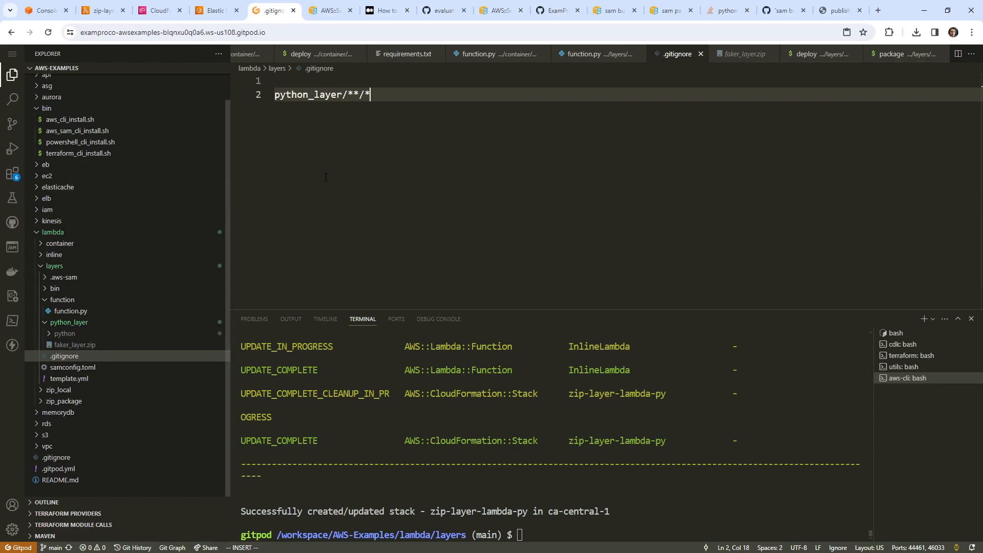
Step: Search for 'rust' and reach the AWS guide on building Lambda functions with Rust, noting provided.al2023
left_click(610, 11)
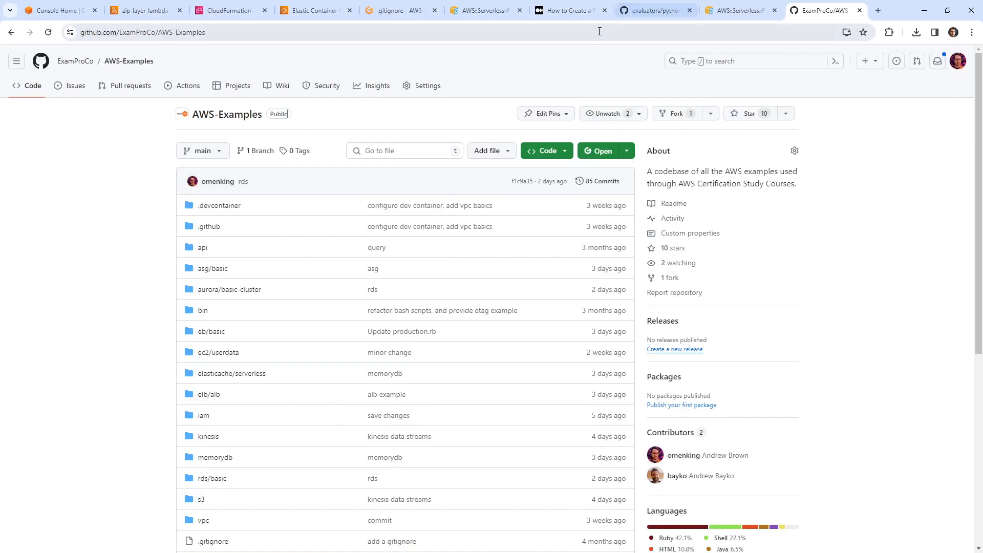
type("rust.html")
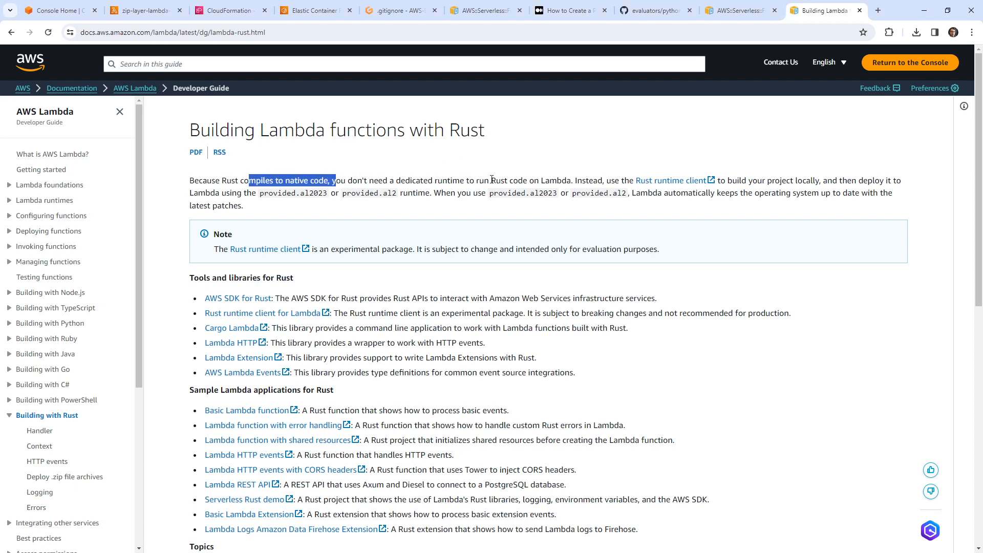
mouse_move(621, 170)
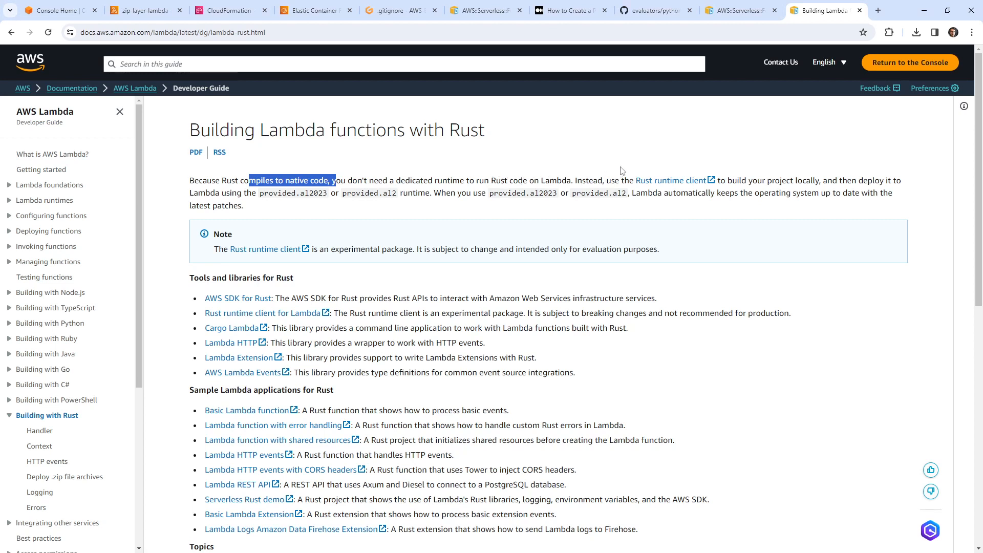
mouse_move(693, 184)
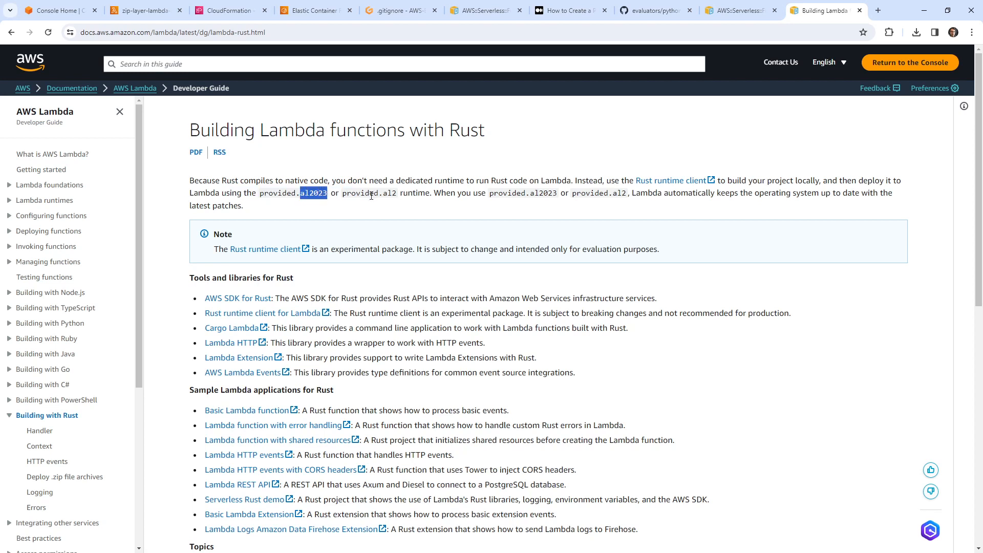
double_click(389, 192)
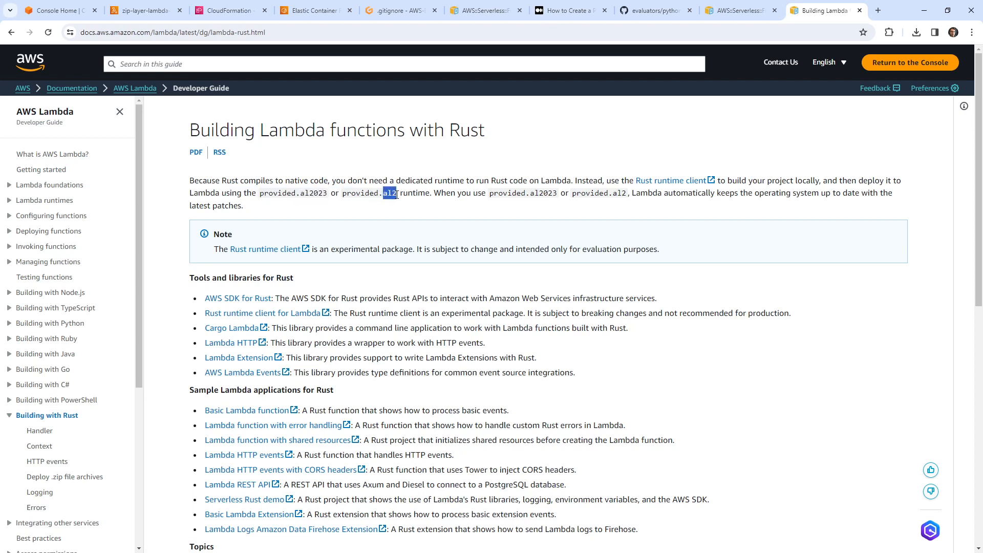
mouse_move(571, 189)
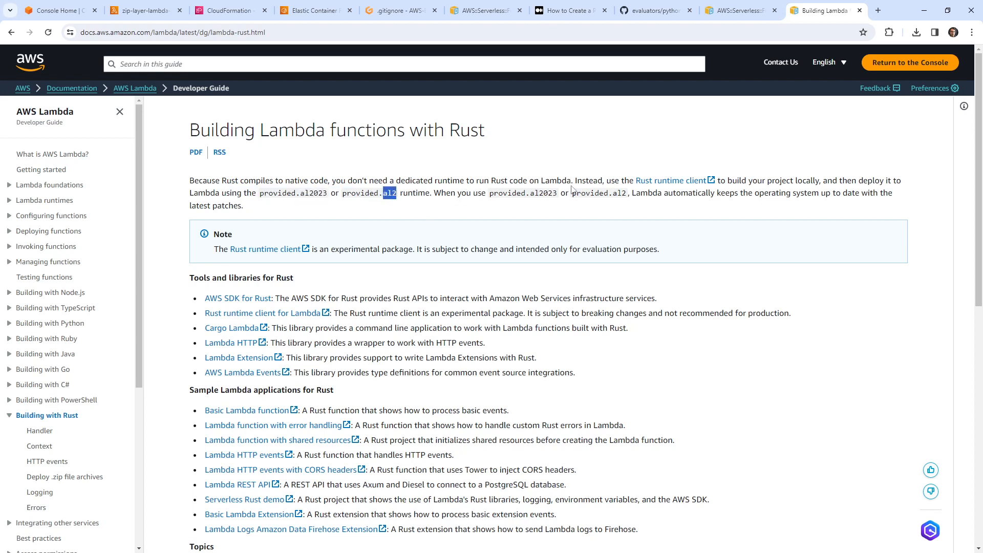
mouse_move(694, 213)
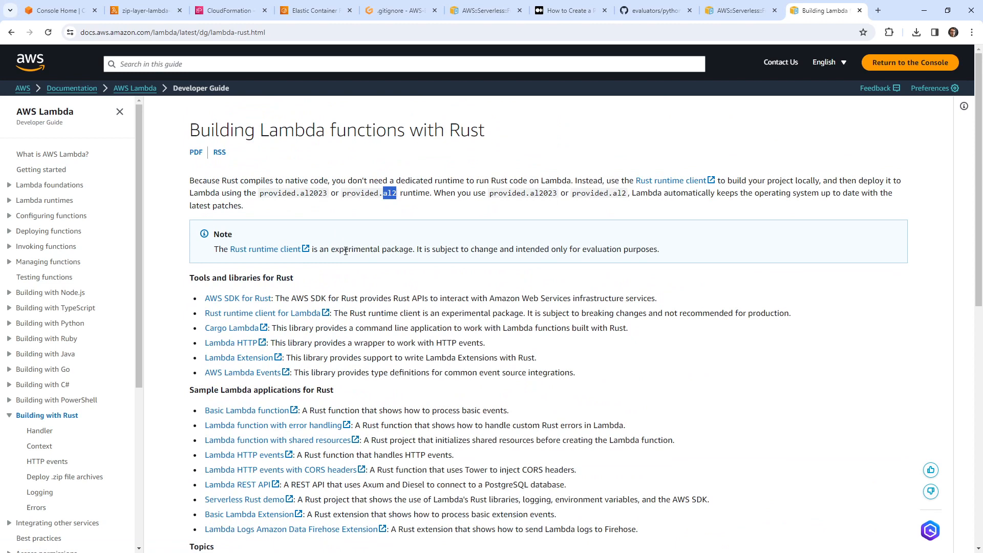
mouse_move(352, 250)
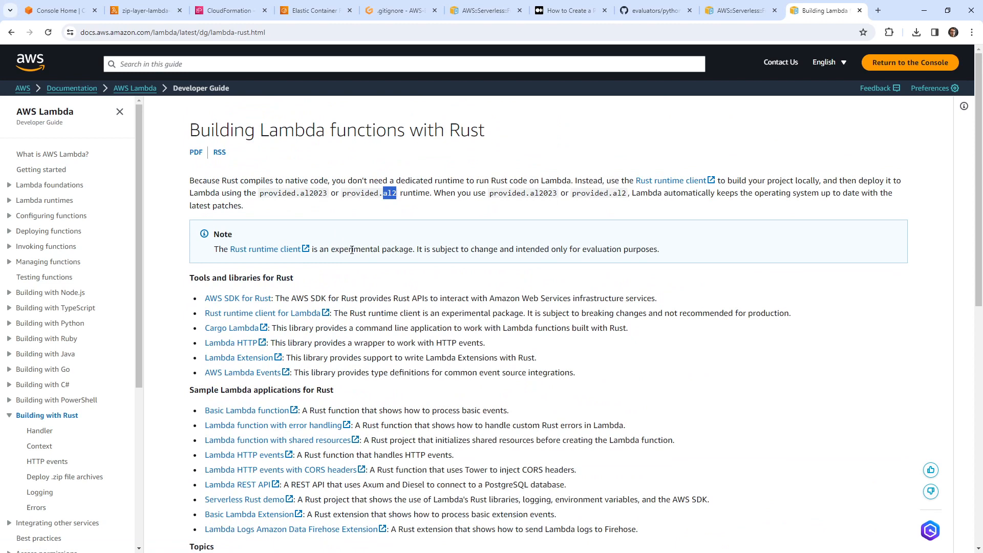
Step: Open the Rust runtime client repository in a new tab and review its Getting started section
right_click(263, 314)
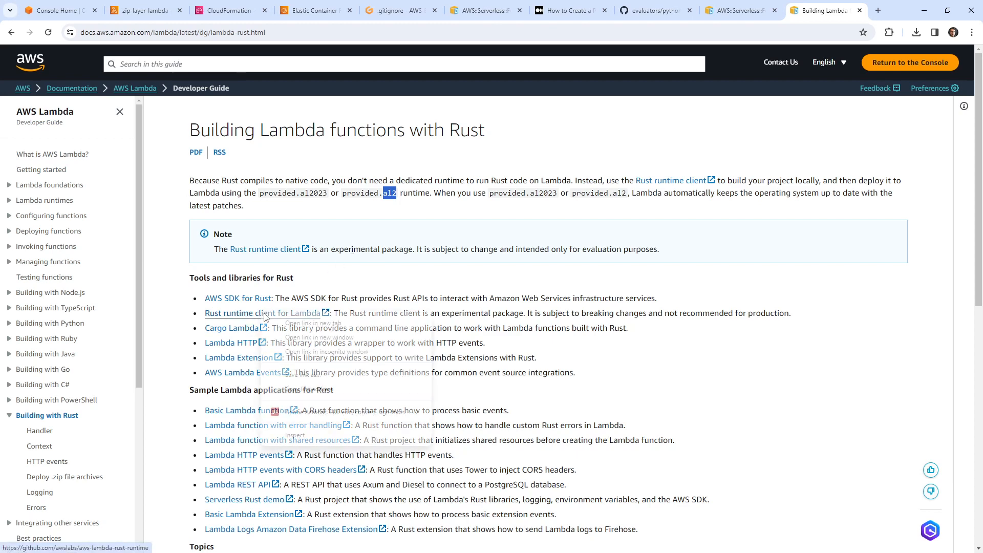
left_click(259, 314)
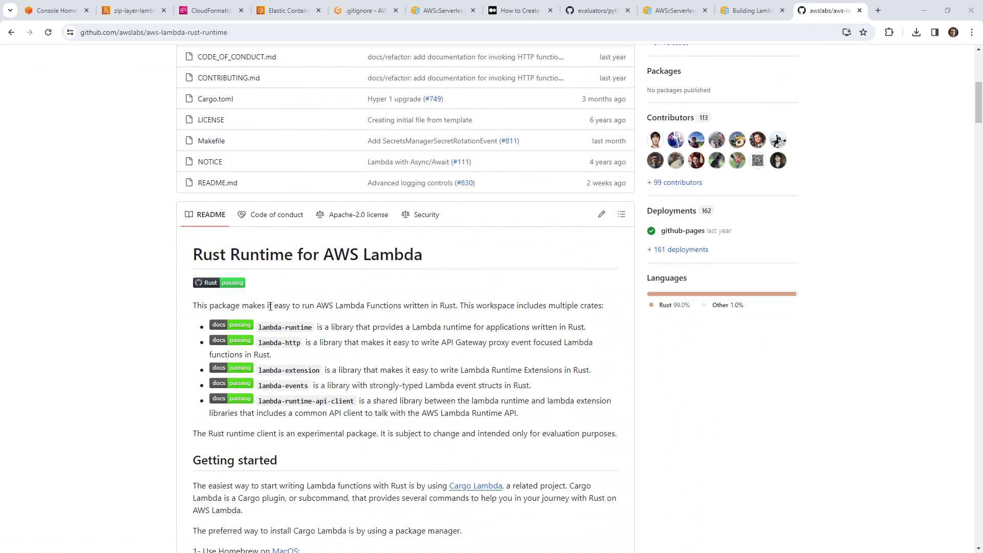
mouse_move(385, 305)
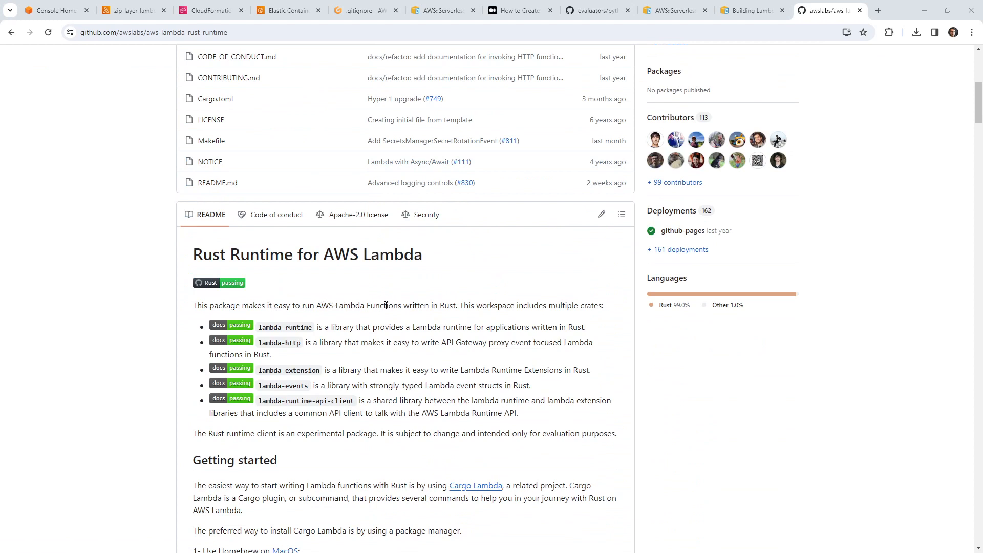
scroll("down", 3)
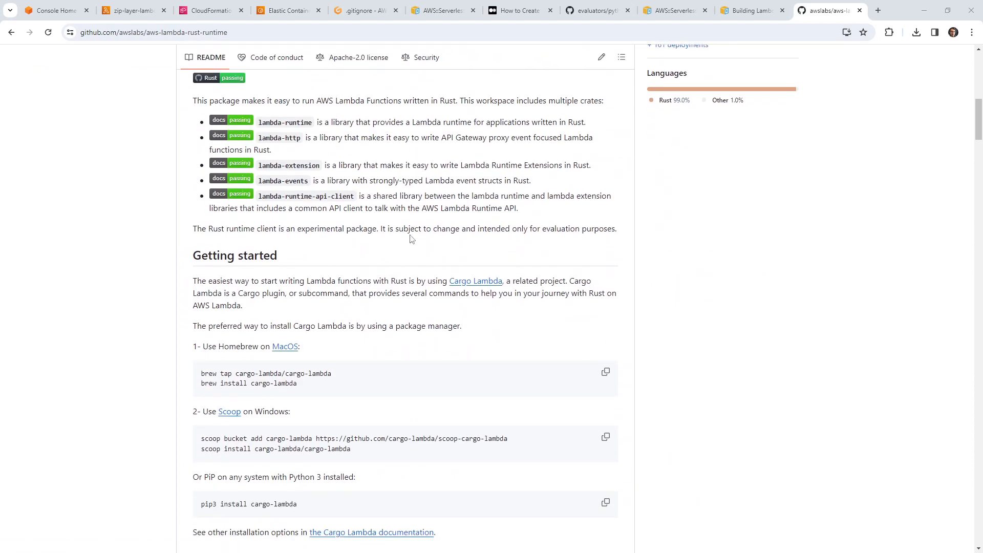
scroll("down", 3)
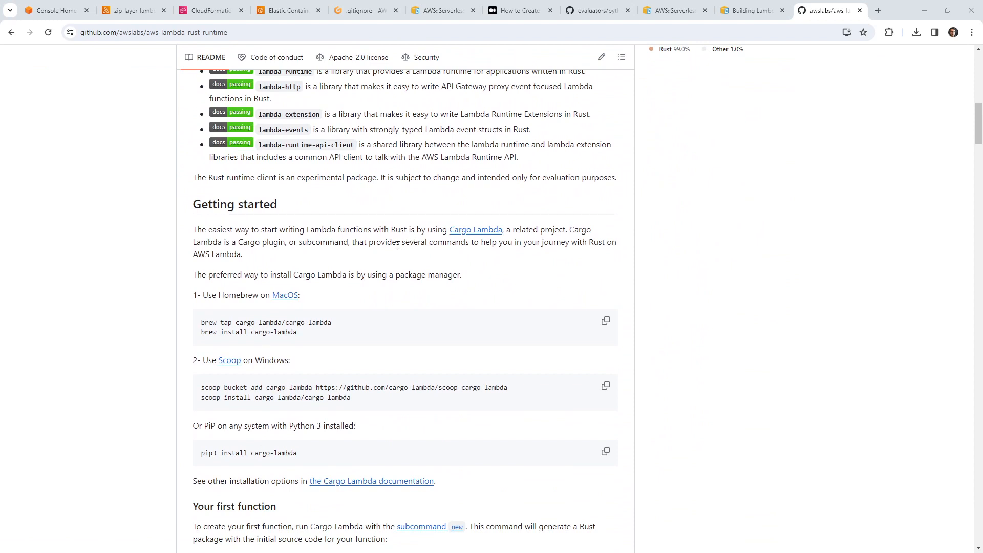
mouse_move(270, 179)
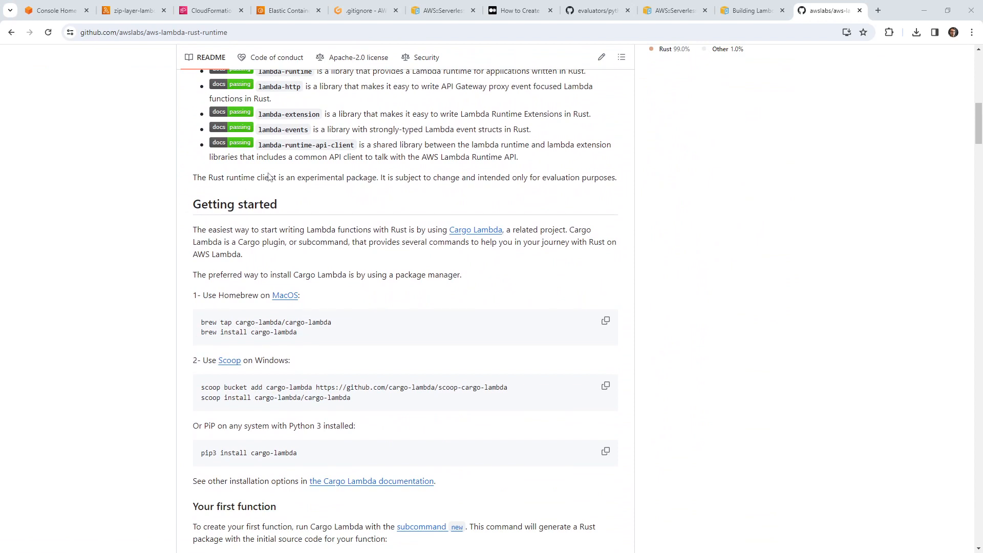
left_click(361, 10)
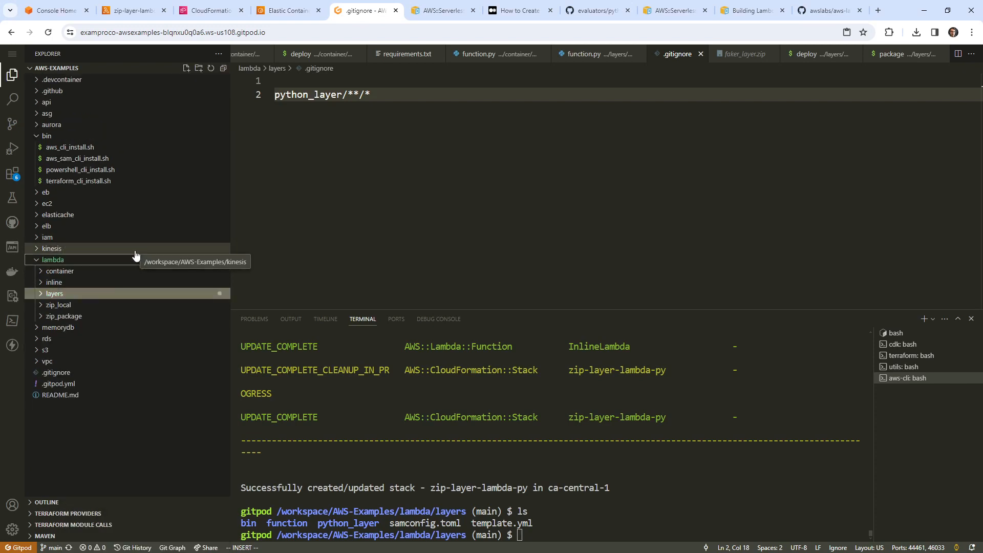
Step: Create lambda/rust/Readme.md with a '# Install Runtime for Rust Lambda' heading and brew commands
right_click(51, 305)
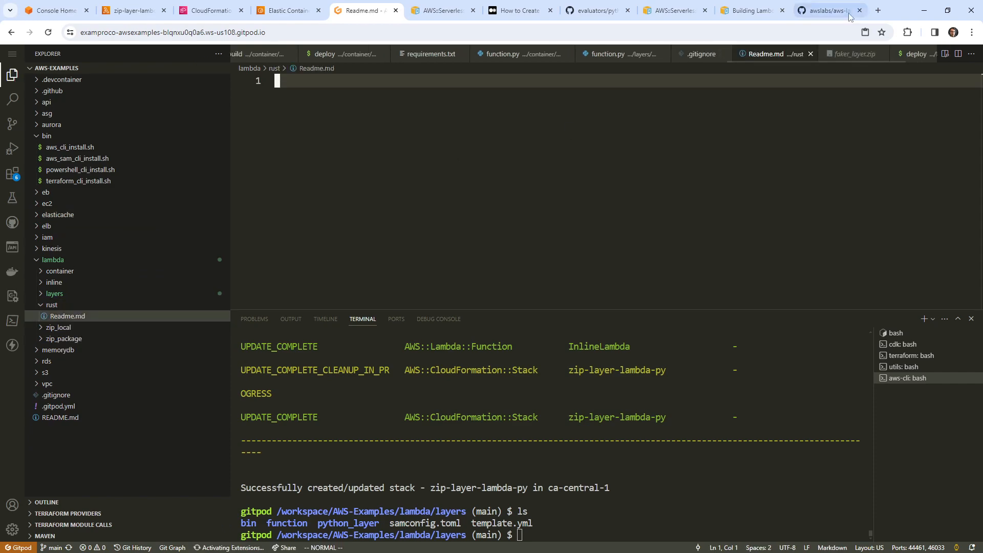
left_click(827, 10)
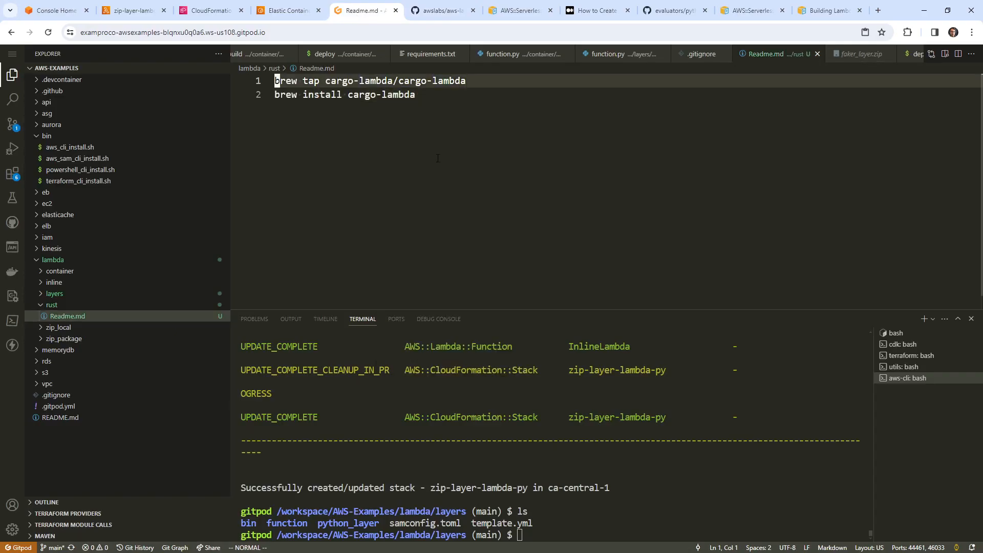
type("# Install")
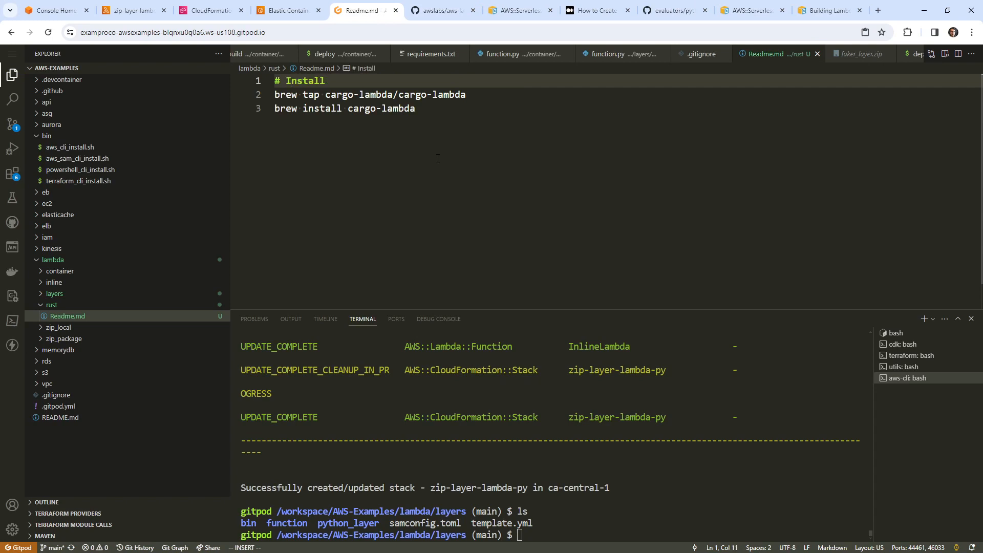
type("Runtime f")
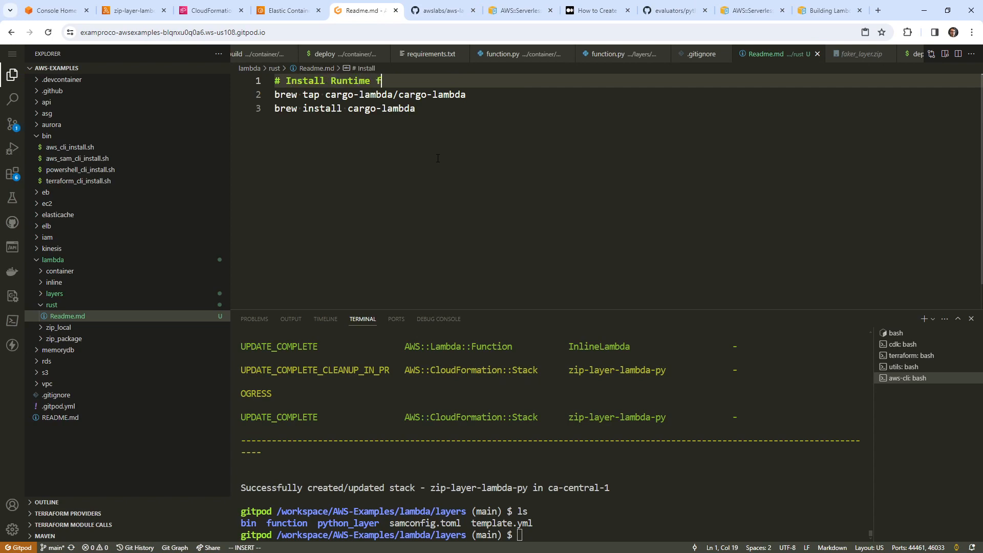
type("or Rust Lam")
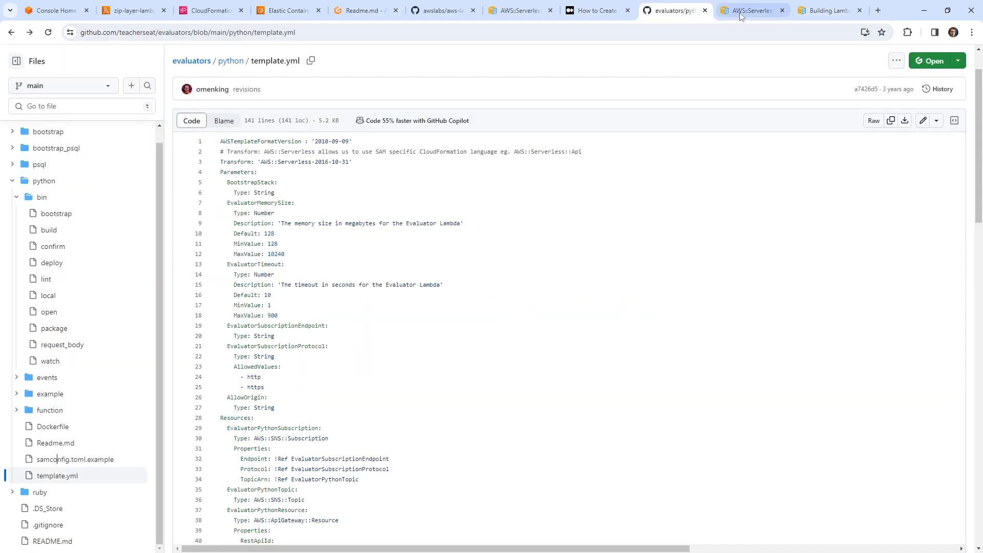
Step: Locate the aws-lambda-rust-runtime repository address among the browser tabs and return to the Readme
left_click(524, 10)
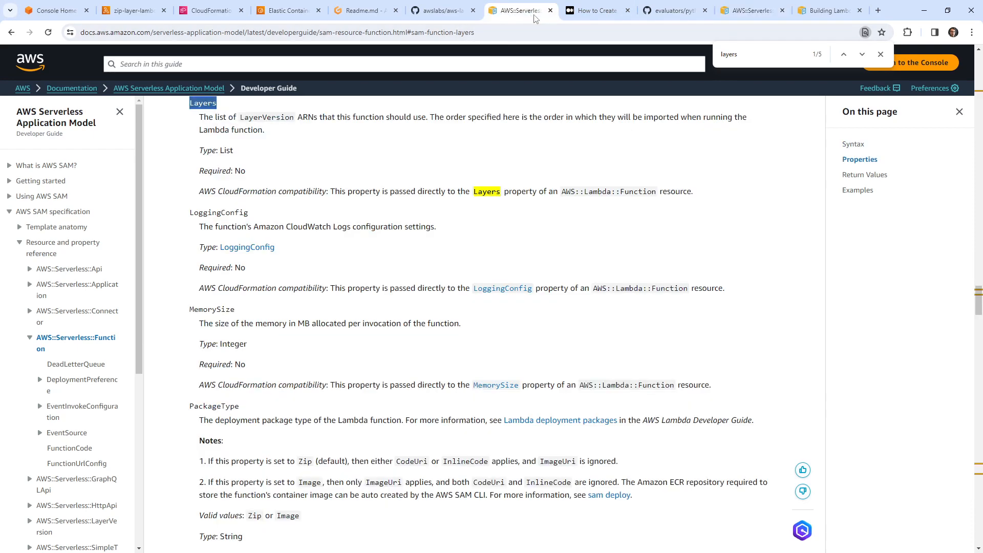
left_click(828, 10)
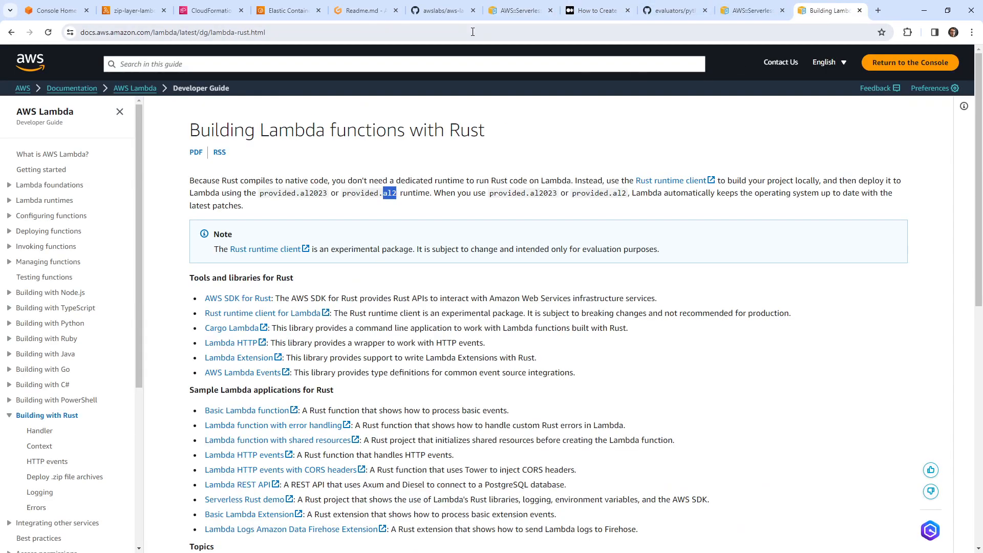
left_click(598, 11)
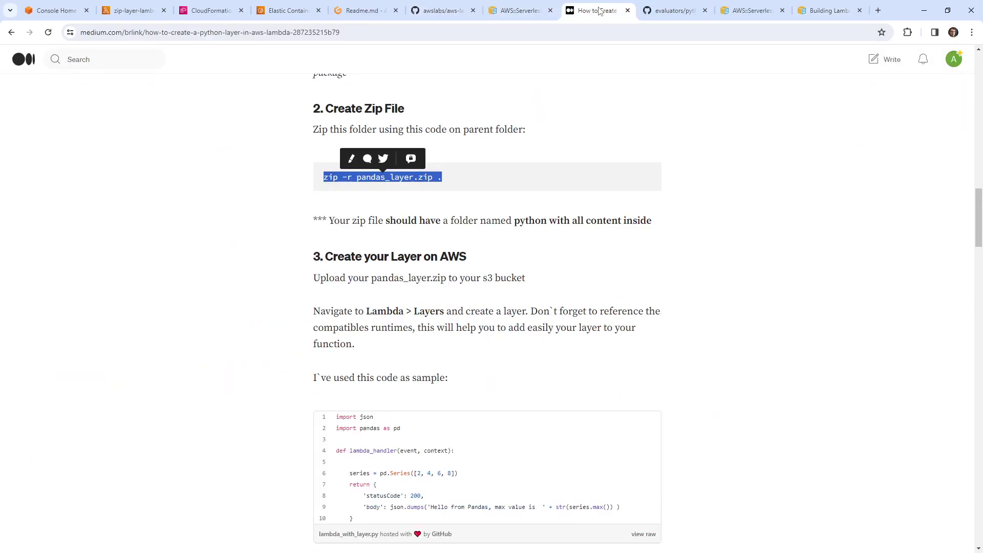
left_click(828, 12)
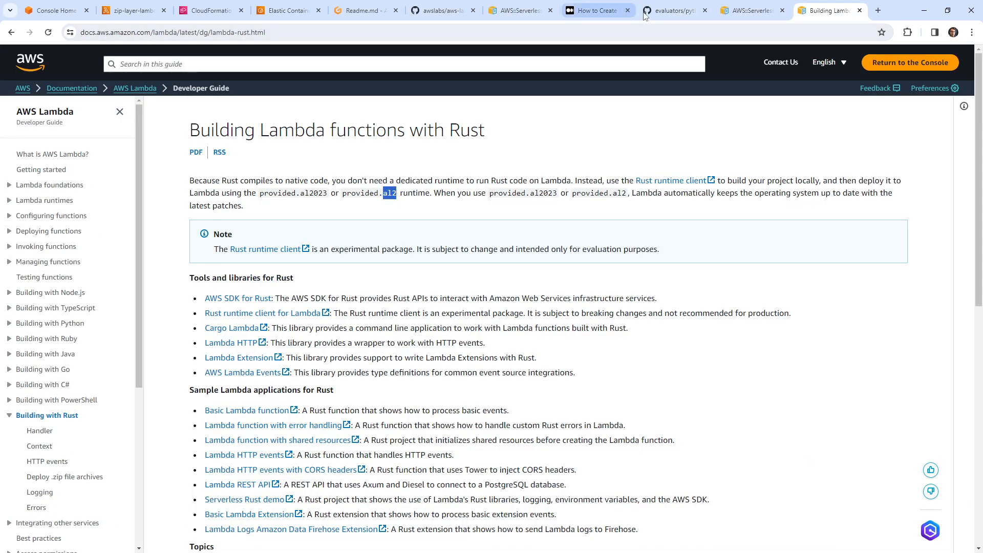
left_click(168, 32)
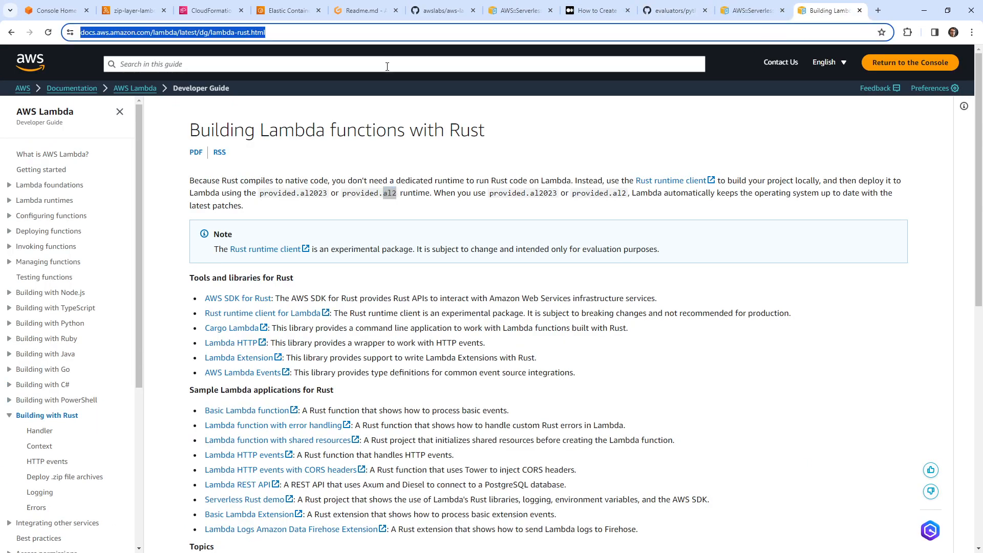
left_click(880, 11)
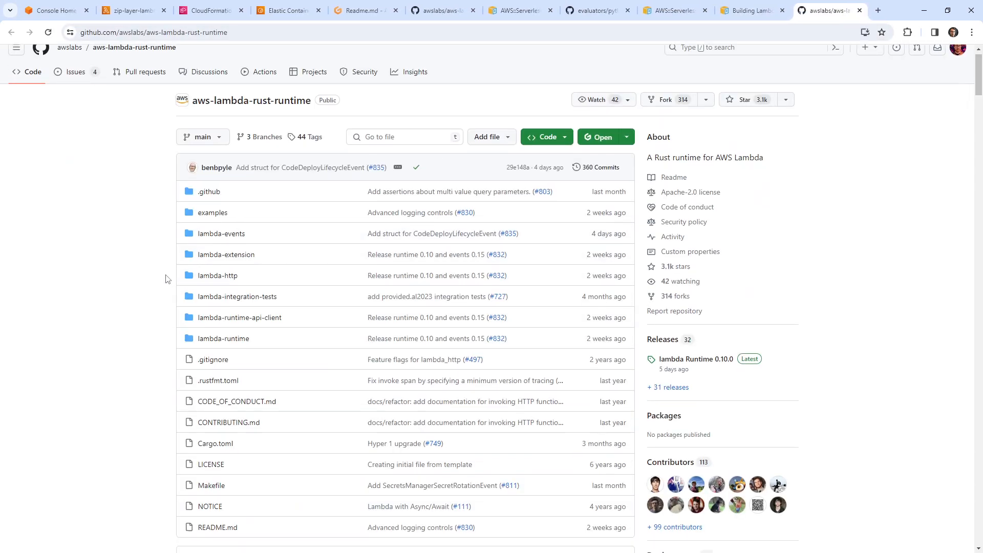
left_click(364, 10)
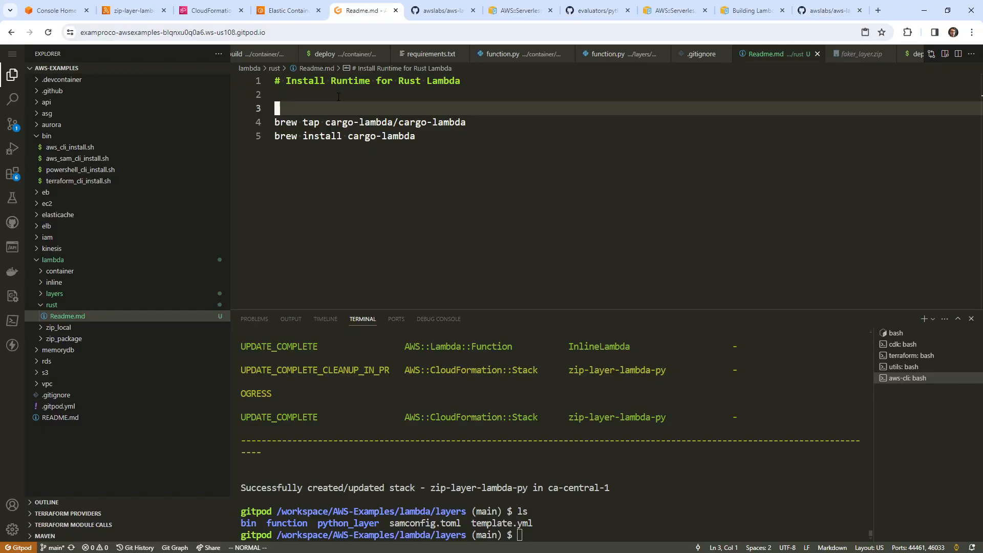
type("https://github.com/awslabs/aws-lambda-rust-runtime")
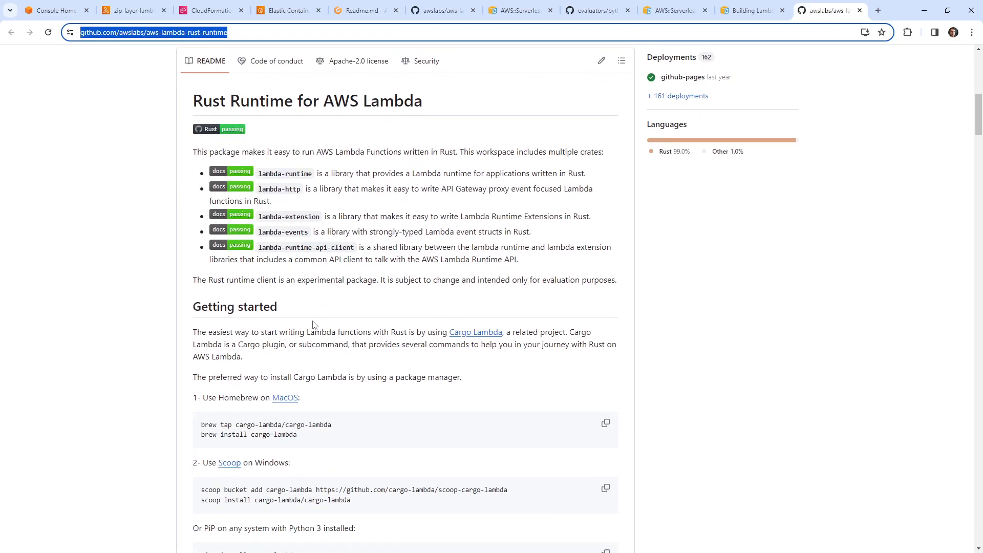
scroll("down", 3)
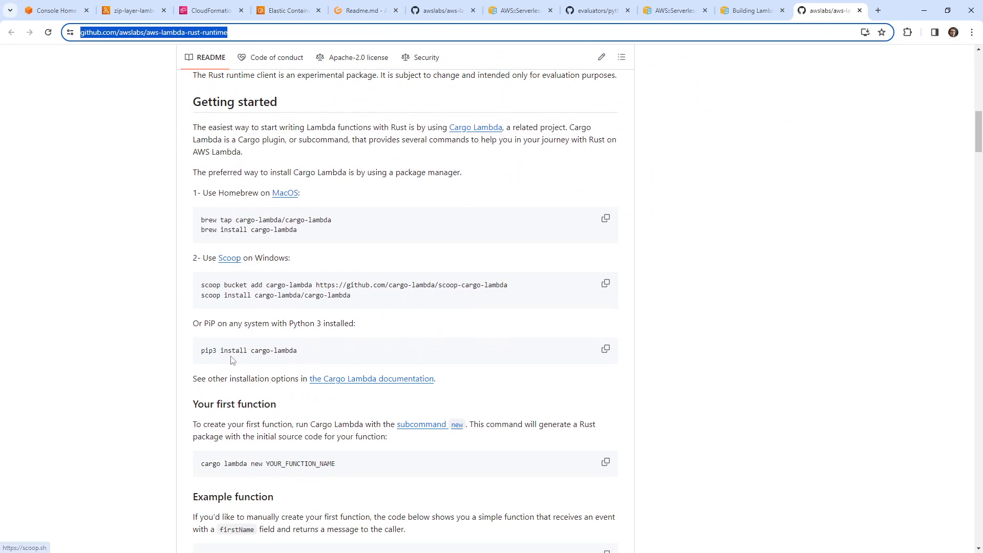
scroll("down", 3)
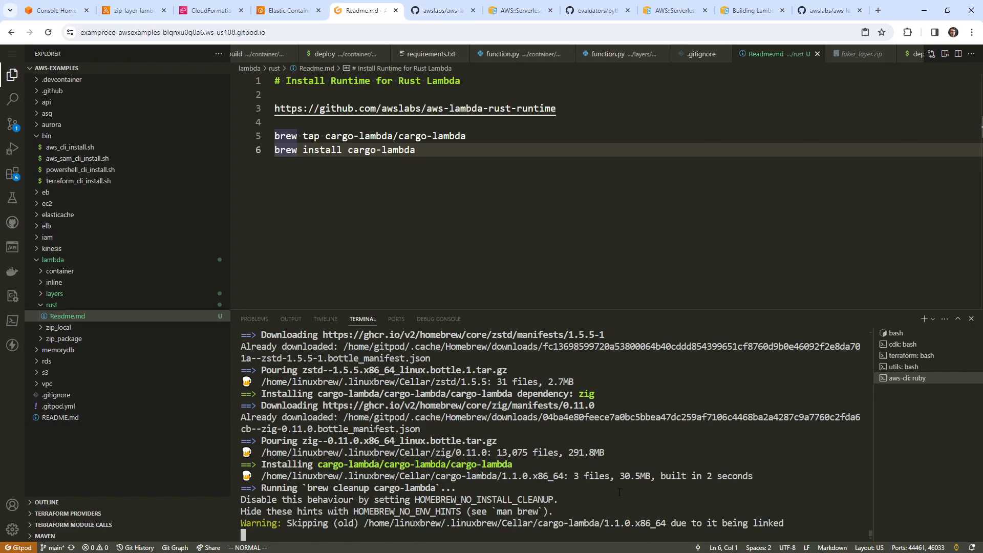
Step: Run cargo lambda new example, browse the event types, and create it as an HTTP function
type("cargo lambda new example")
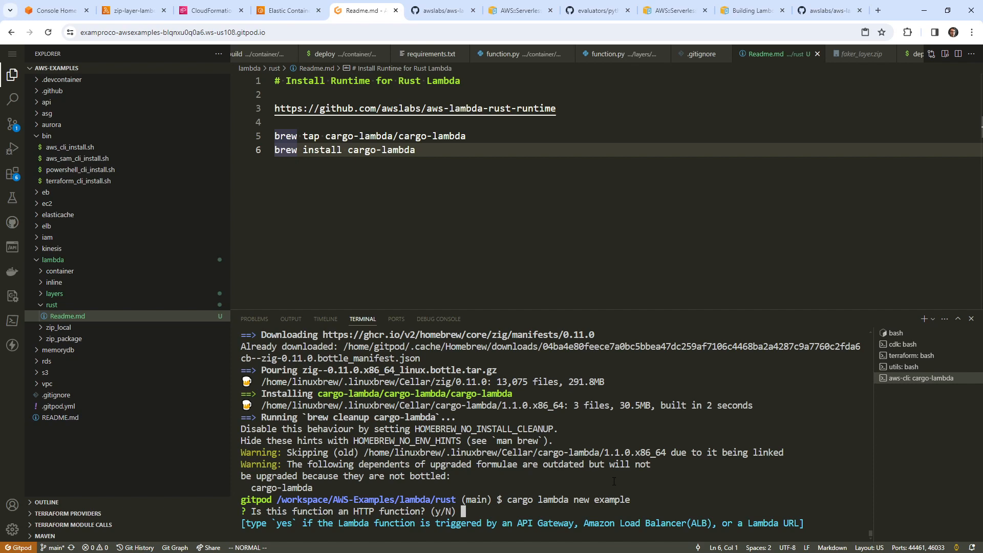
type("n")
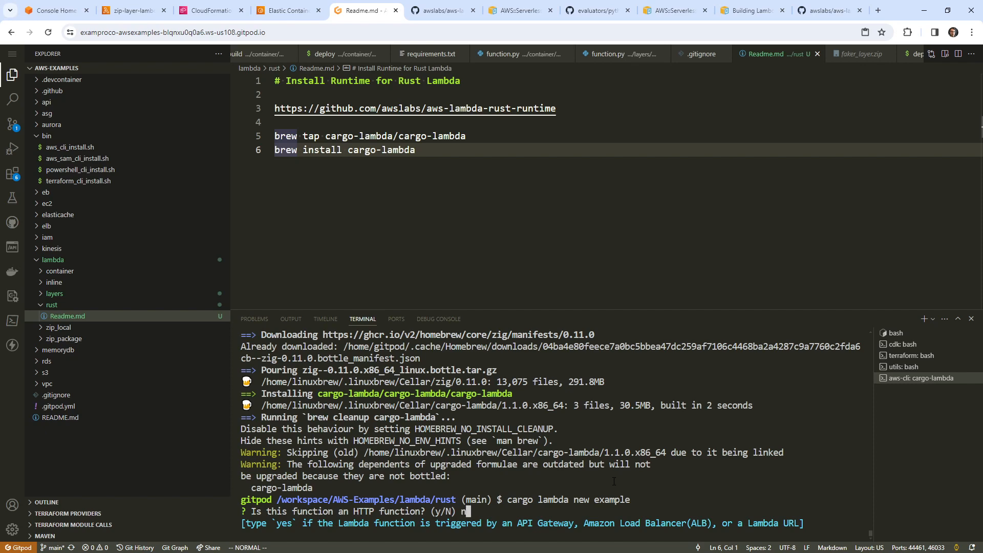
key("Enter")
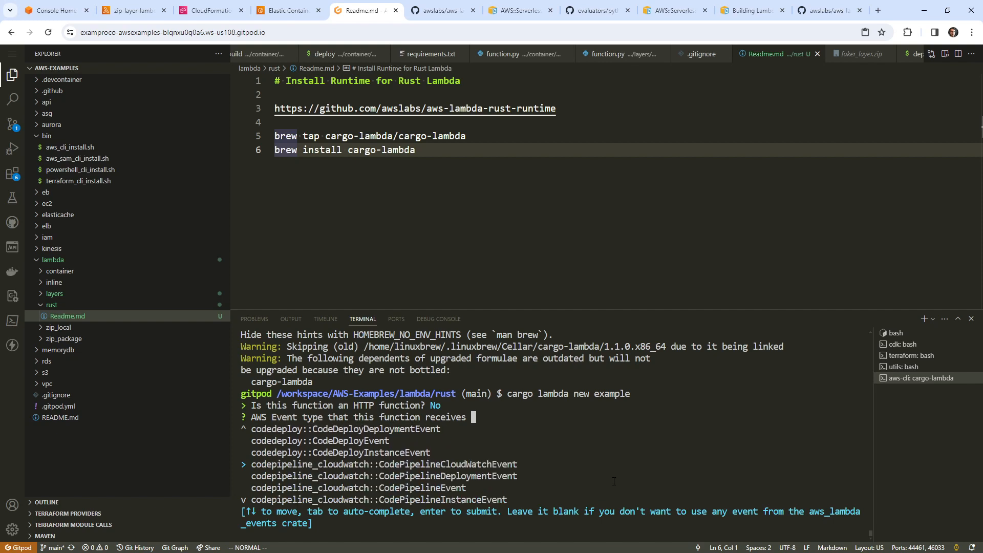
scroll("down", 3)
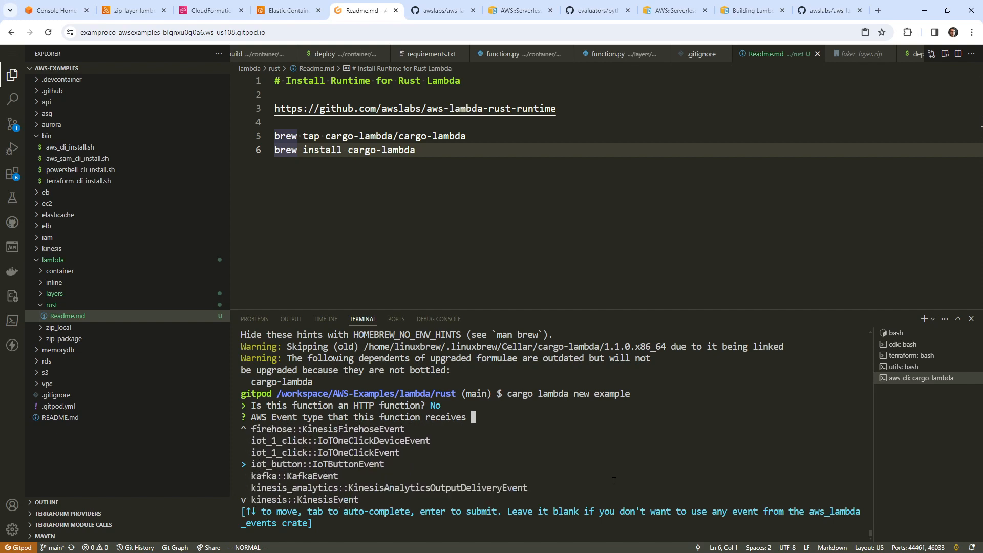
key("Down")
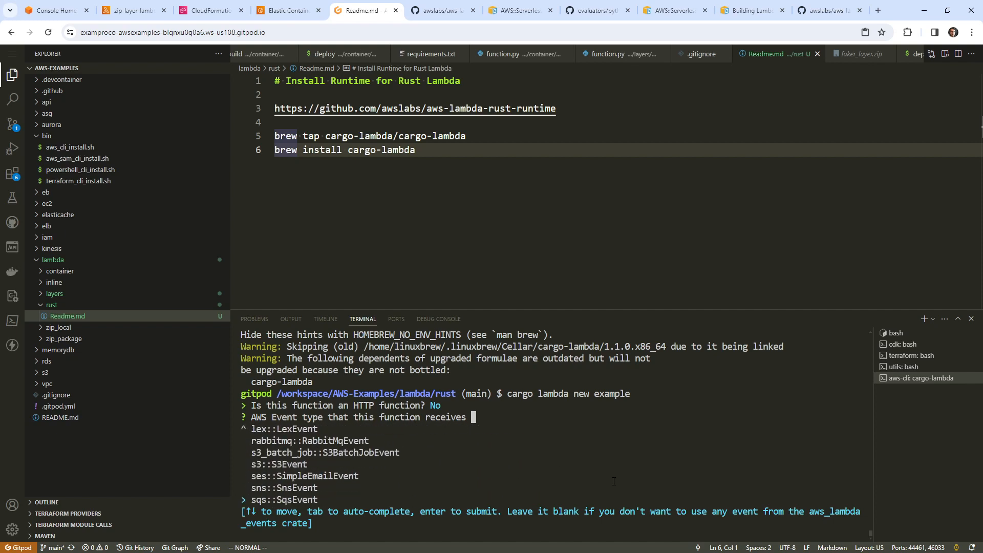
key("Enter")
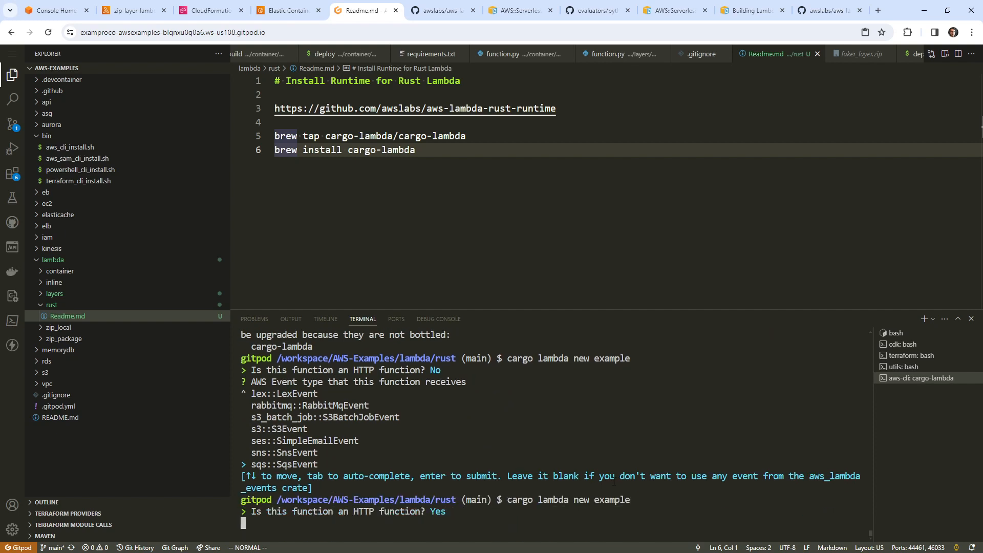
key("Enter")
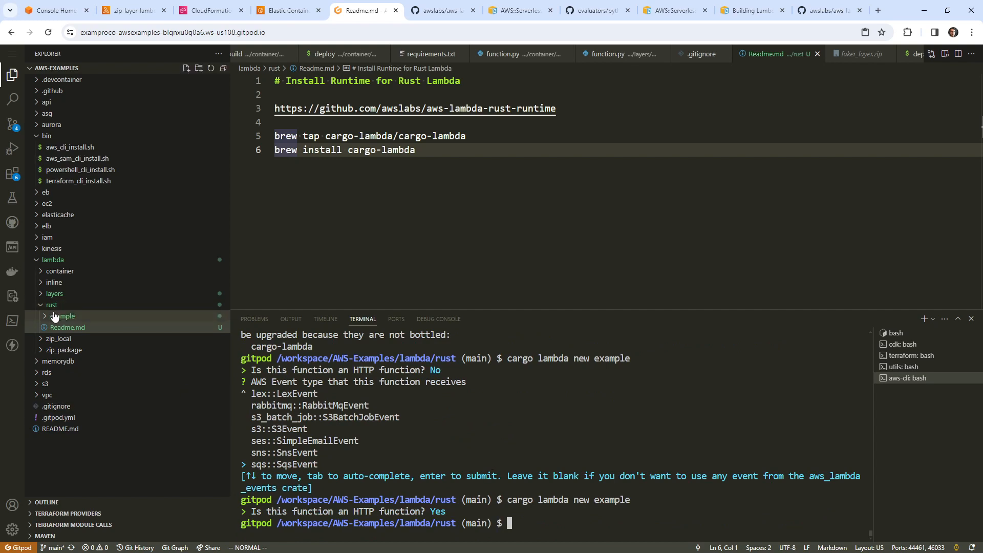
Step: Review example/Cargo.toml's lambda_http and tokio dependencies and look up tokio on the web
left_click(61, 315)
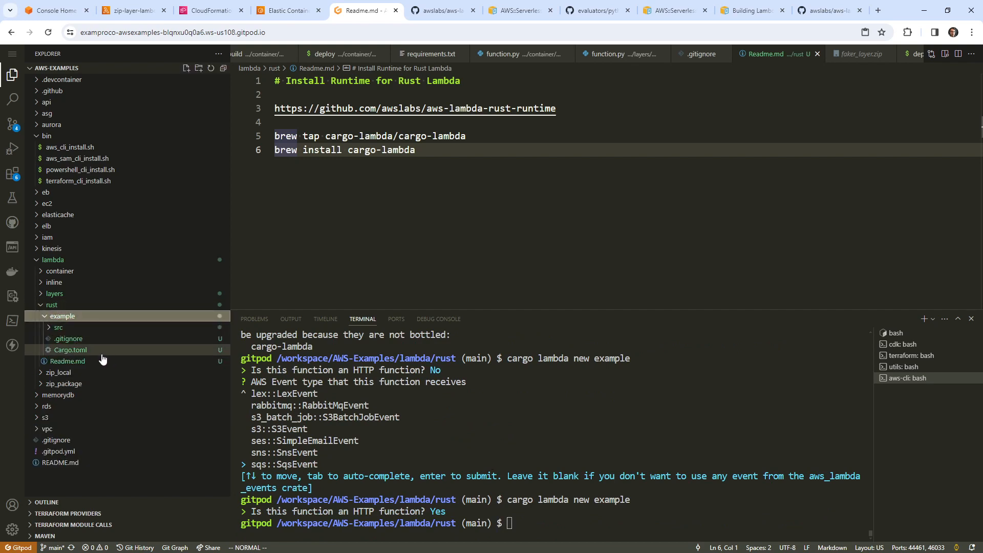
left_click(70, 351)
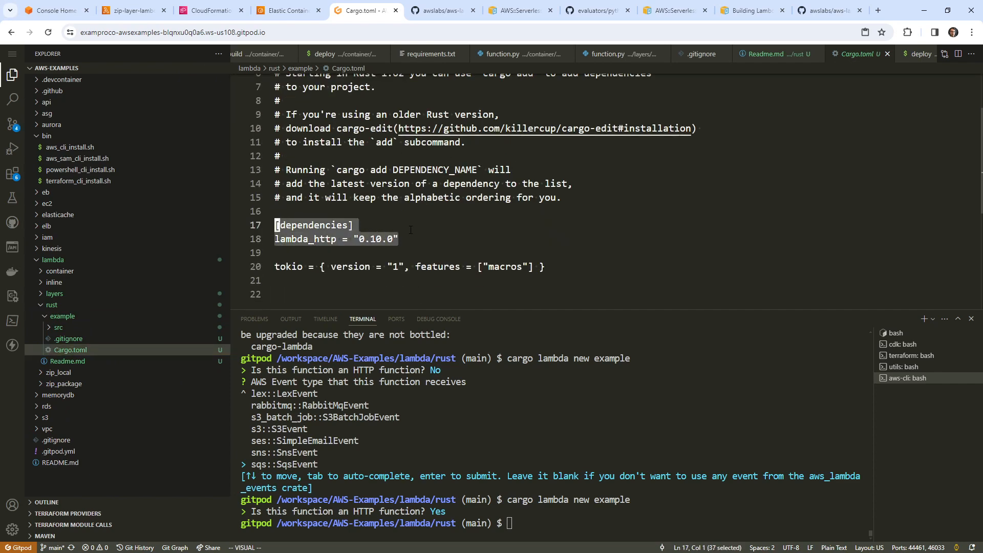
double_click(289, 266)
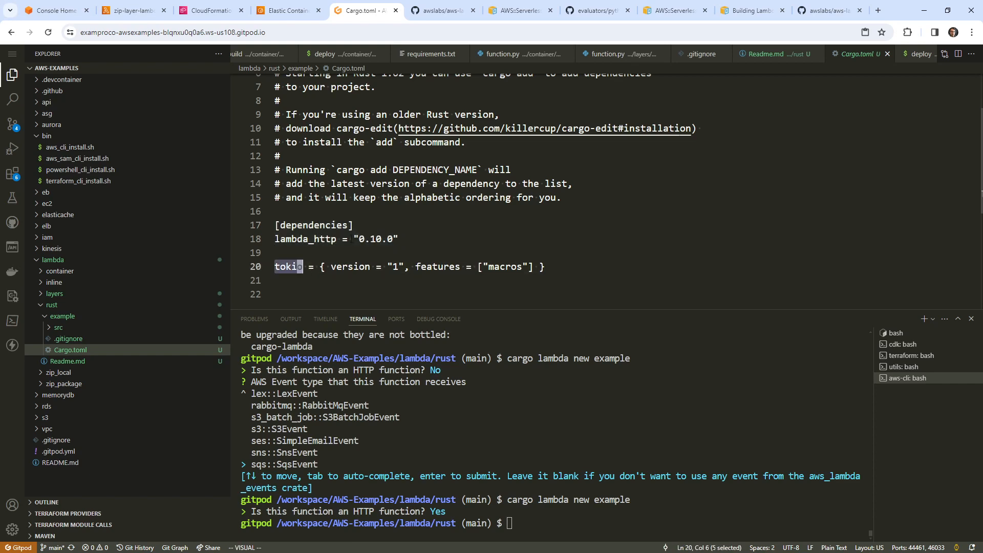
left_click(880, 9)
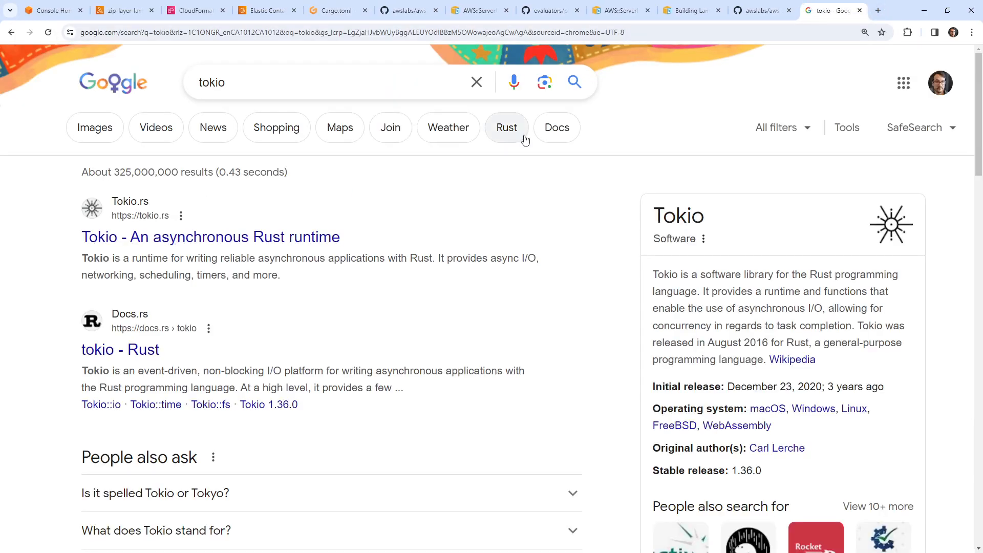
mouse_move(791, 270)
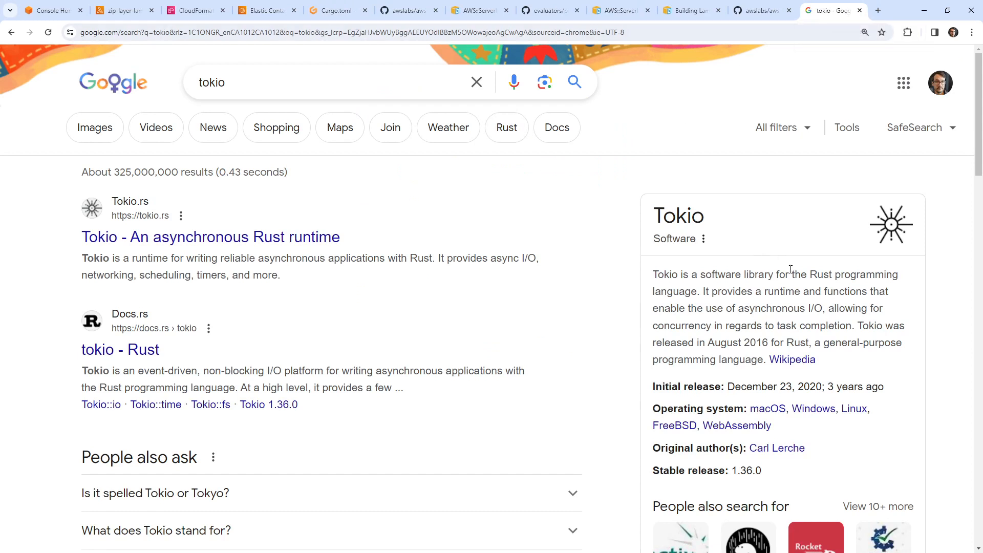
Step: Read Google's description of Tokio as an asynchronous Rust runtime
left_click_drag(731, 291, 811, 325)
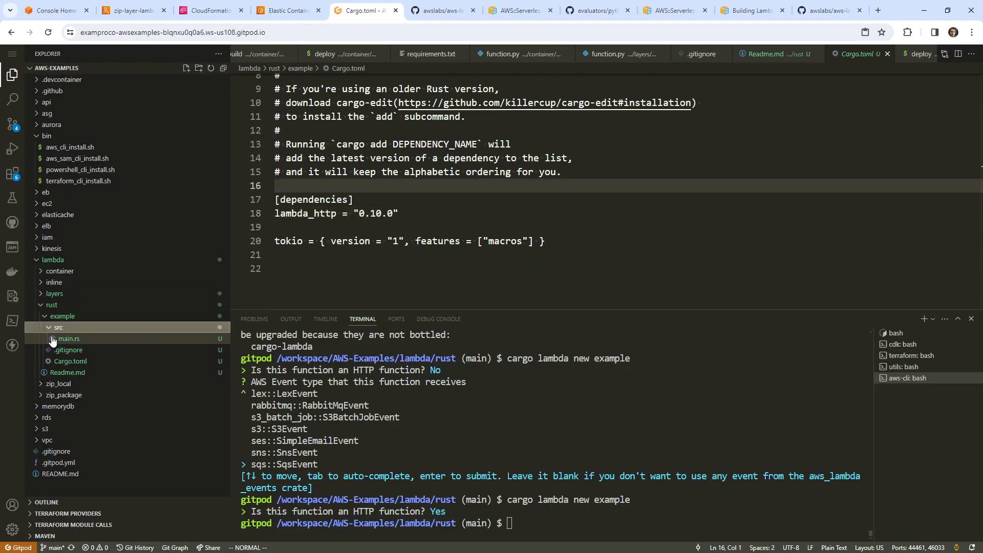
Step: Read main.rs's generated HTTP handler and #[tokio::main] entry point, then return to the runtime README
left_click(70, 338)
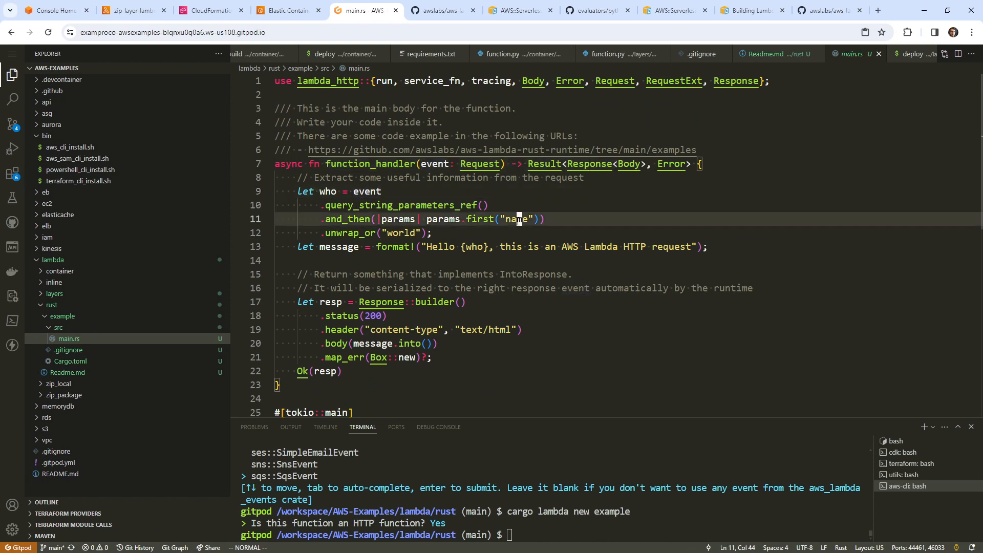
left_click_drag(502, 219, 529, 219)
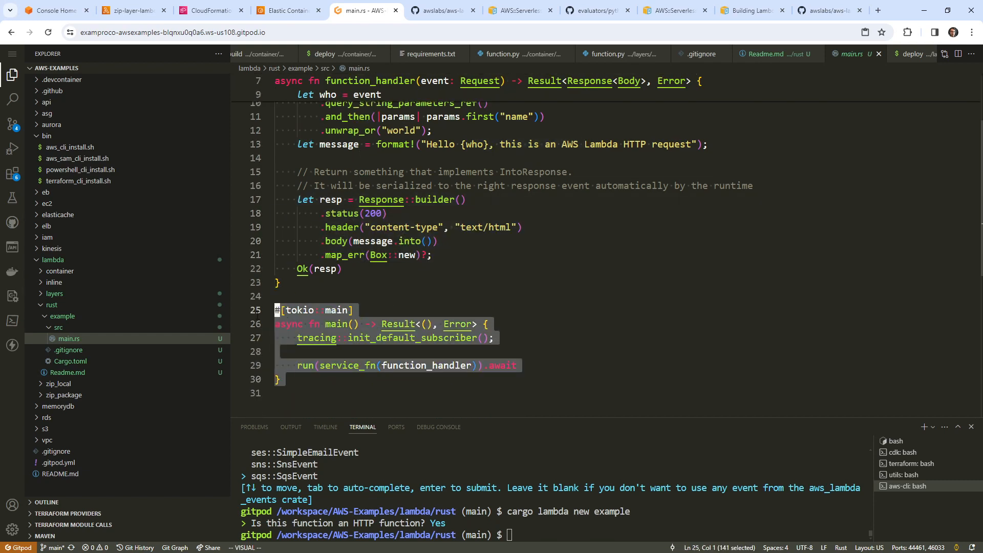
key("Escape")
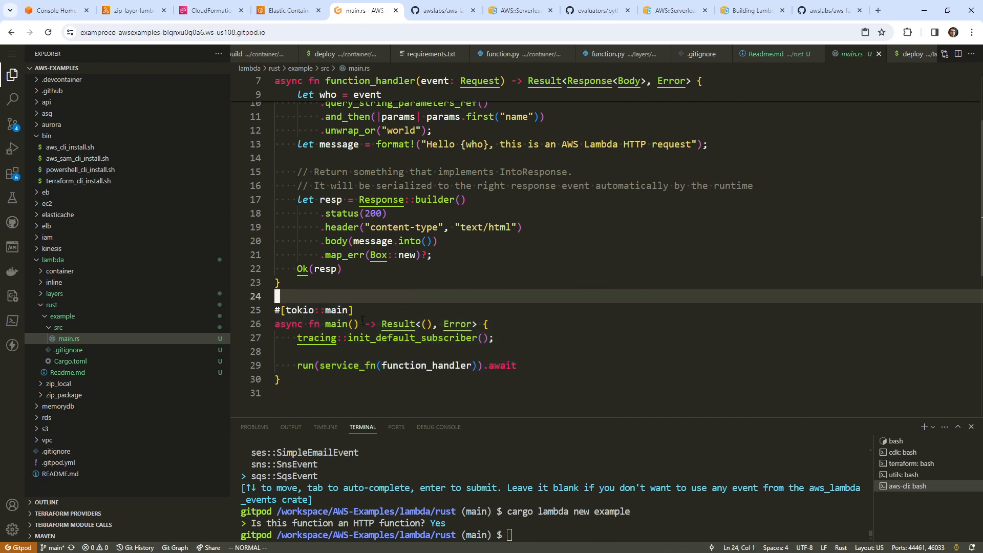
left_click(828, 11)
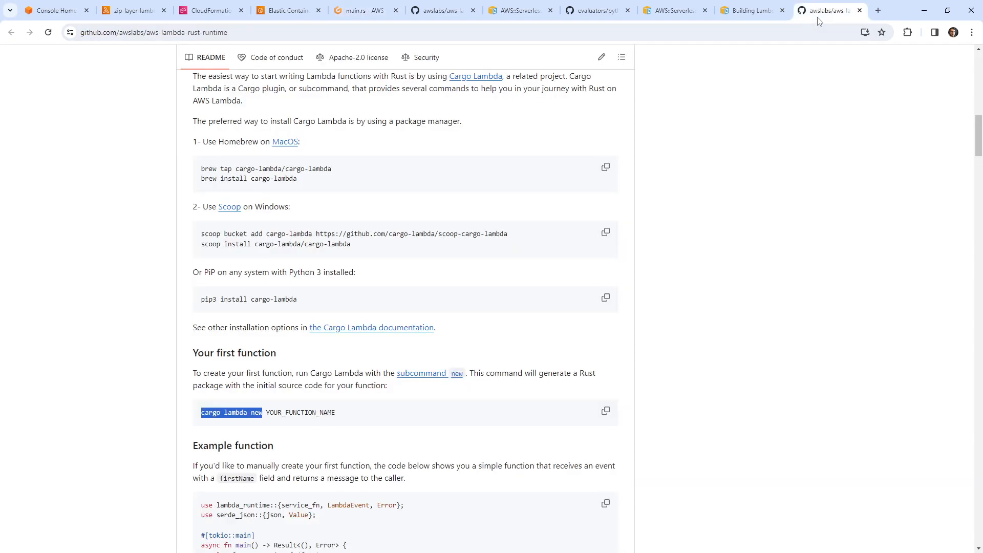
Step: Find the 'lambda build --release' command in the README's building and deploying section
scroll("down", 3)
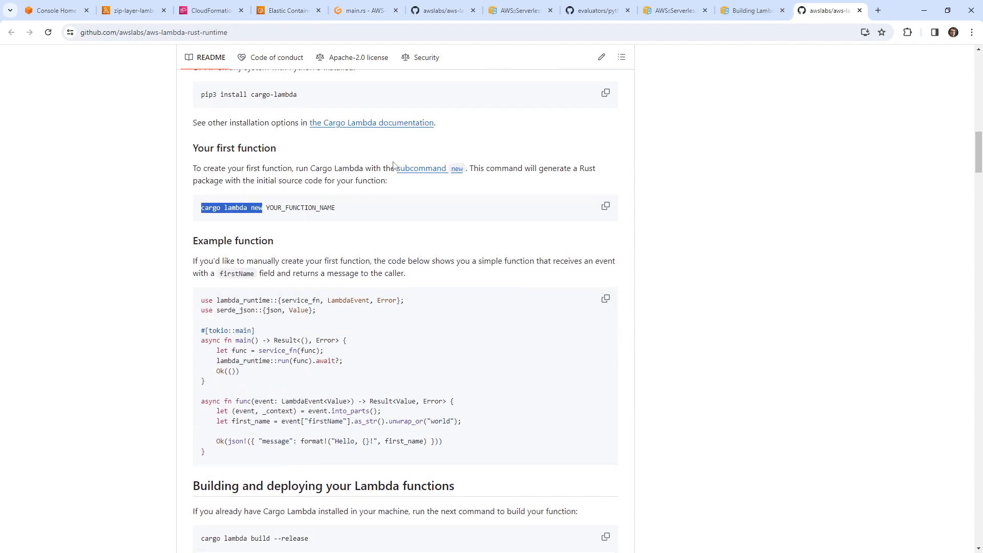
scroll("down", 3)
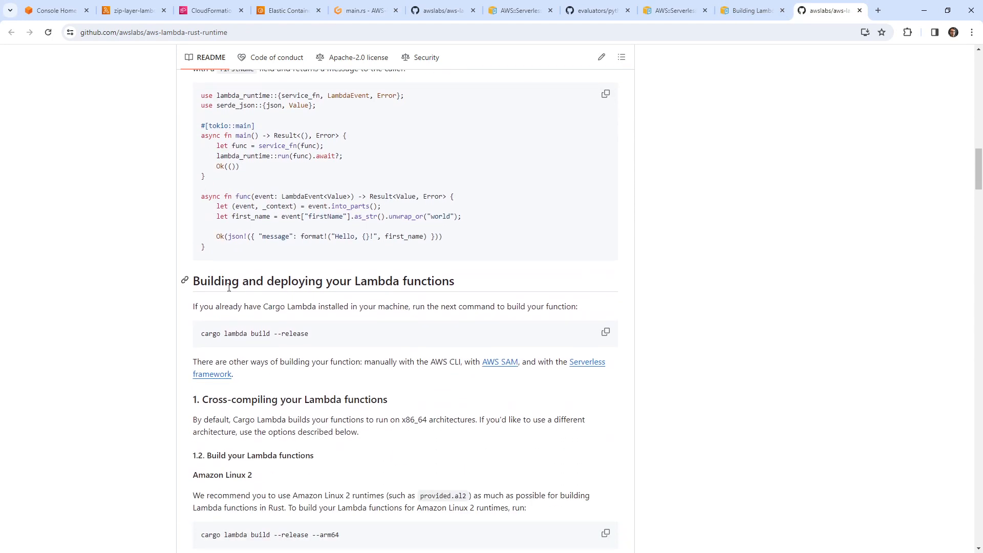
left_click_drag(224, 333, 308, 332)
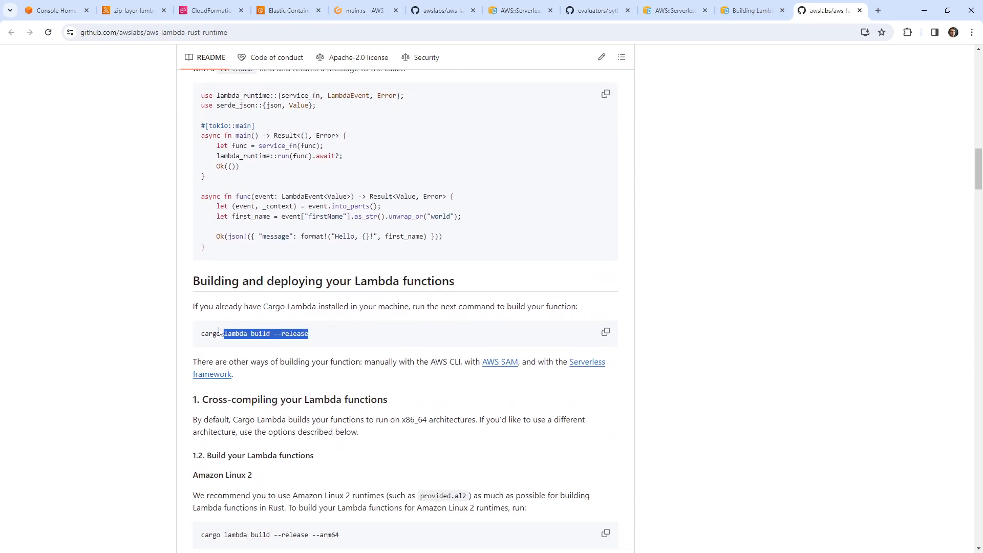
left_click(363, 10)
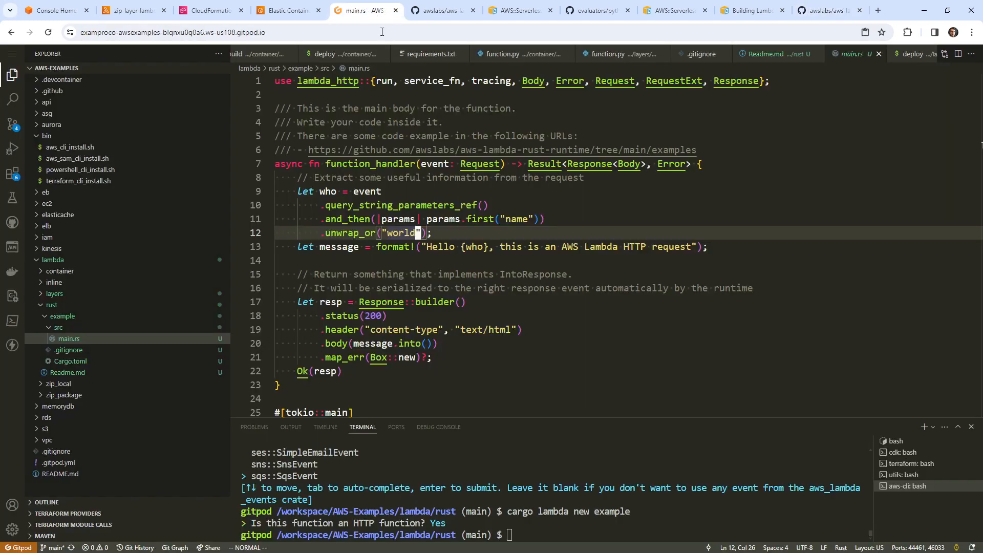
Step: Run cargo lambda build --release inside example/ and note the command under a '## Run' heading
type("cargo lambda build --release")
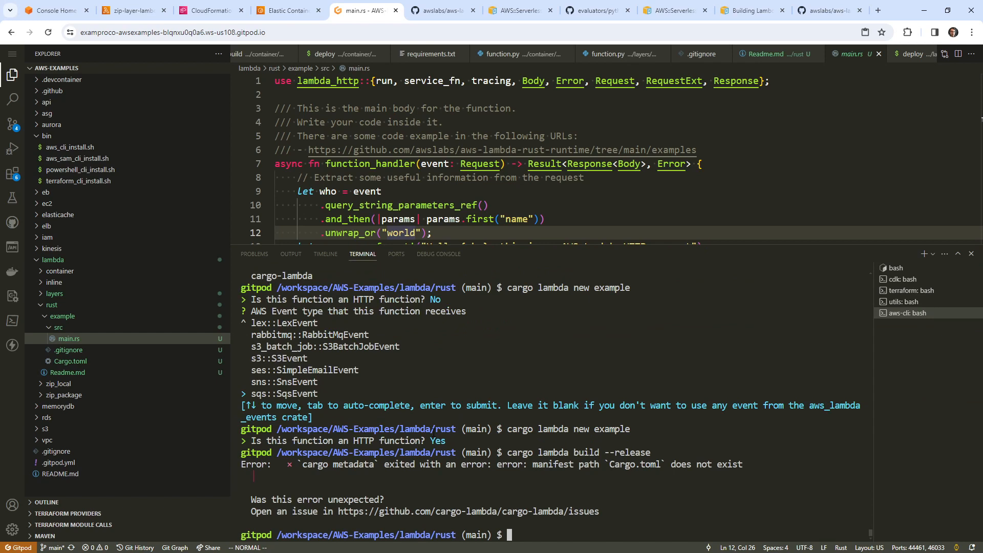
type("cd example/")
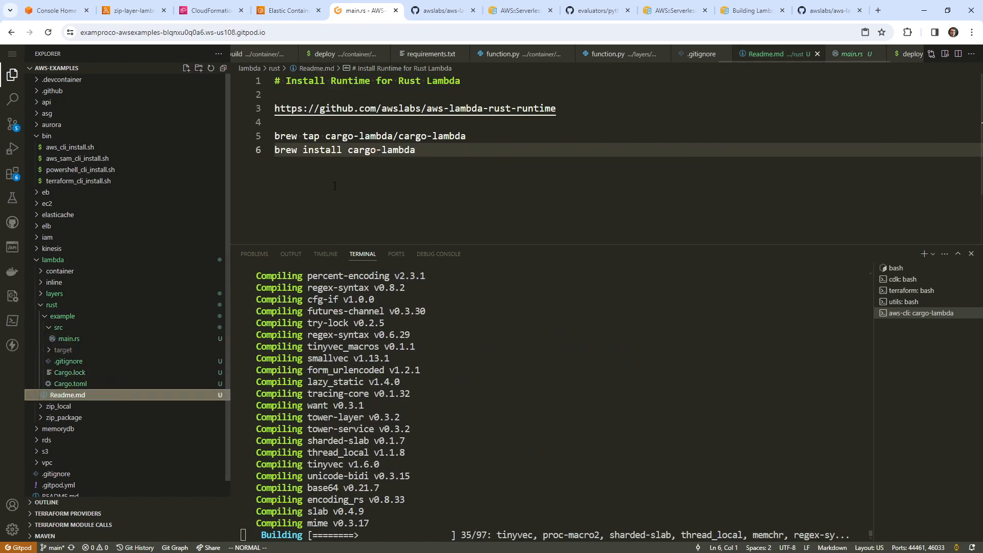
type("## Run")
type("cargo lambda build --release")
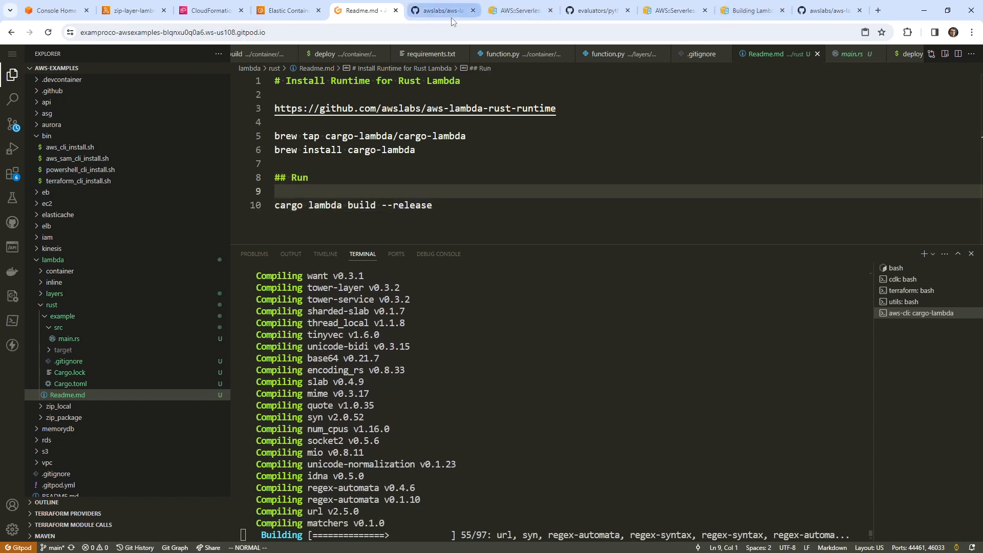
left_click(442, 10)
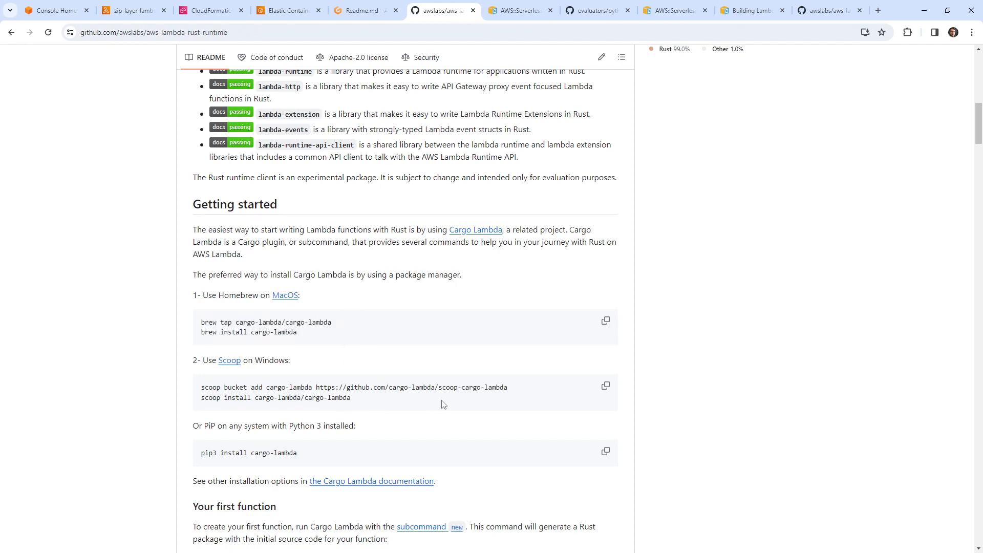
Step: Grab the 'cargo lambda new YOUR_FUNCTION_NAME' command and return to the Gitpod workspace
scroll("down", 3)
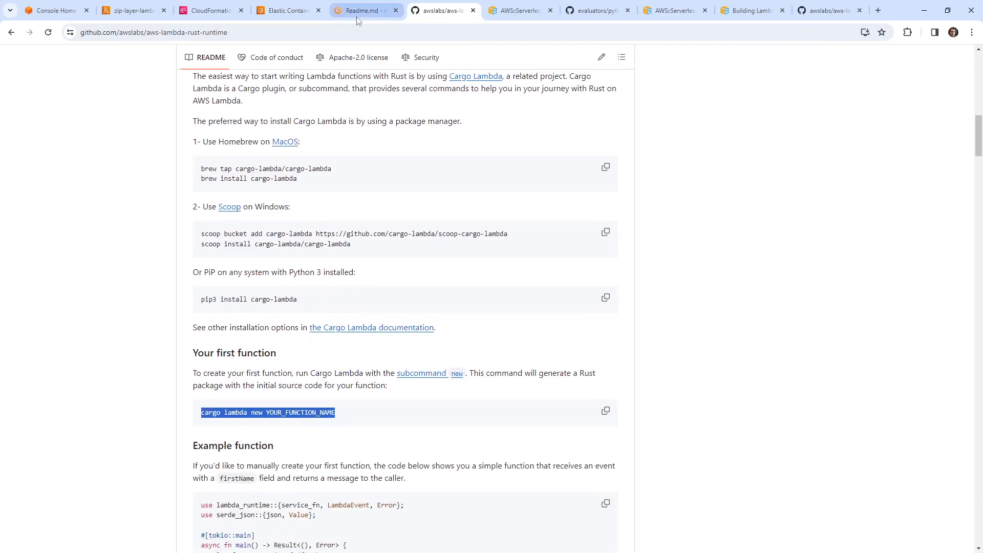
left_click(363, 10)
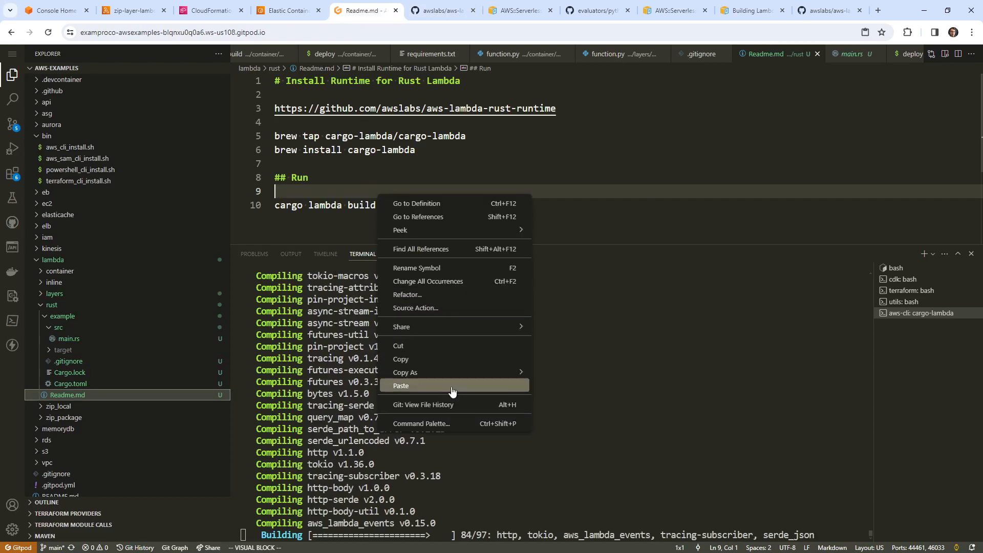
Step: Record the new-function command in Readme.md, erasing the mistyped 'cardo lambda' text
left_click(400, 385)
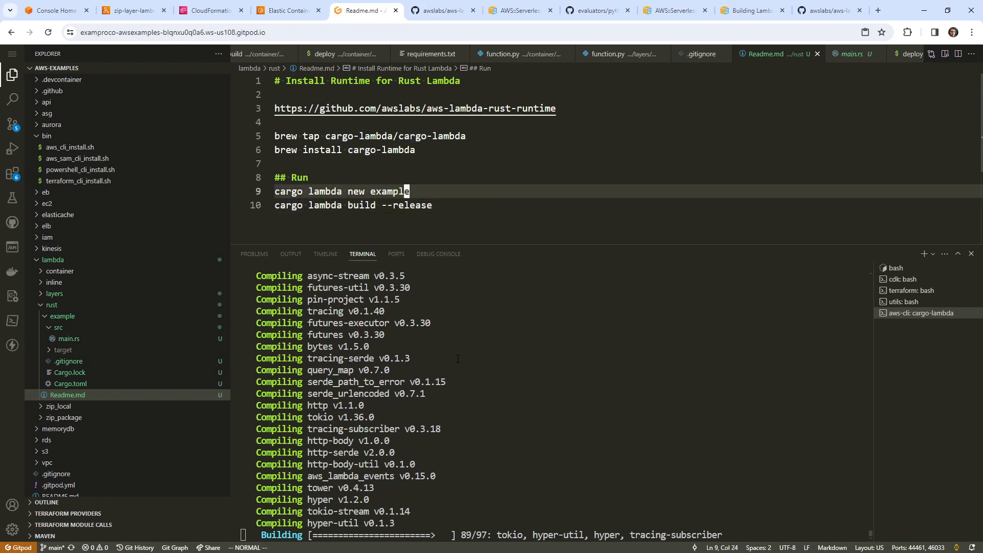
type("cardo lambda")
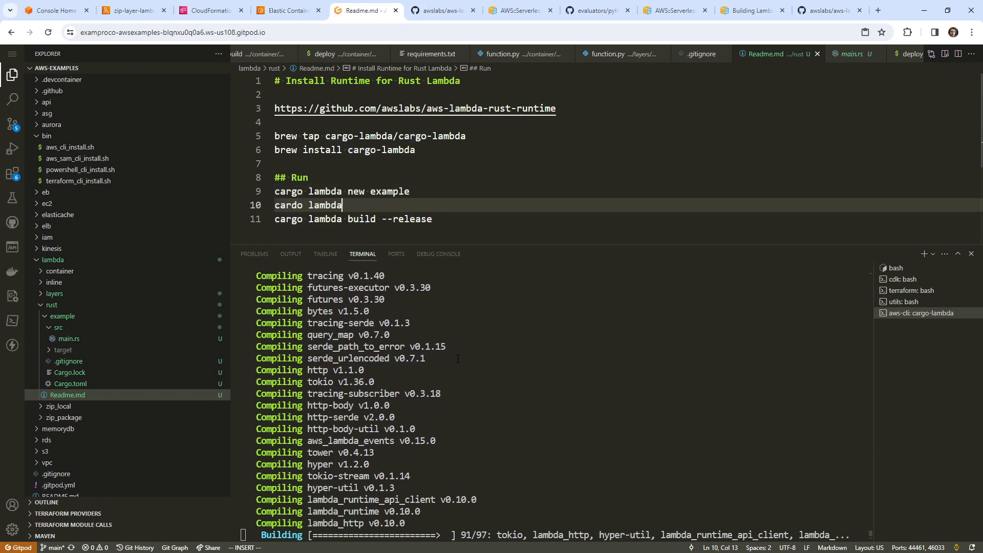
key("Backspace")
type("cd example")
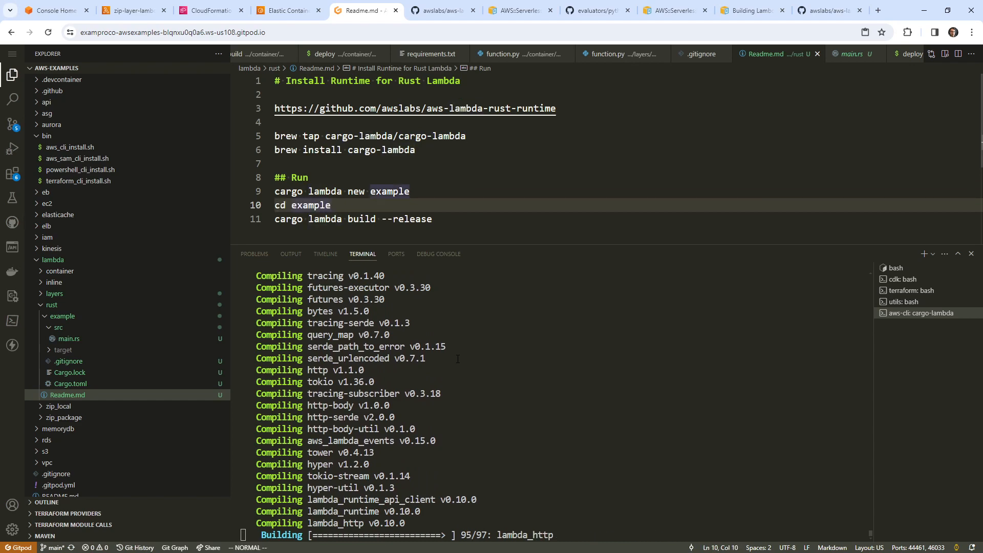
mouse_move(567, 367)
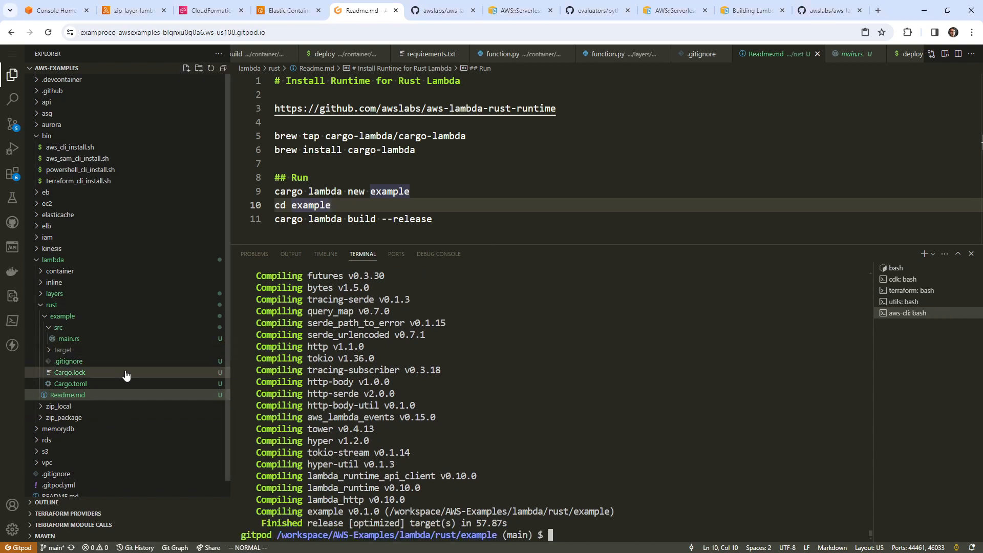
Step: Expand target, lambda/example and x86_64-unknown-linux-gnu/release to reveal the bootstrap binary and build folders
left_click(64, 350)
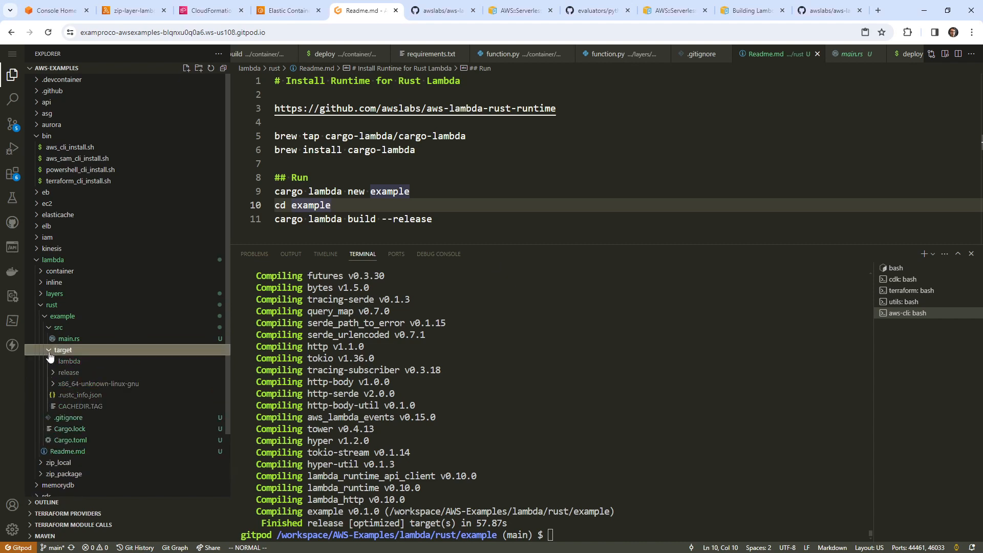
left_click(70, 373)
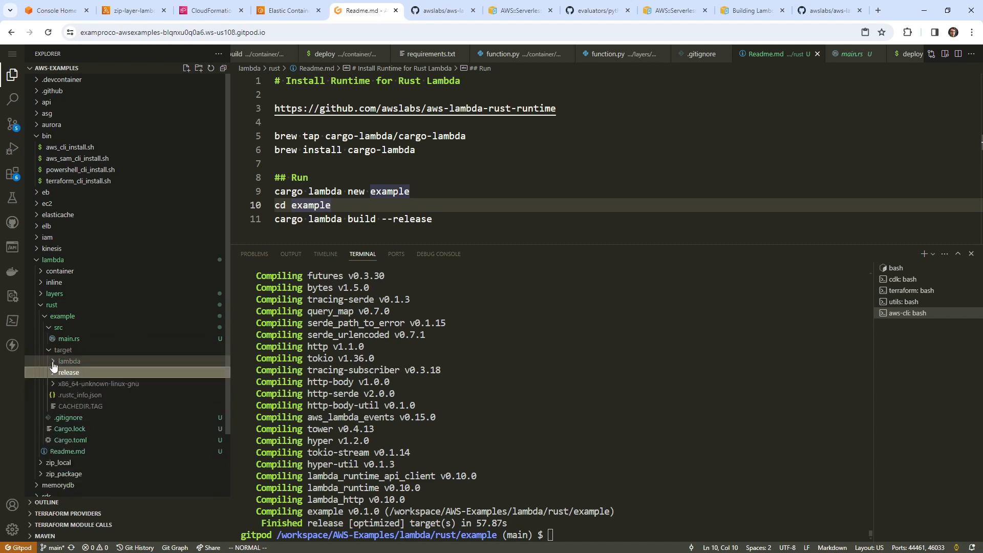
left_click(70, 360)
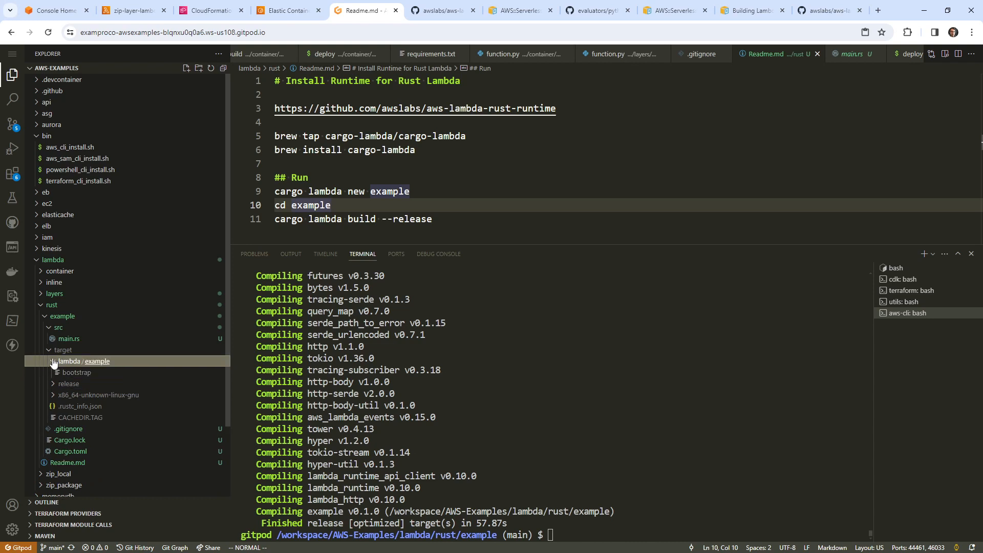
left_click(62, 350)
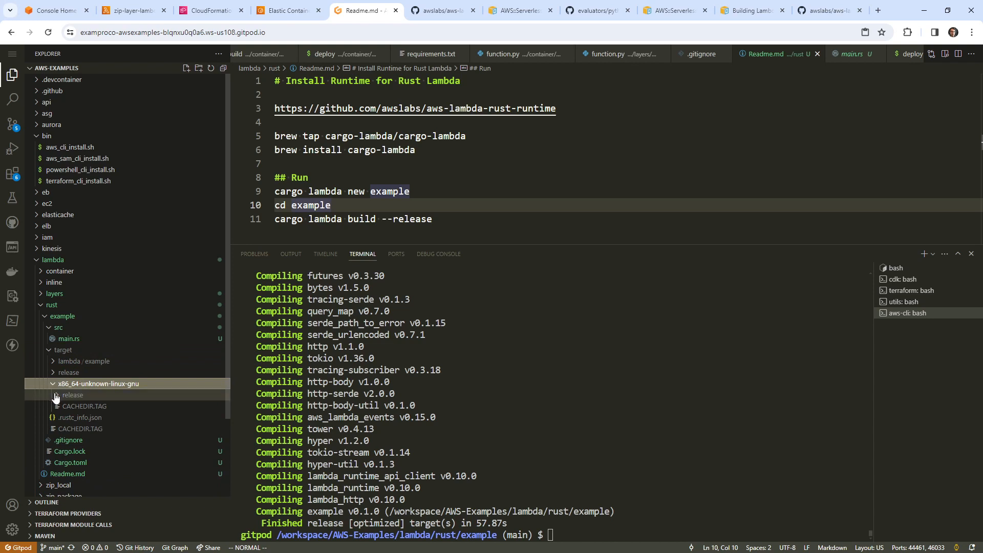
left_click(74, 395)
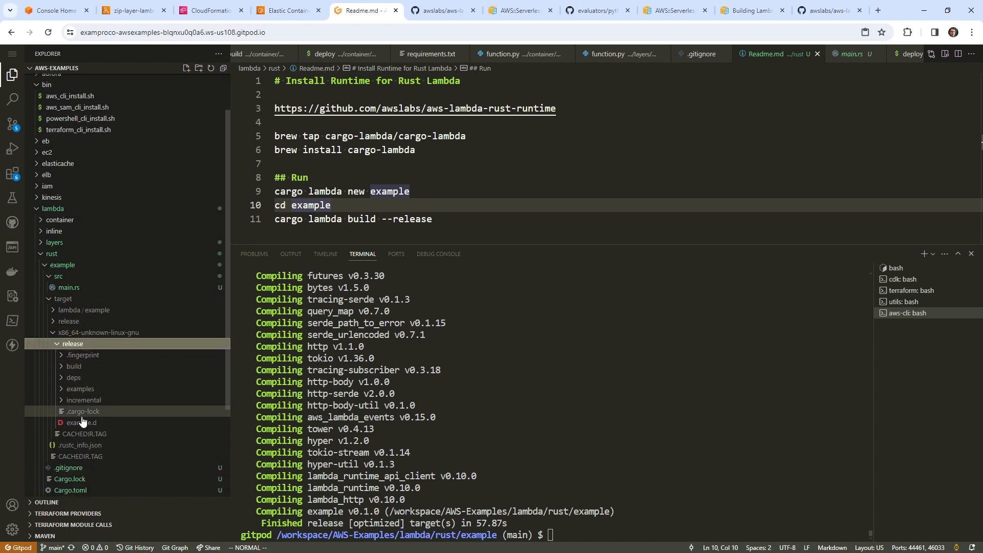
left_click(80, 389)
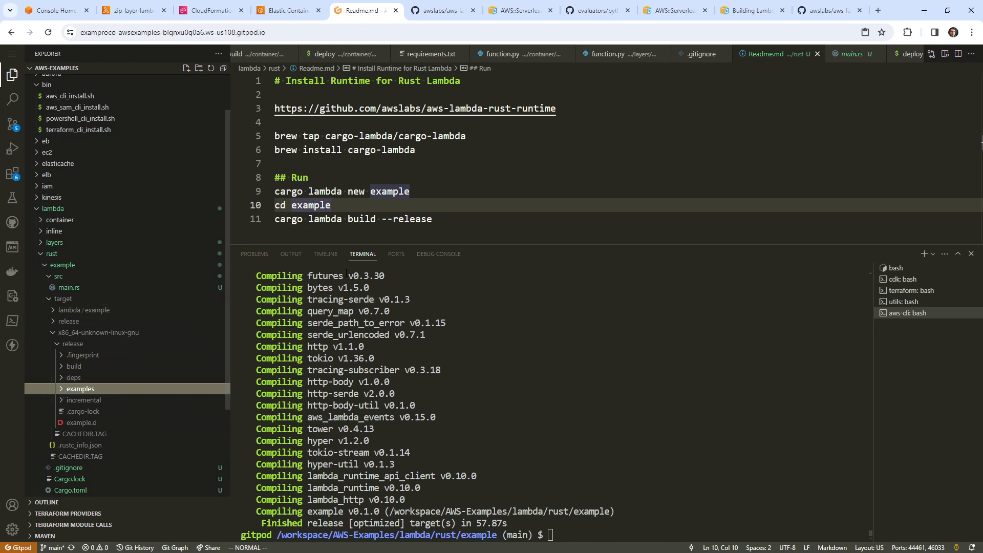
left_click(443, 10)
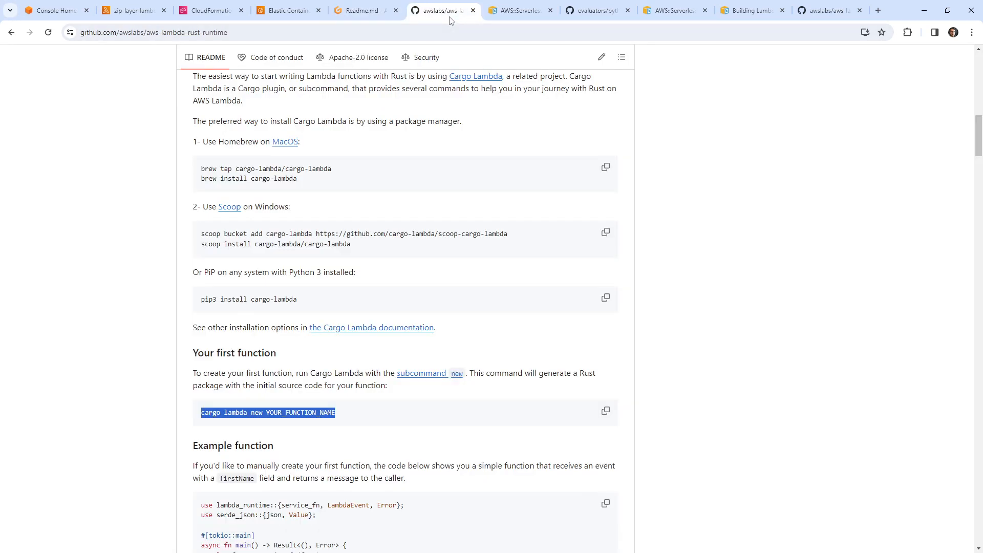
Step: Review the README's Building section and highlight the Amazon Linux 2 arm64 build command
scroll("down", 3)
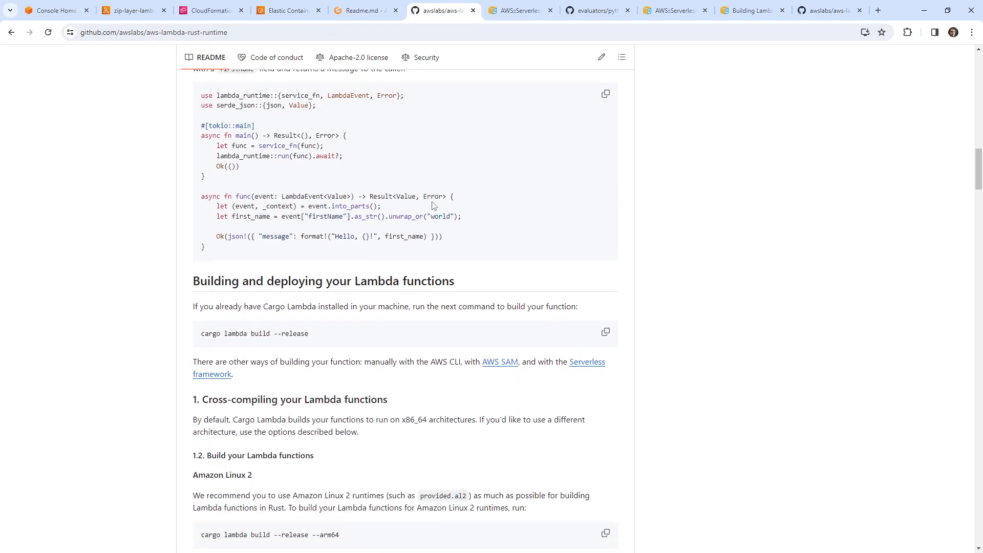
mouse_move(228, 326)
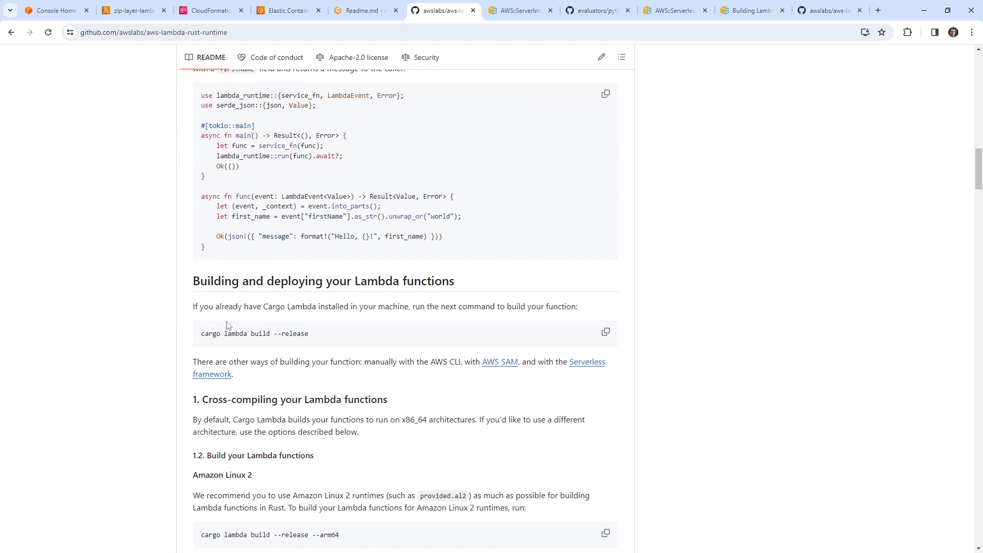
mouse_move(277, 306)
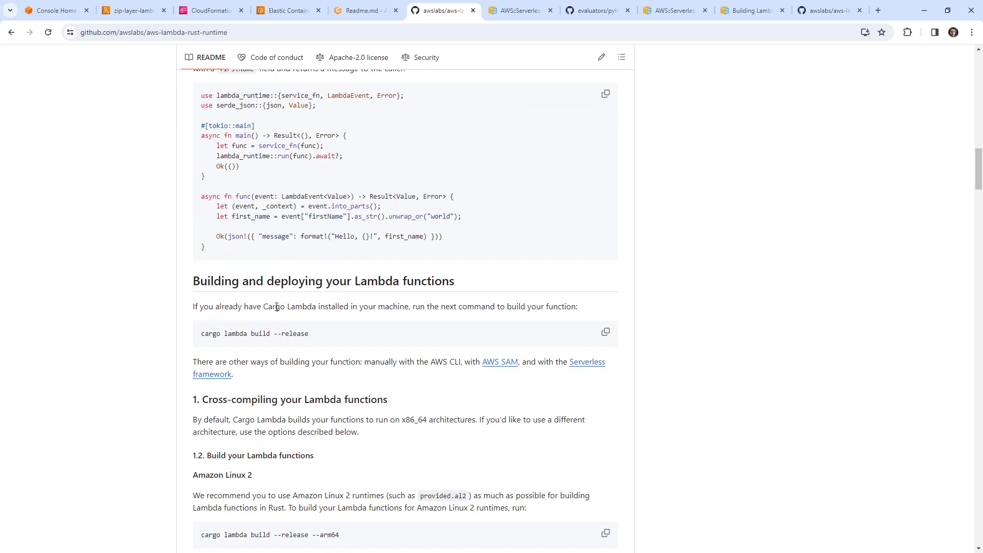
scroll("down", 3)
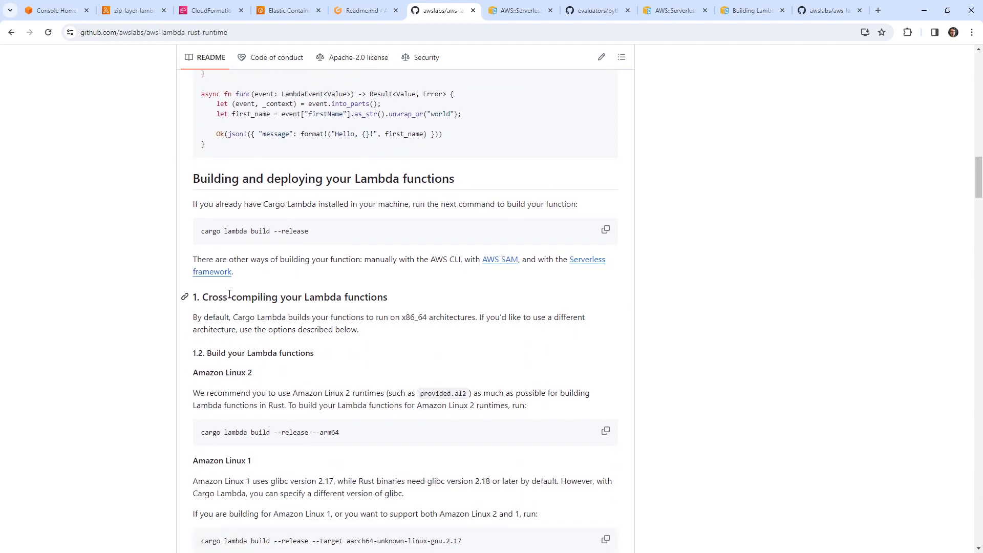
scroll("down", 3)
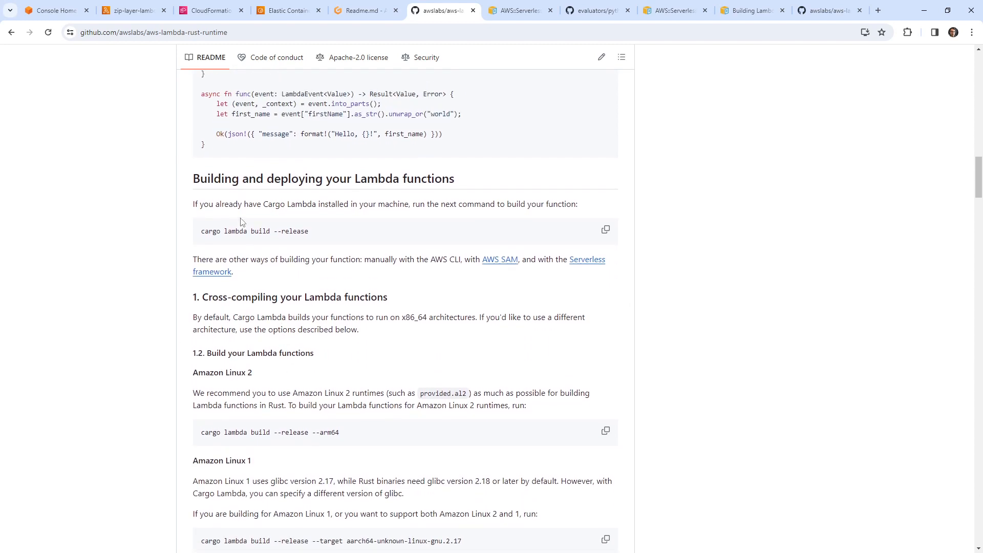
left_click_drag(256, 204, 543, 203)
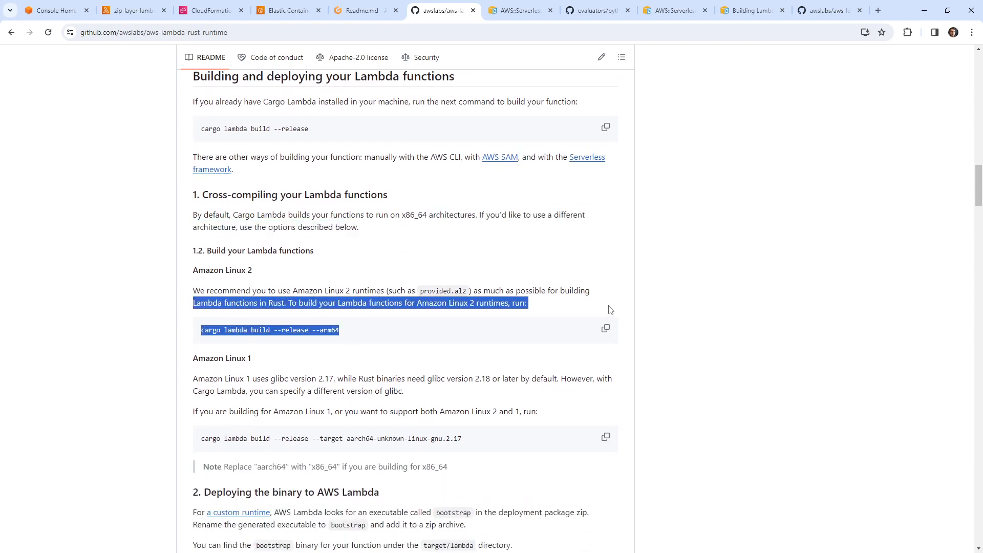
Step: Review the cargo lambda deploy section, then move to the Cargo Lambda Getting Started guide
scroll("down", 3)
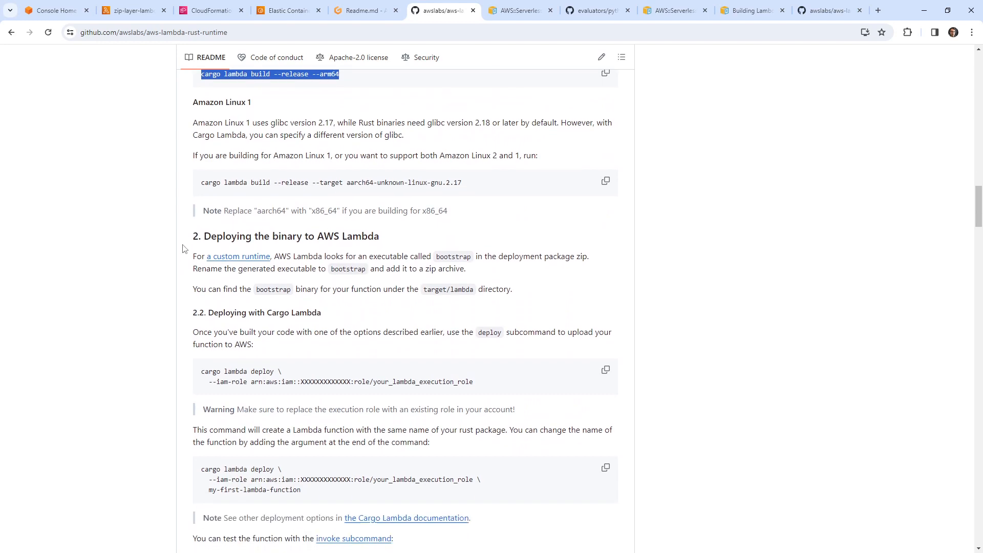
scroll("down", 3)
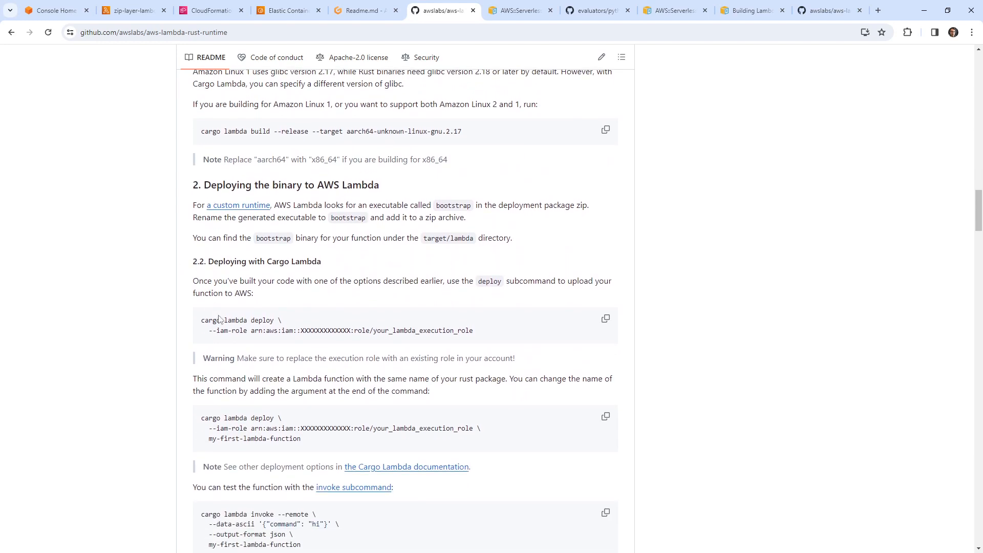
mouse_move(263, 321)
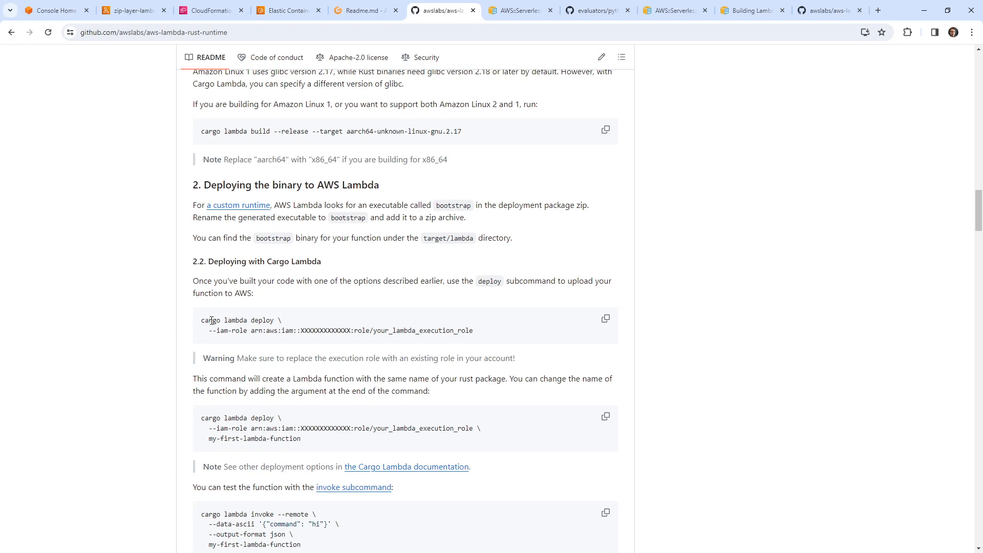
mouse_move(217, 330)
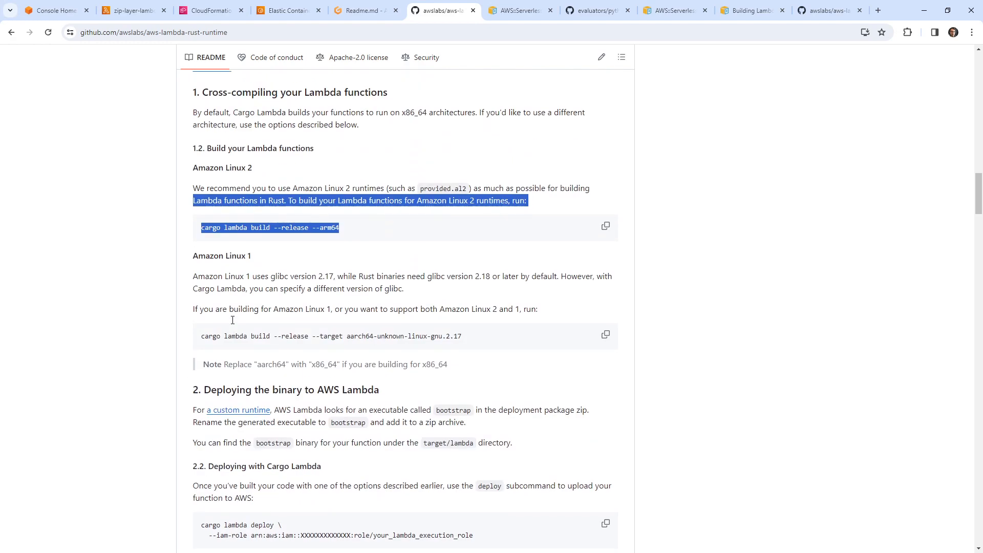
scroll("down", 3)
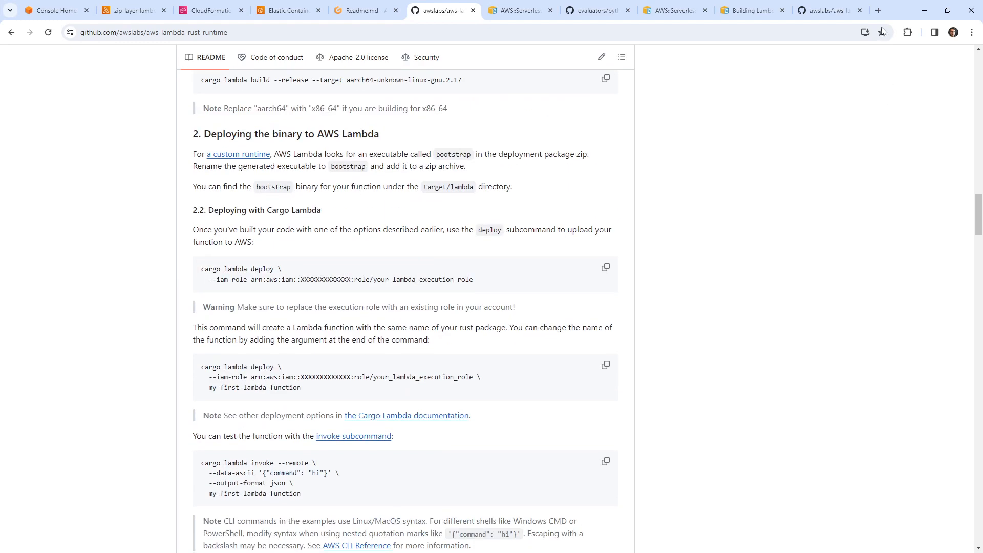
left_click(880, 10)
type("cargo-lambda.info/guide/getting-started.html")
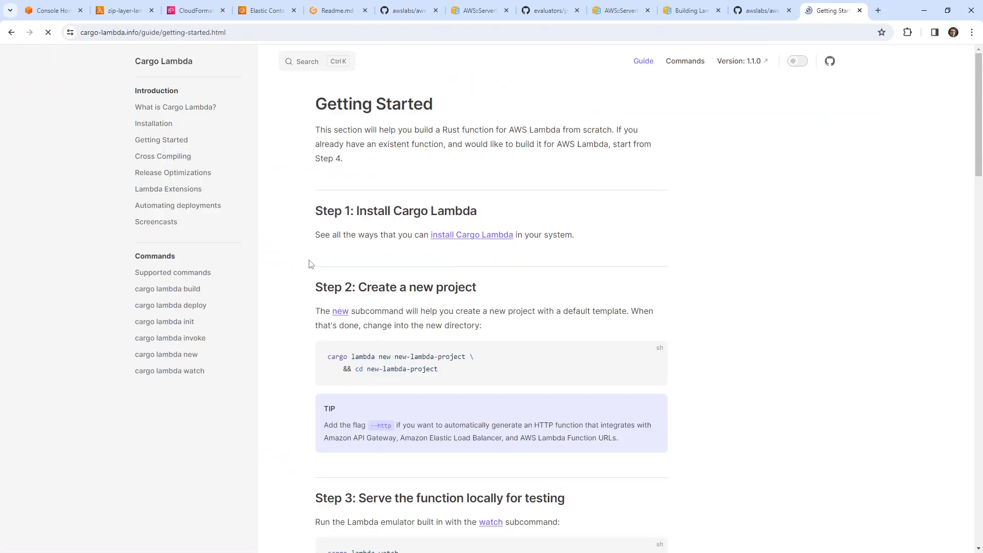
Step: Skim through the Getting Started guide's steps
scroll("down", 3)
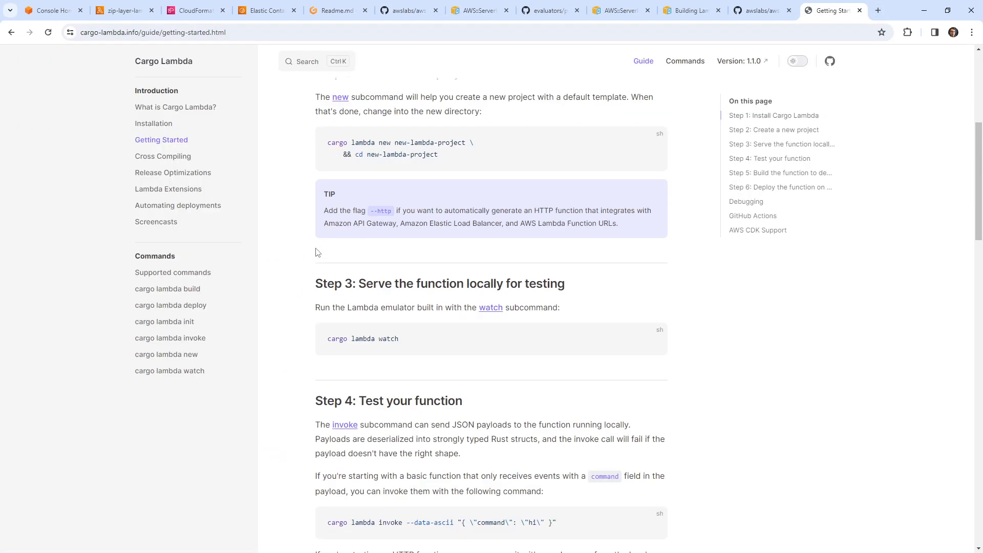
scroll("down", 3)
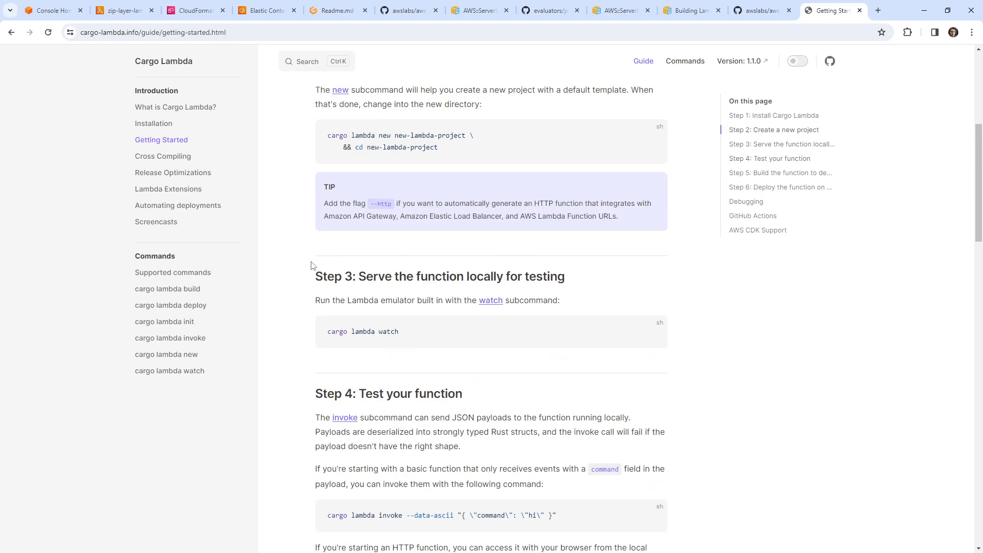
scroll("up", 3)
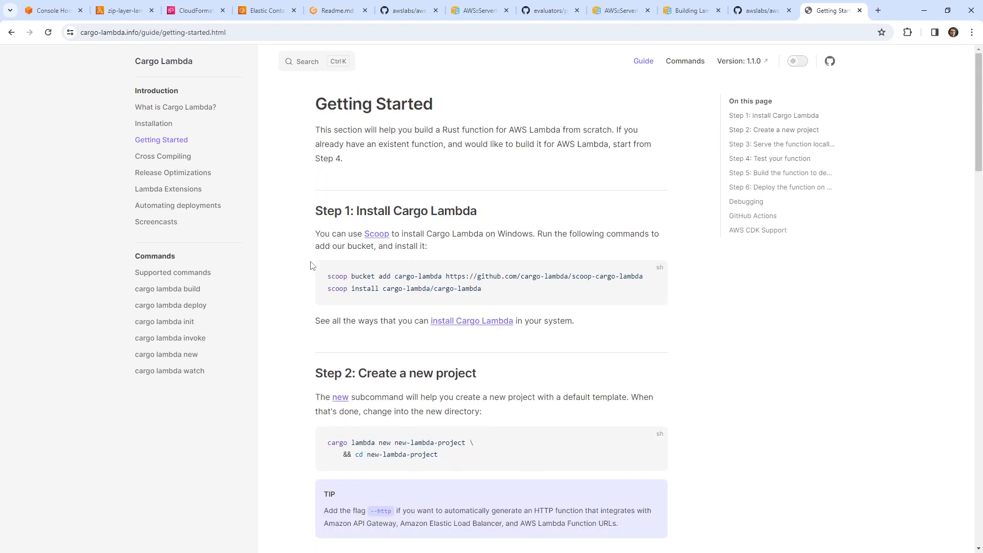
scroll("down", 3)
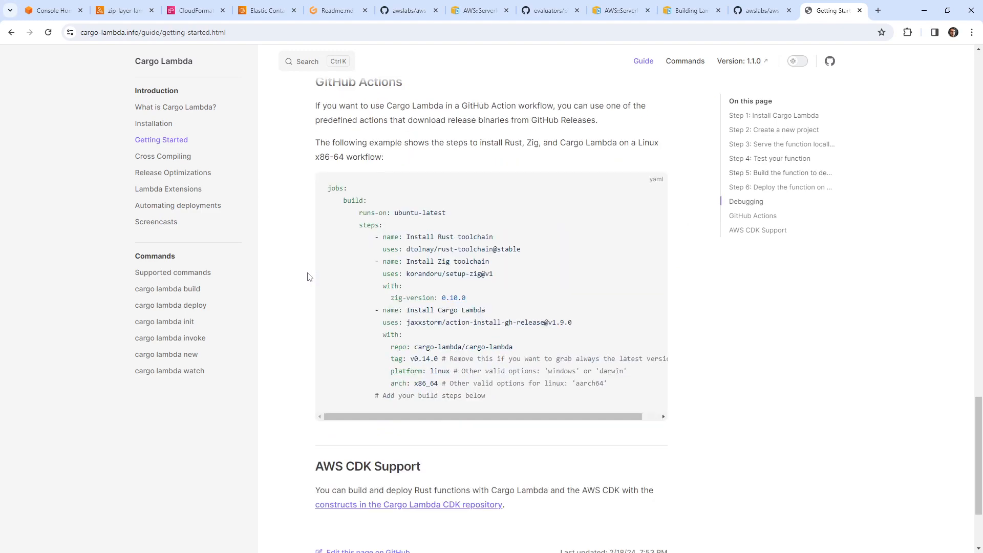
scroll("down", 3)
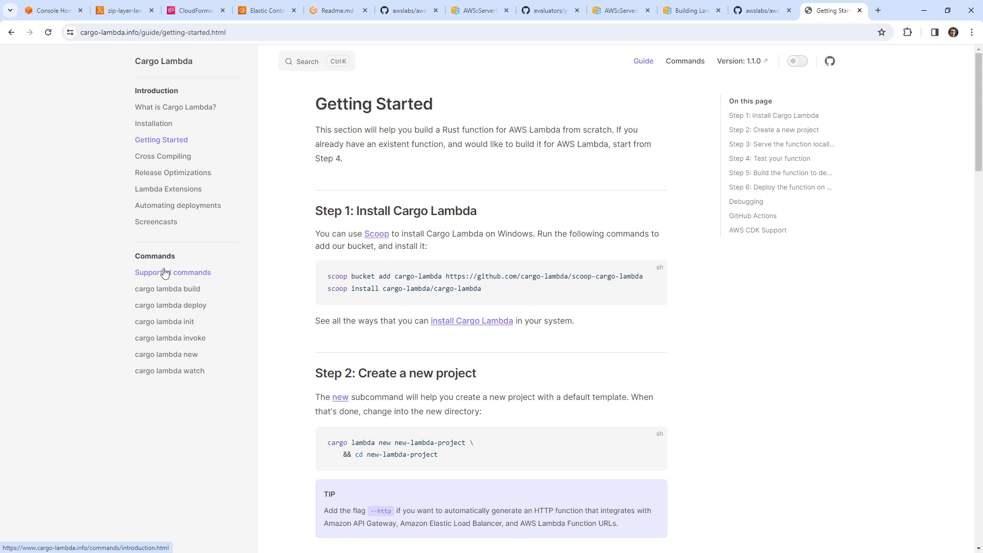
mouse_move(169, 123)
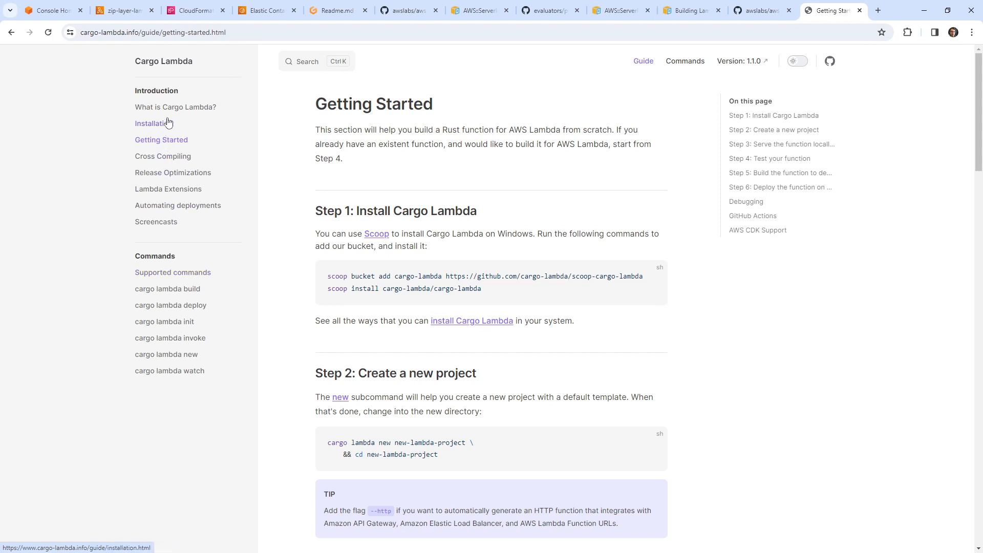
Step: Go to 'What is Cargo Lambda?' and highlight the sentence defining Cargo Lambda
left_click(176, 108)
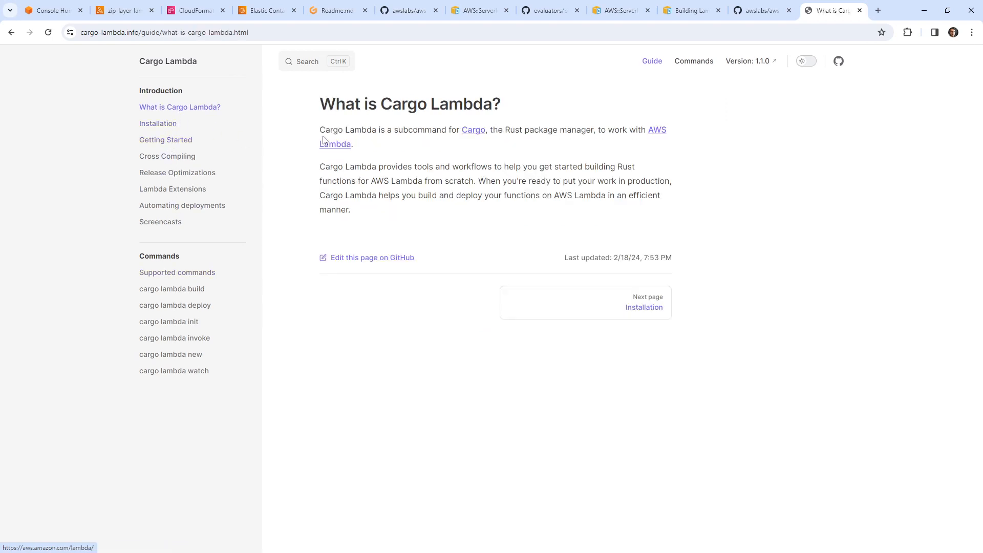
left_click_drag(324, 130, 652, 130)
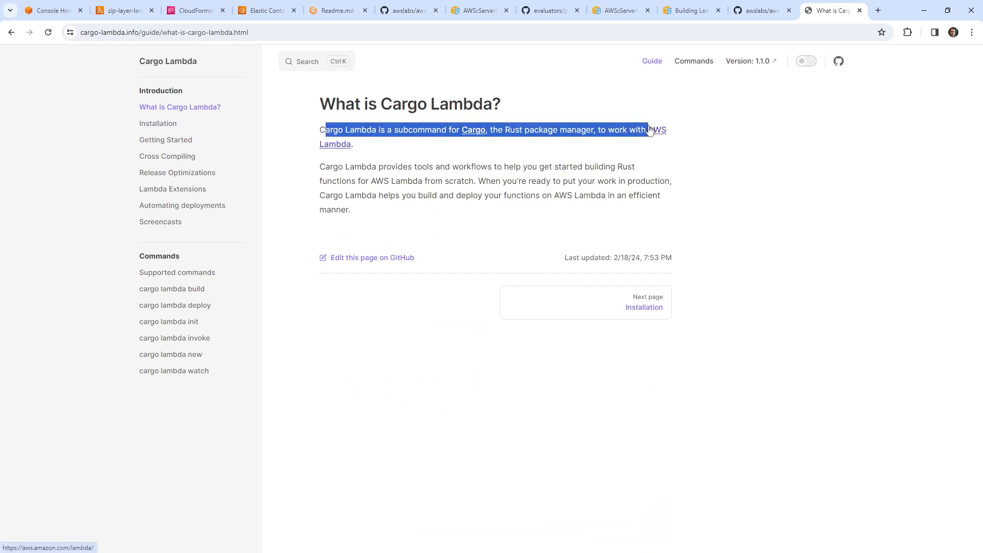
mouse_move(854, 12)
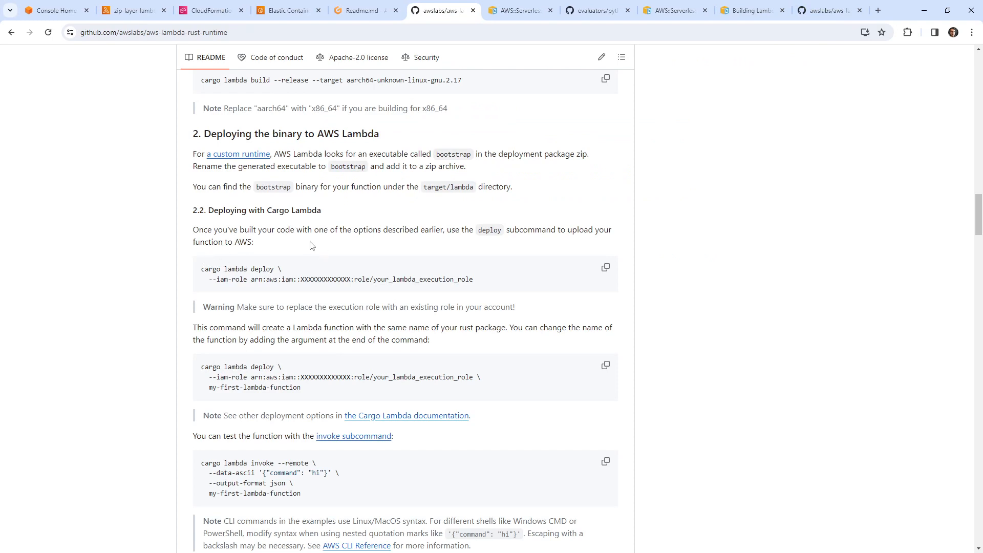
double_click(218, 268)
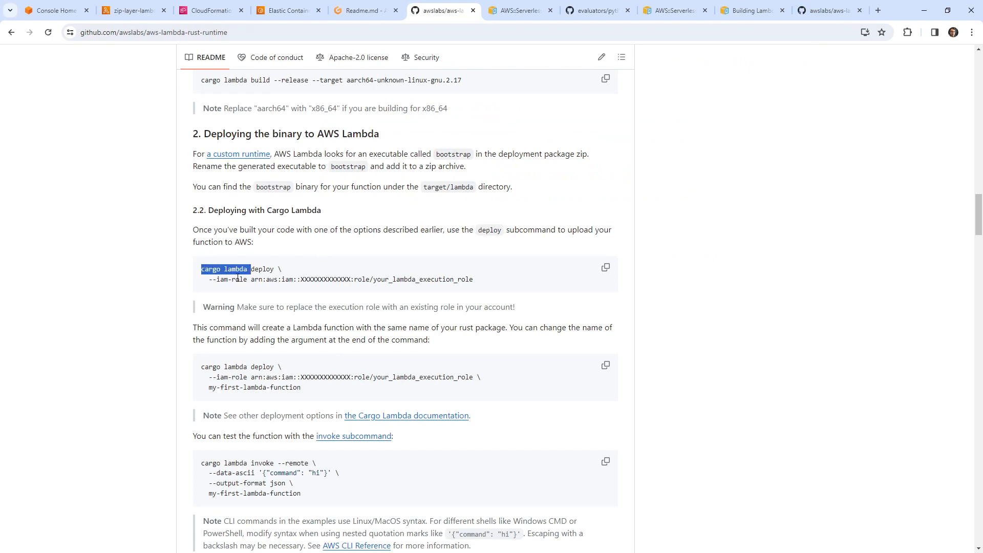
mouse_move(323, 187)
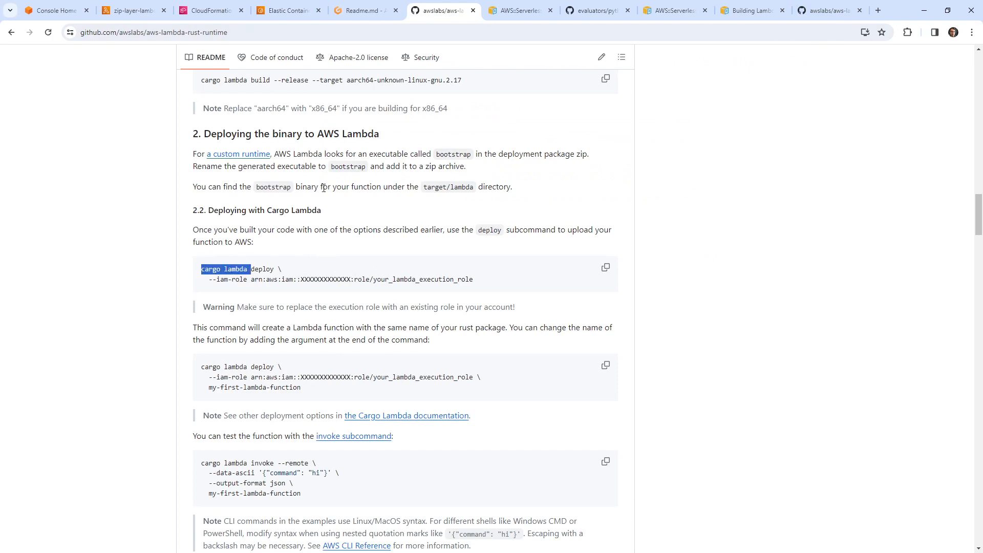
left_click_drag(214, 209, 378, 230)
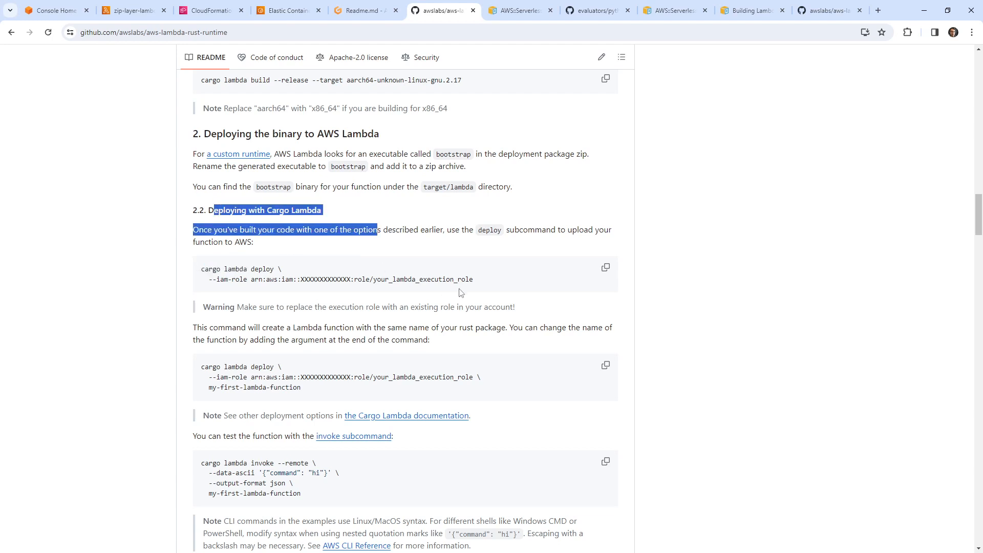
mouse_move(488, 283)
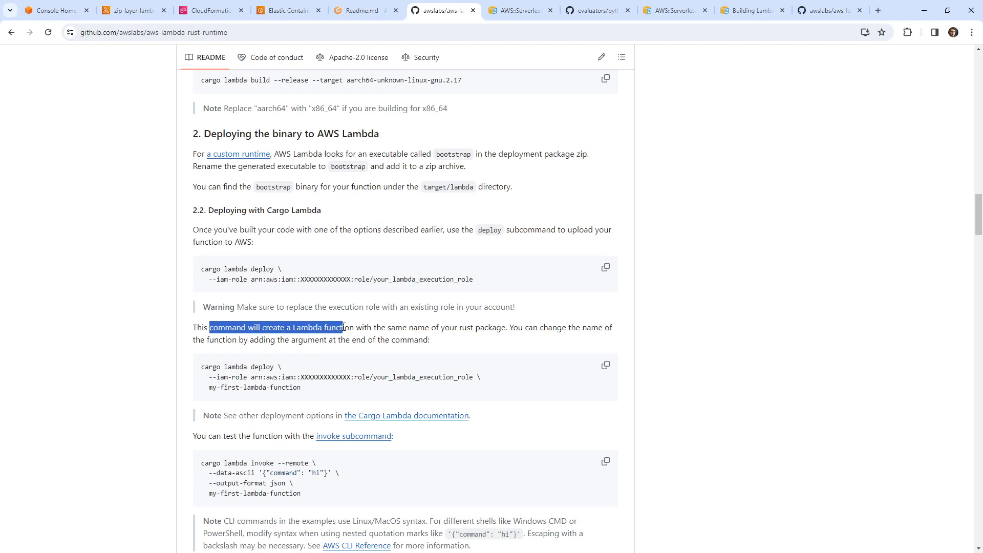
left_click_drag(344, 326, 431, 326)
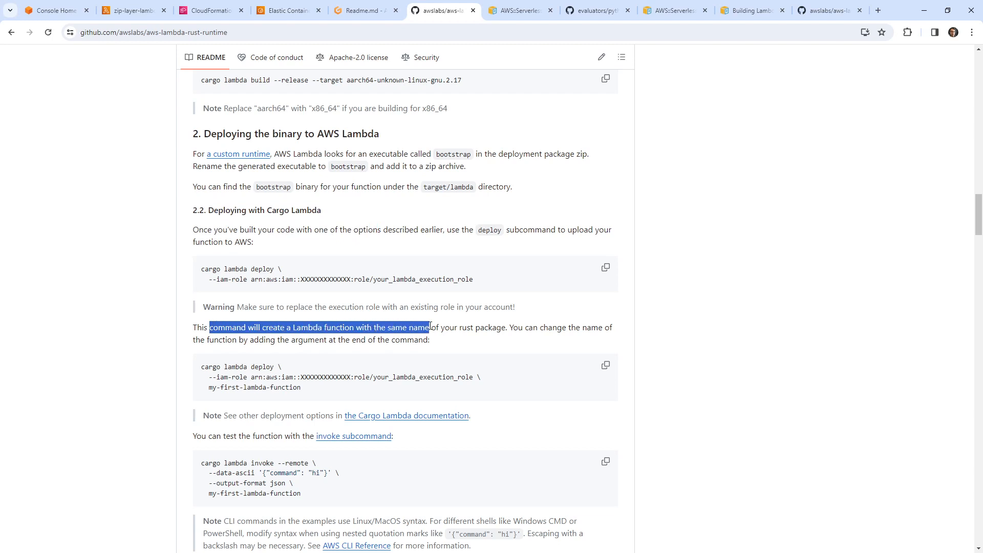
left_click_drag(430, 327, 597, 326)
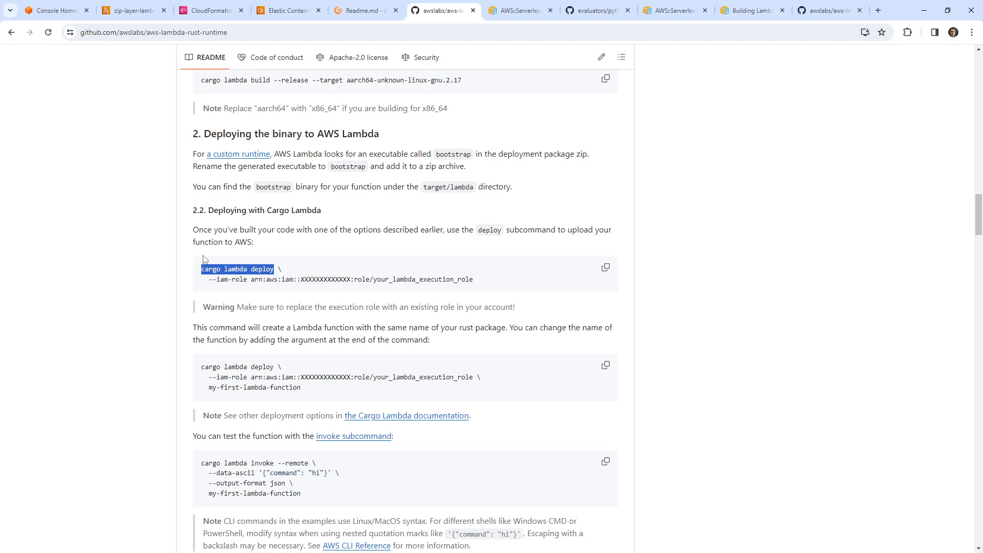
scroll("down", 3)
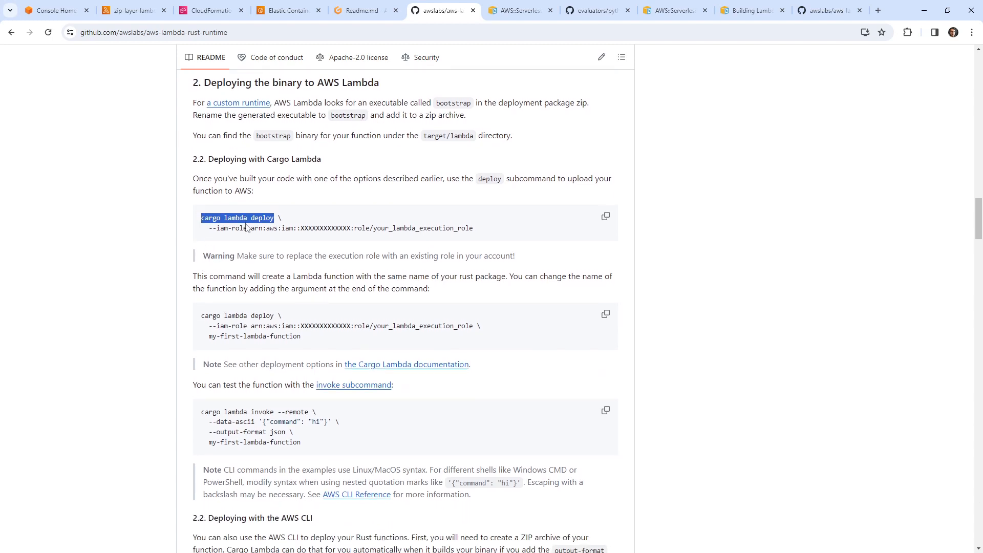
left_click_drag(216, 228, 473, 227)
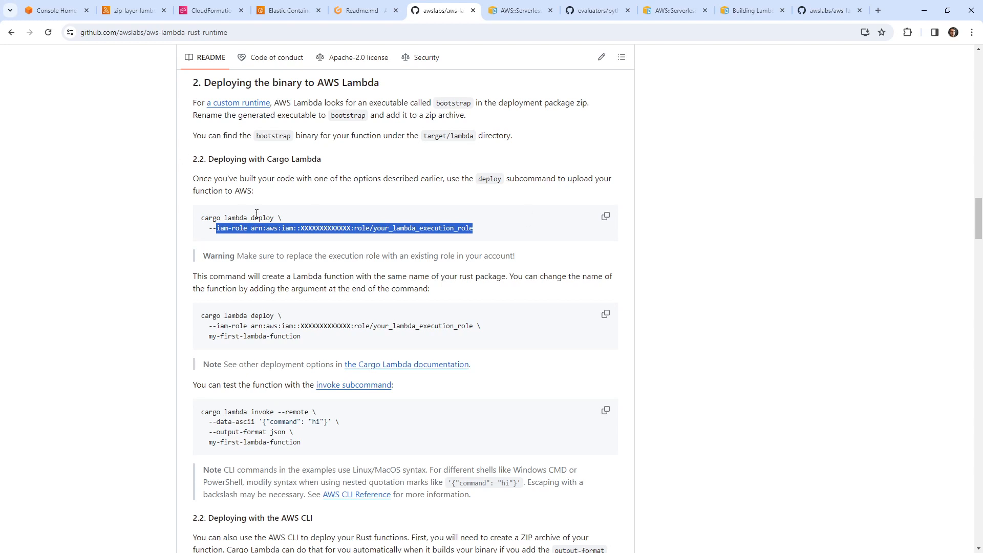
scroll("down", 3)
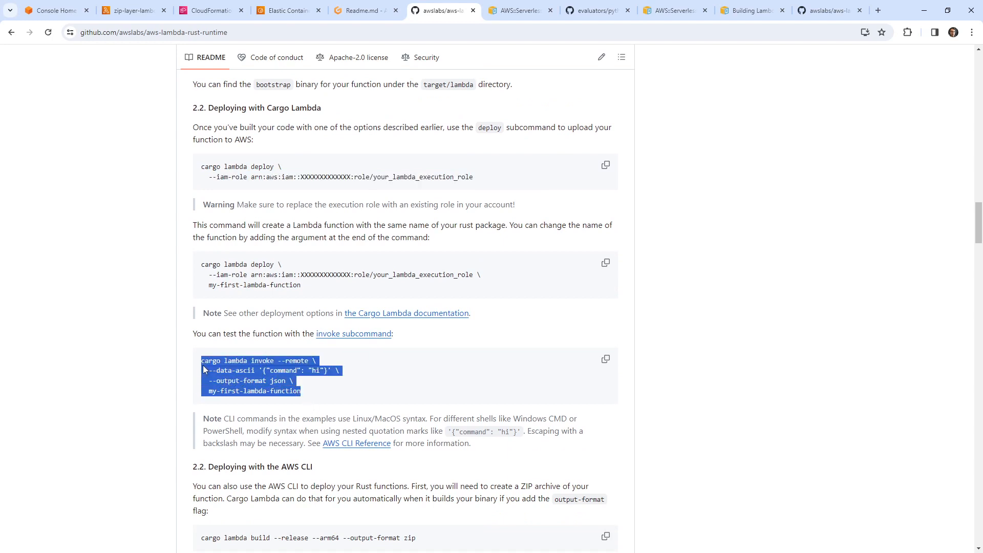
mouse_move(242, 348)
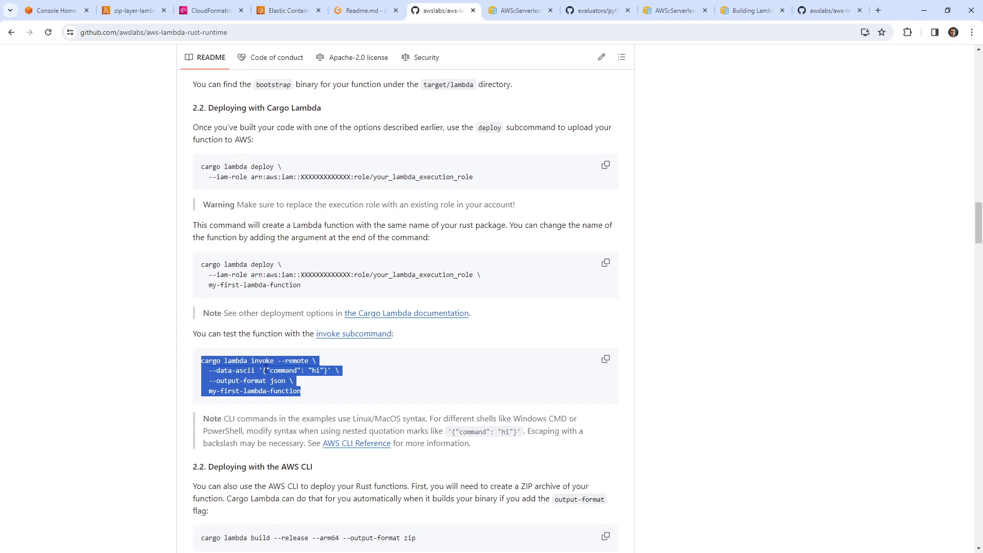
scroll("down", 3)
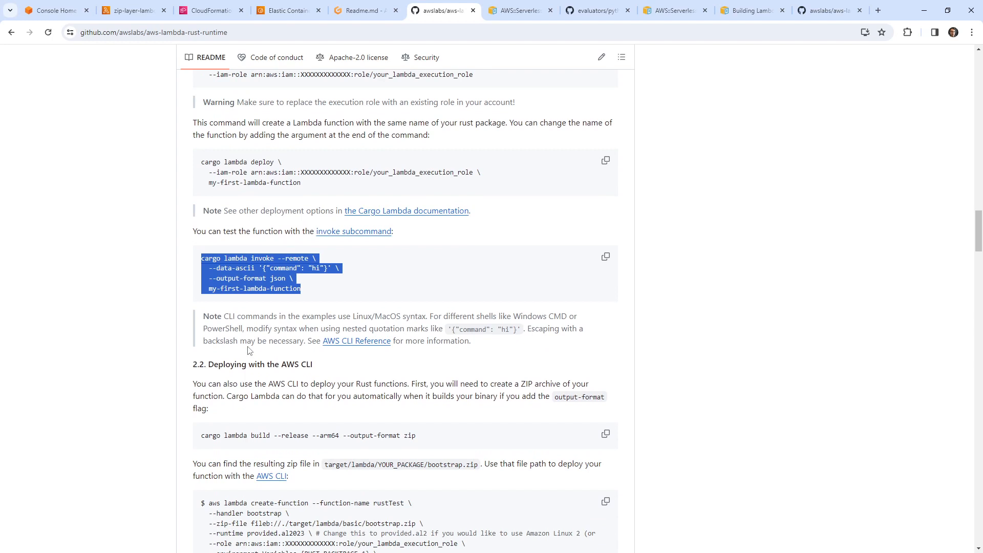
mouse_move(248, 345)
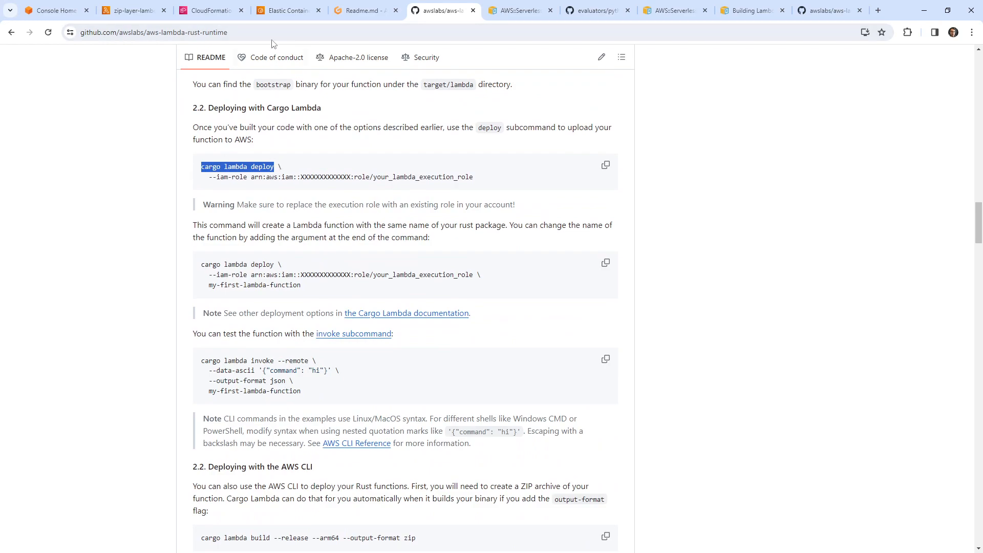
Step: Run 'cargo lambda deploy' in the Gitpod workspace terminal
left_click(368, 10)
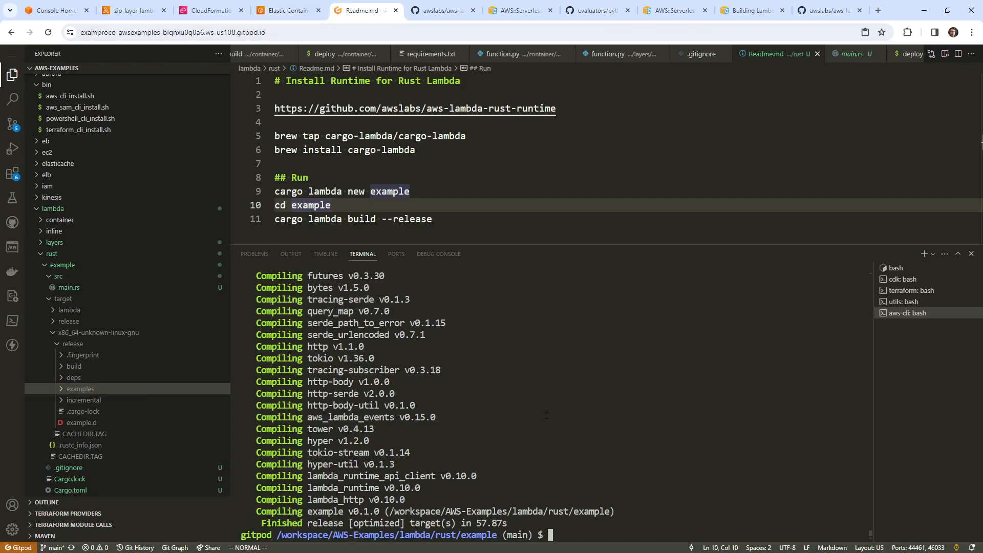
type("cargo lambda deploy")
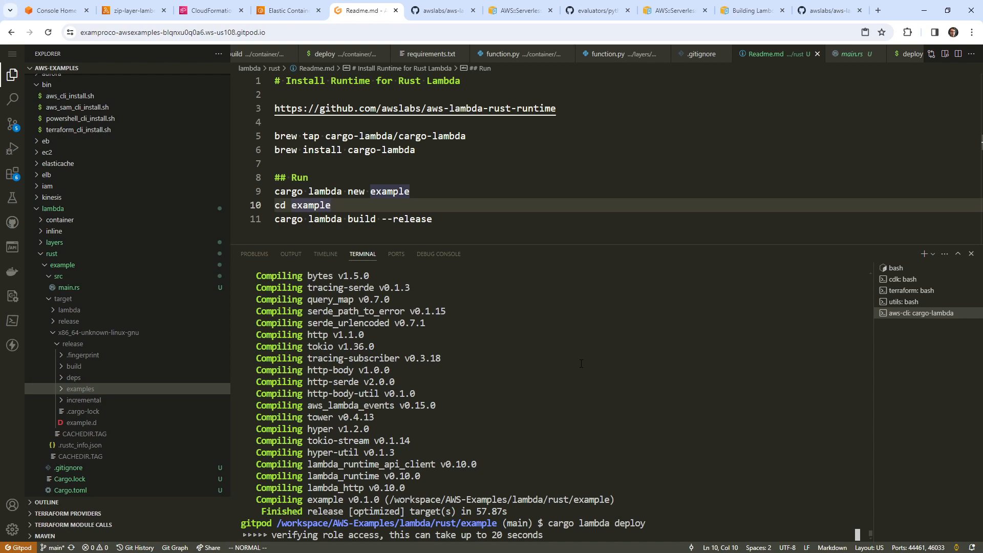
key("ctrl+c")
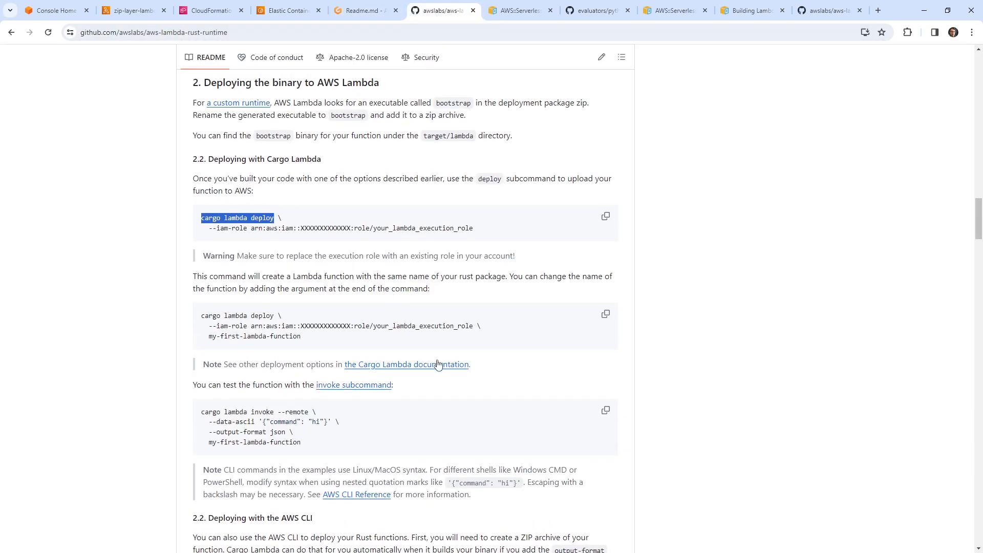
Step: Find mentions of 'role' in the Cargo Lambda deploy documentation, then move to the AWS console home
left_click(405, 365)
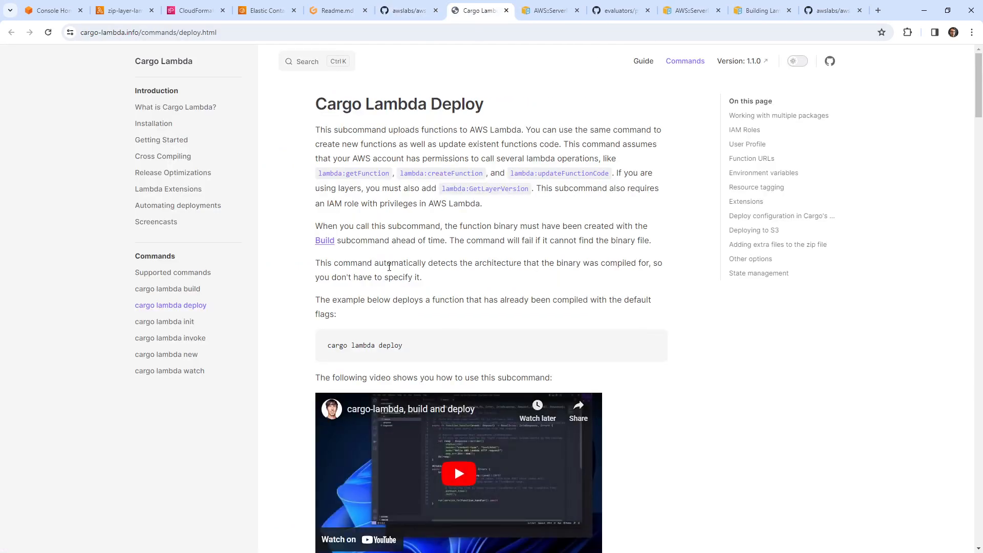
type("role")
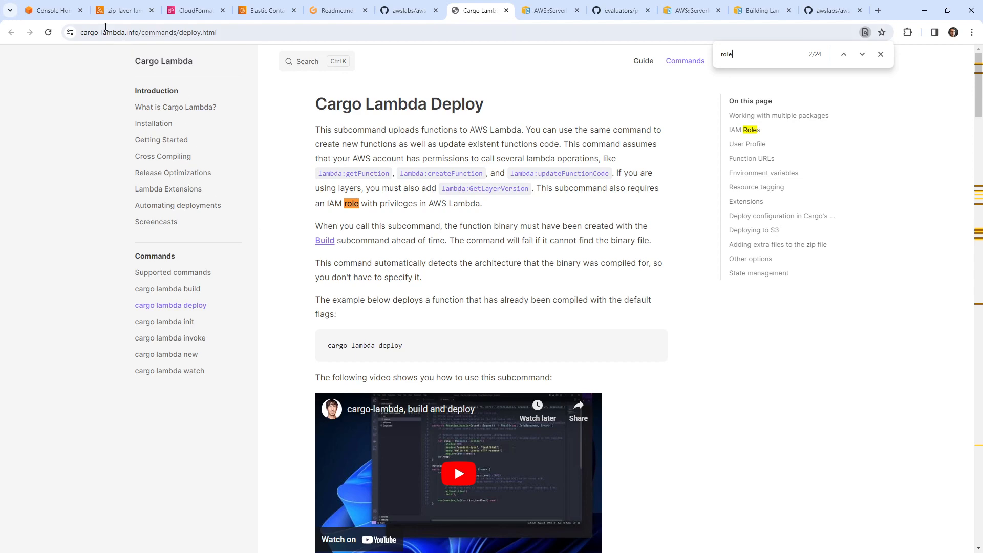
left_click(57, 9)
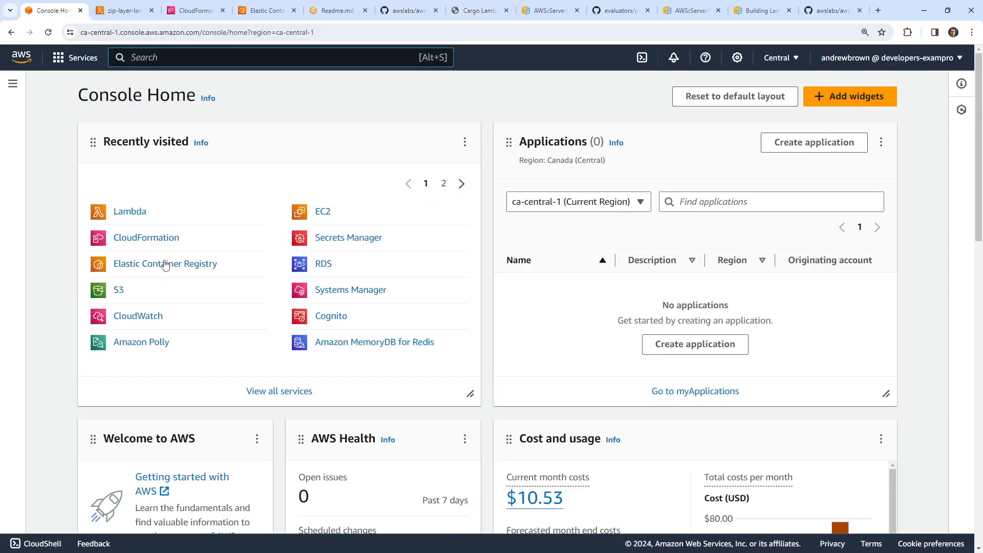
Step: Start a new IAM policy for the Lambda service allowing all Lambda actions on all resources
type("role")
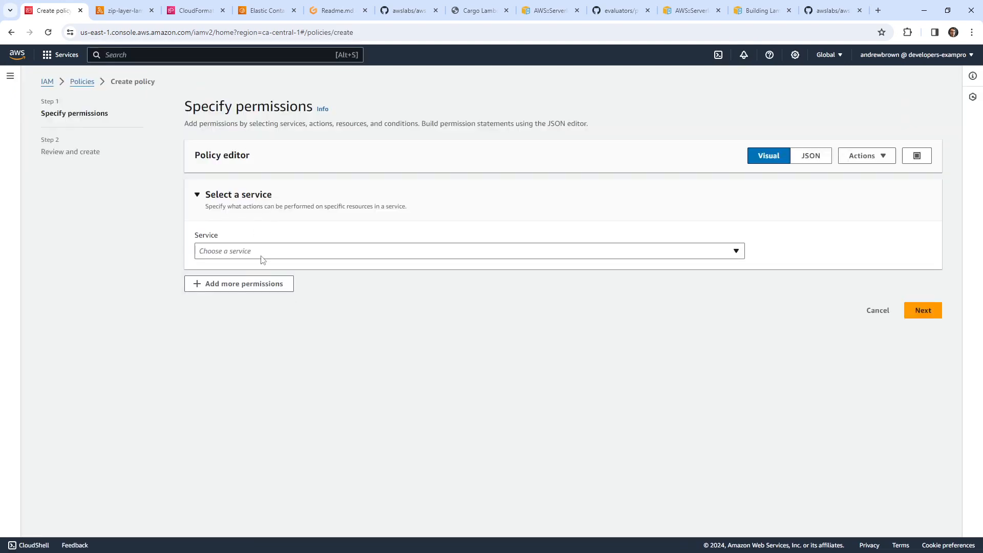
type("lambda")
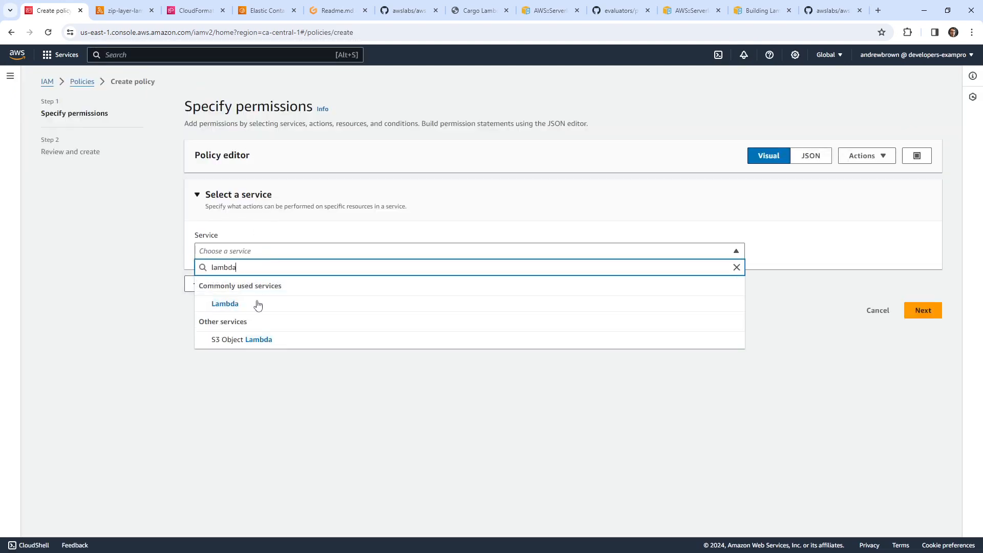
left_click(225, 303)
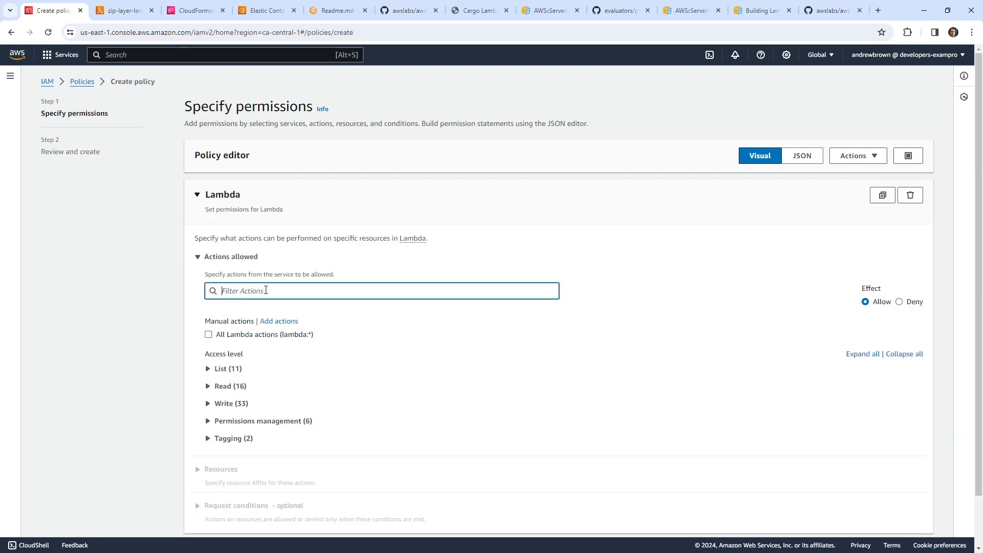
type("La")
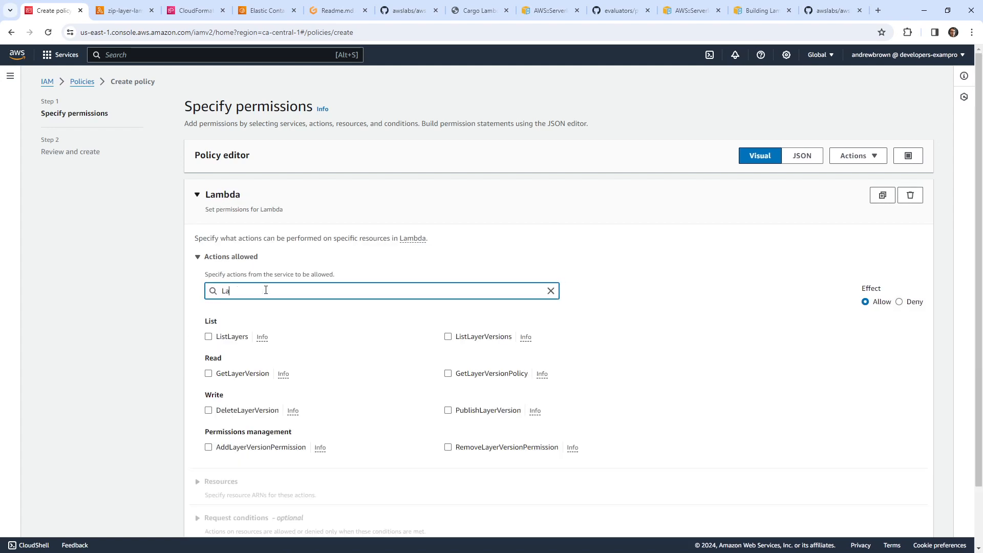
left_click(550, 291)
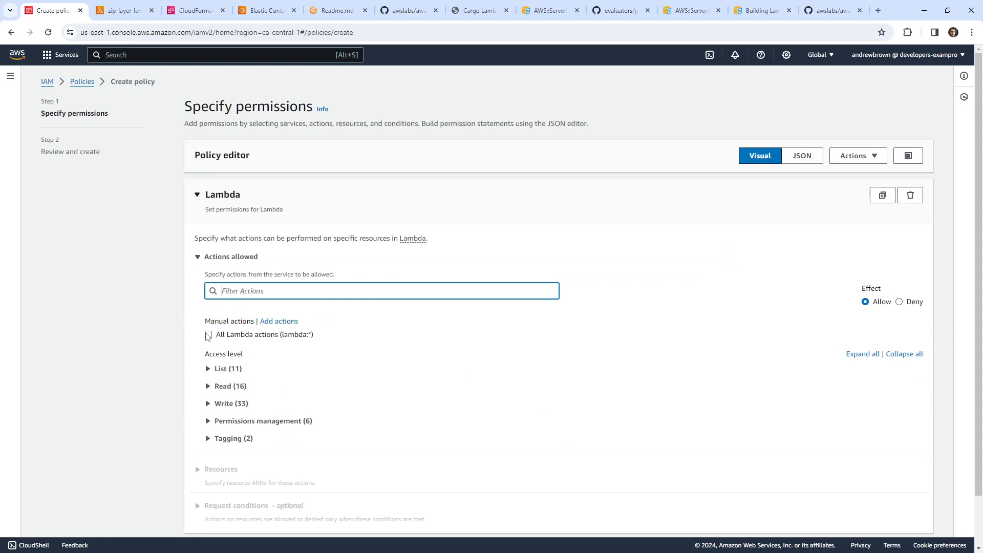
left_click(208, 334)
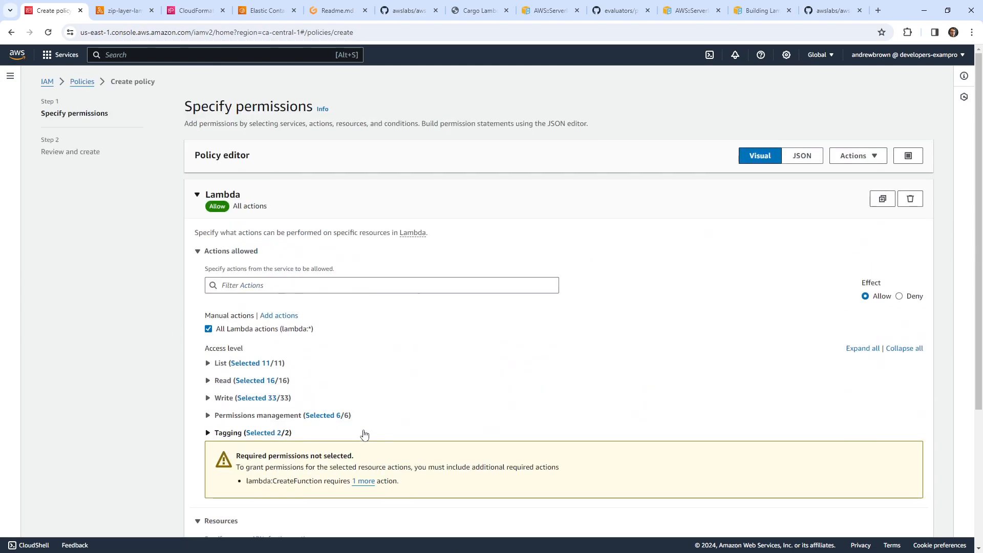
Step: Name the policy RustLambdaAll, describe it as 'Everything for lambda' and create it
scroll("down", 3)
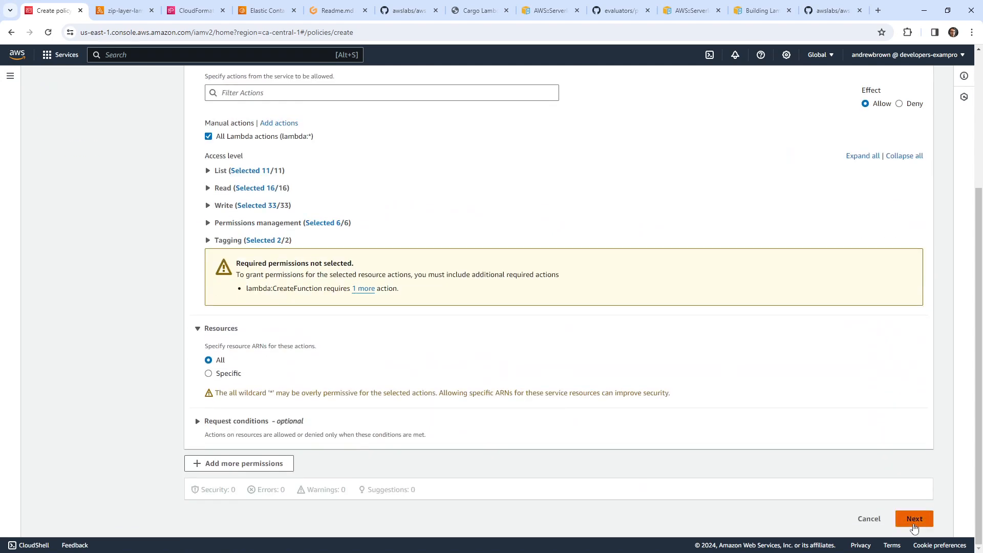
left_click(913, 518)
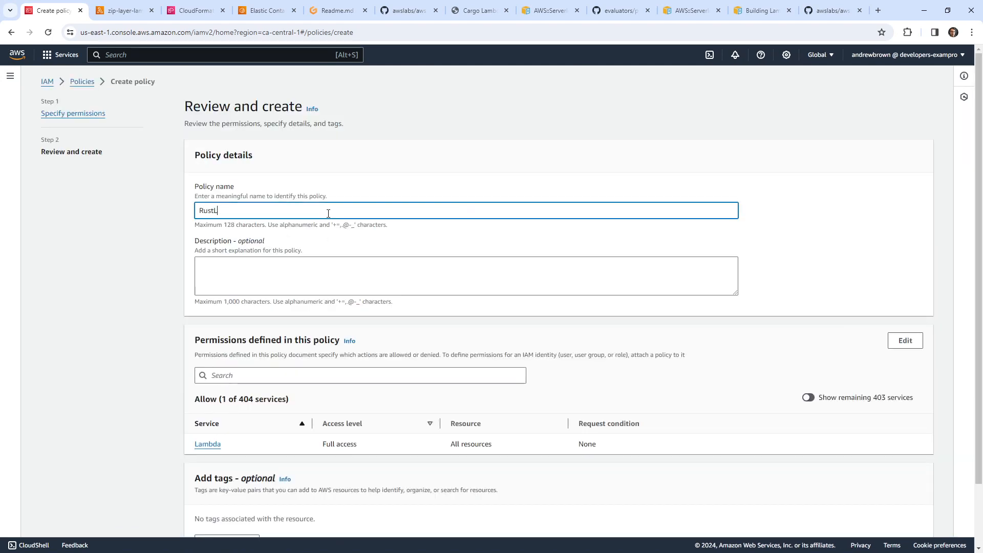
type("amba")
left_click(466, 276)
type("Everything for lambda")
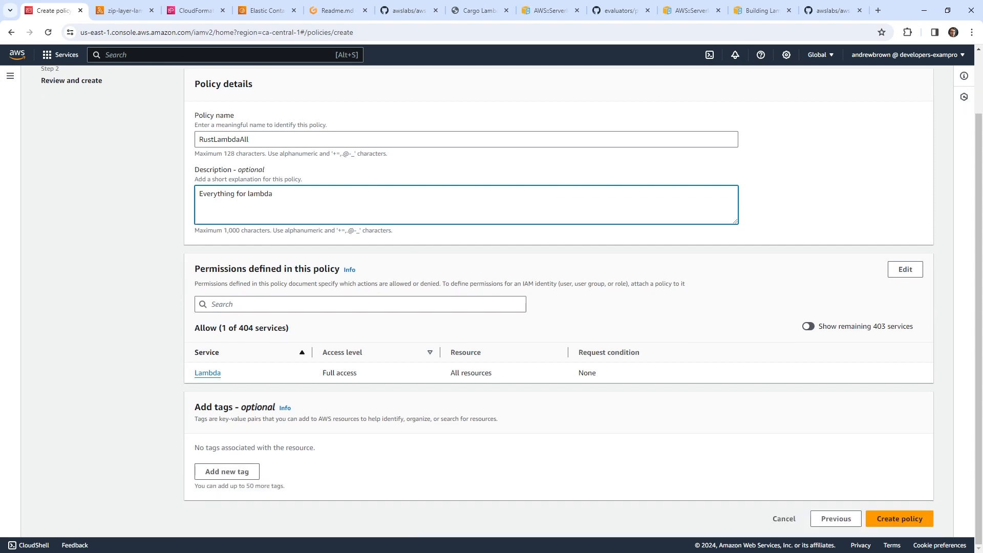
left_click(899, 518)
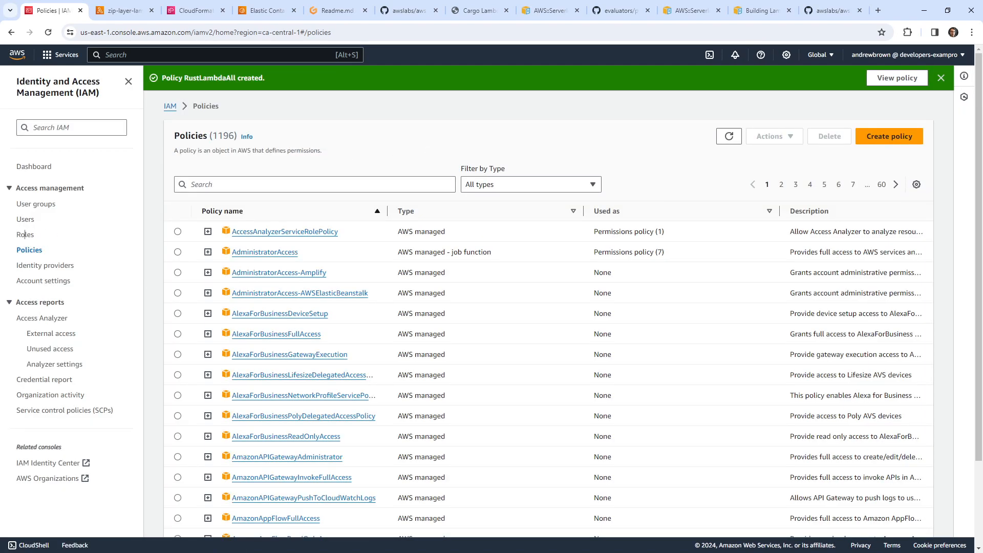
Step: Create an IAM role trusting Lambda with the RustLambdaAll policy attached, named RustLambdaAll
left_click(25, 235)
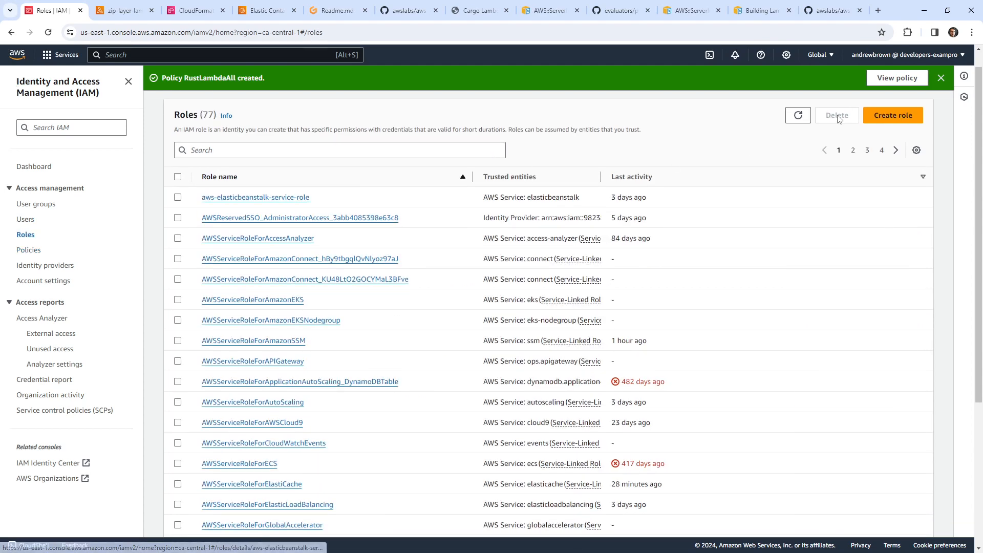
left_click(893, 115)
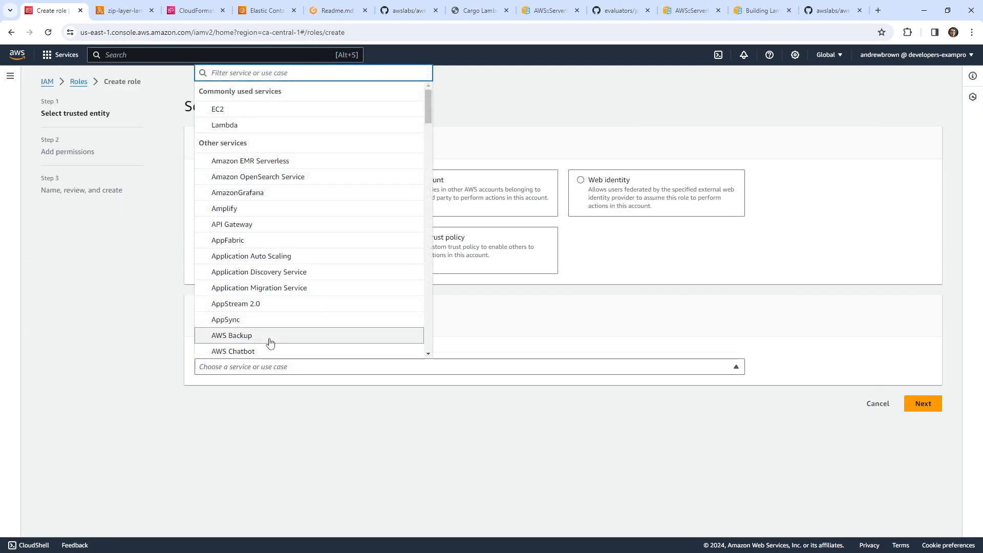
left_click(223, 125)
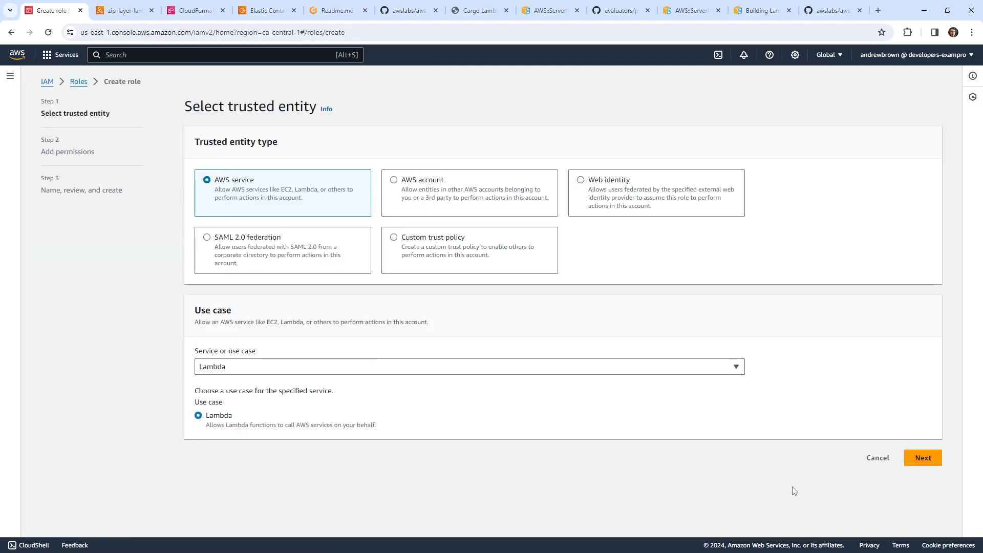
left_click(923, 456)
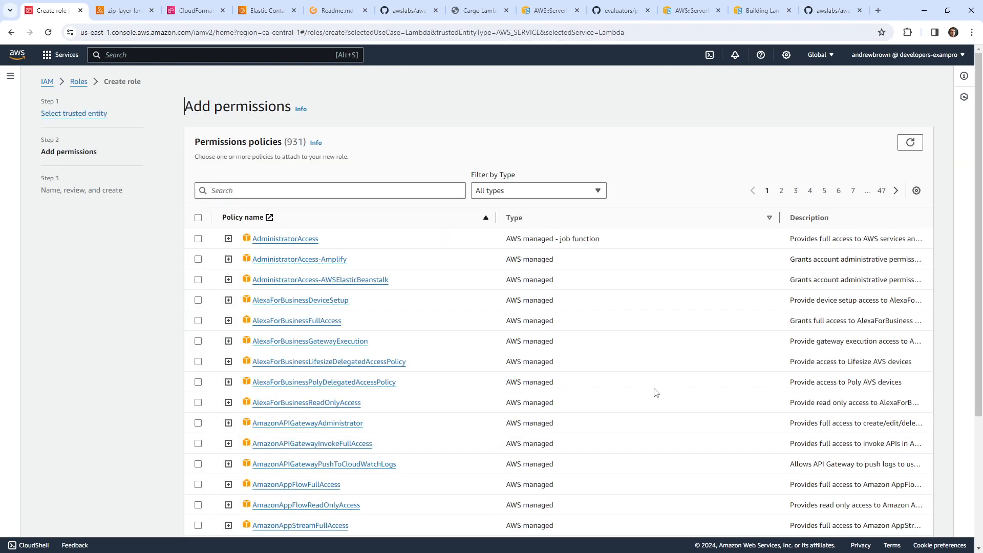
type("rust")
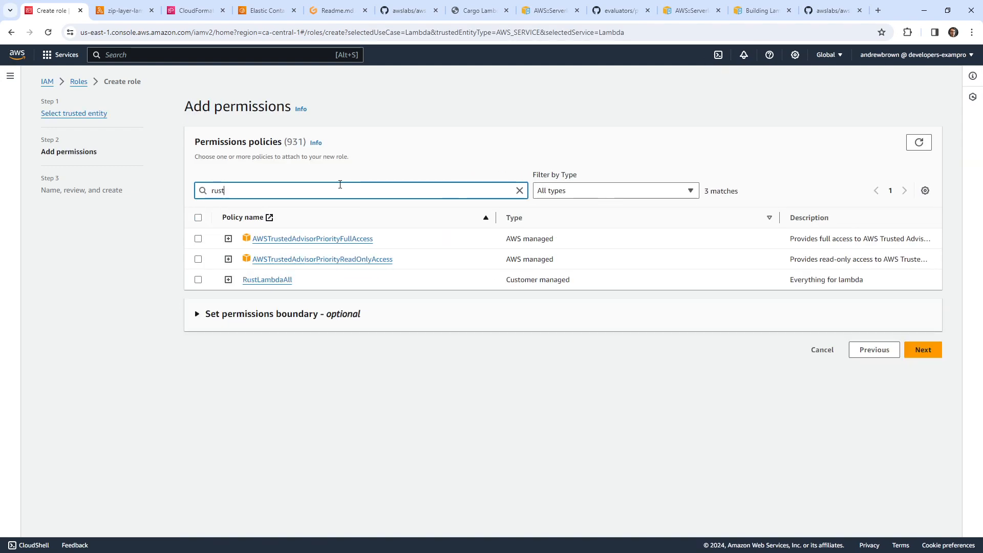
left_click(199, 279)
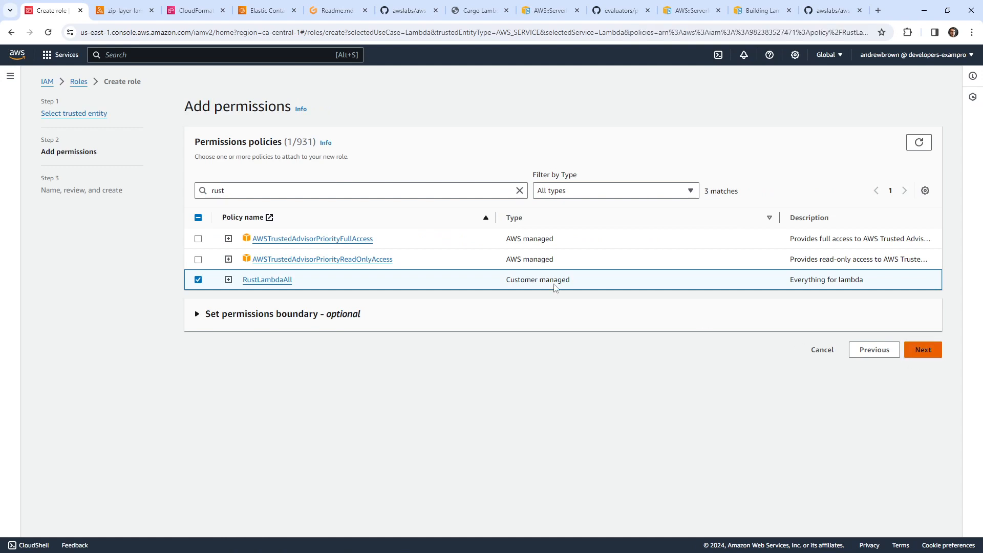
left_click(923, 350)
type("RustLambdaAll")
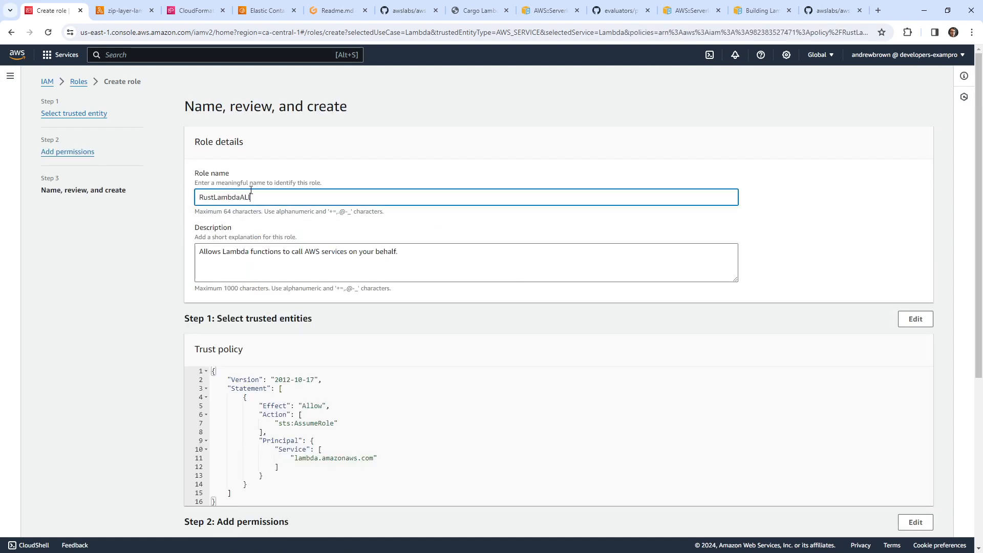
scroll("down", 3)
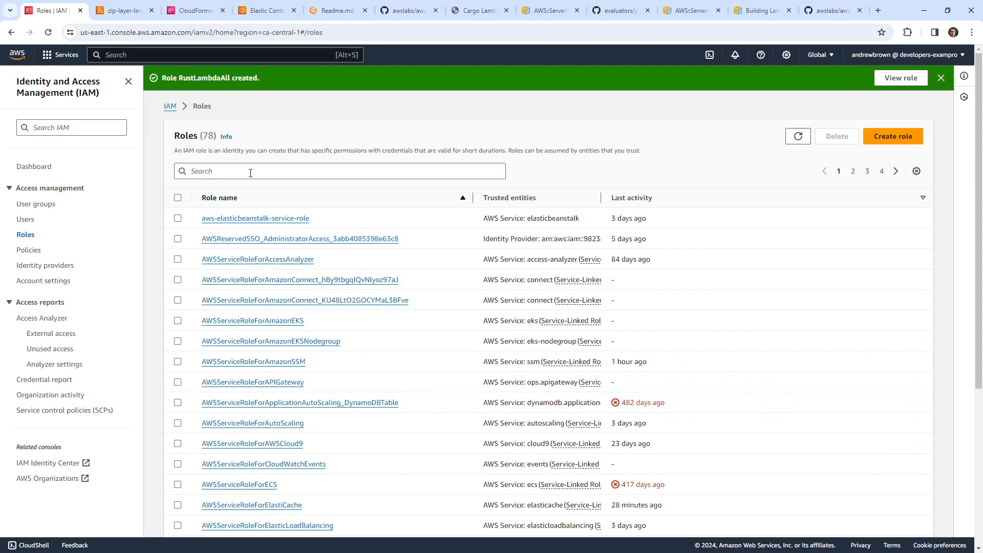
Step: Find the RustLambdaAll role by searching 'rust' and copy its ARN
type("rust")
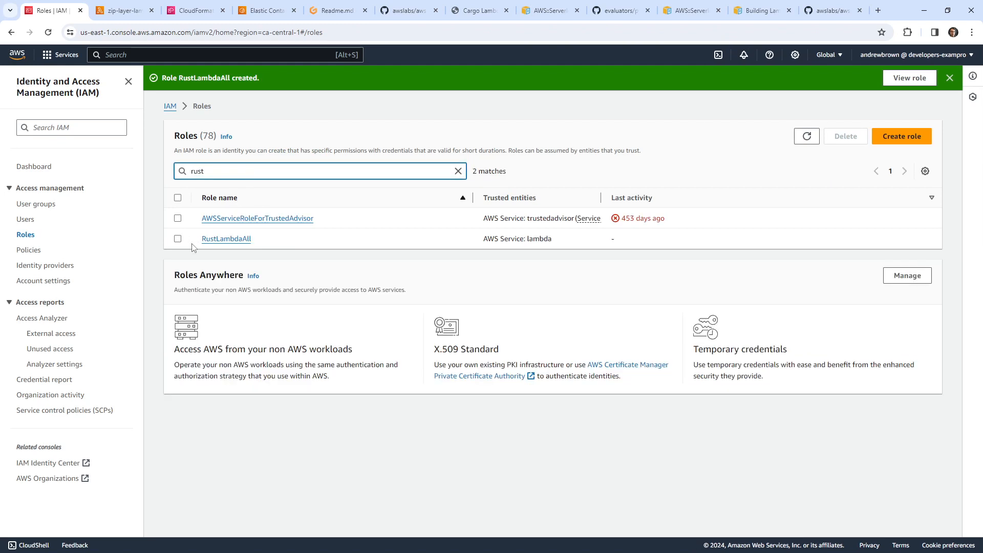
left_click(226, 239)
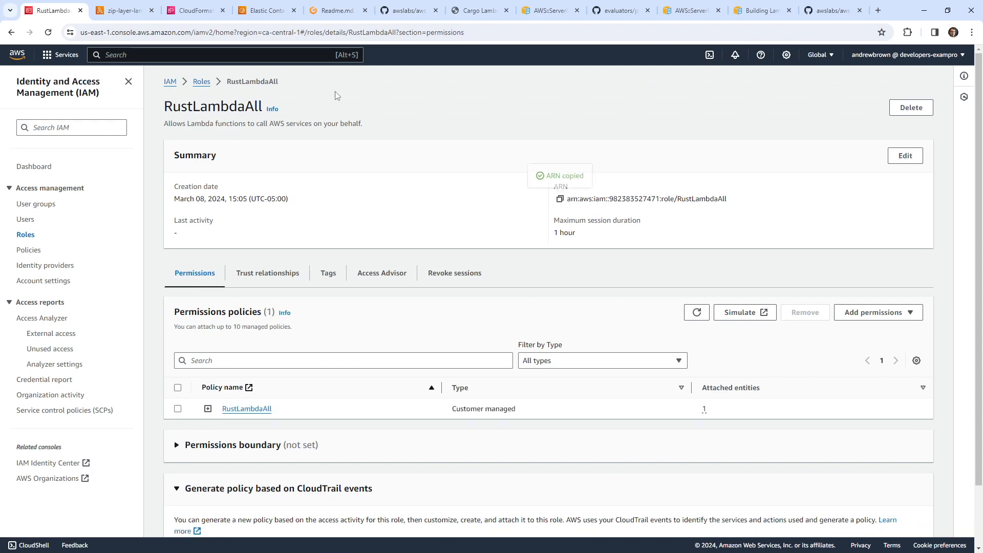
left_click(192, 10)
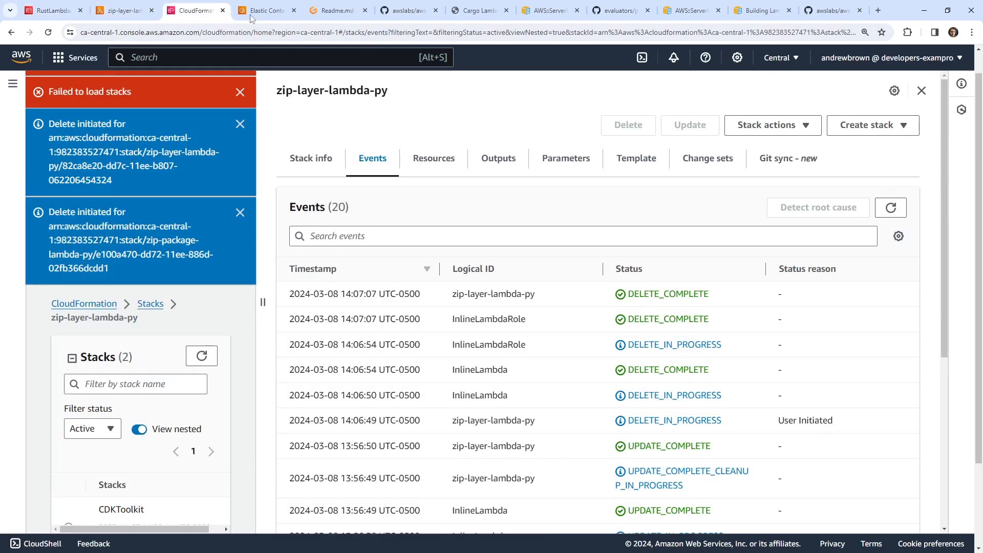
Step: Run 'cargo lambda deploy --iam-role <RustLambdaAll ARN>' and record it in the Readme's Deploy section
left_click(334, 10)
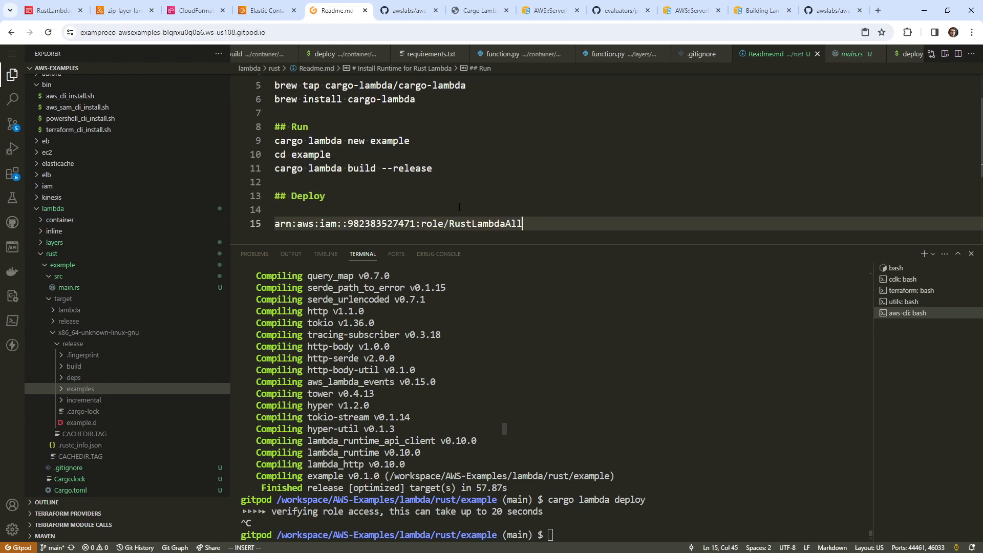
left_click(407, 10)
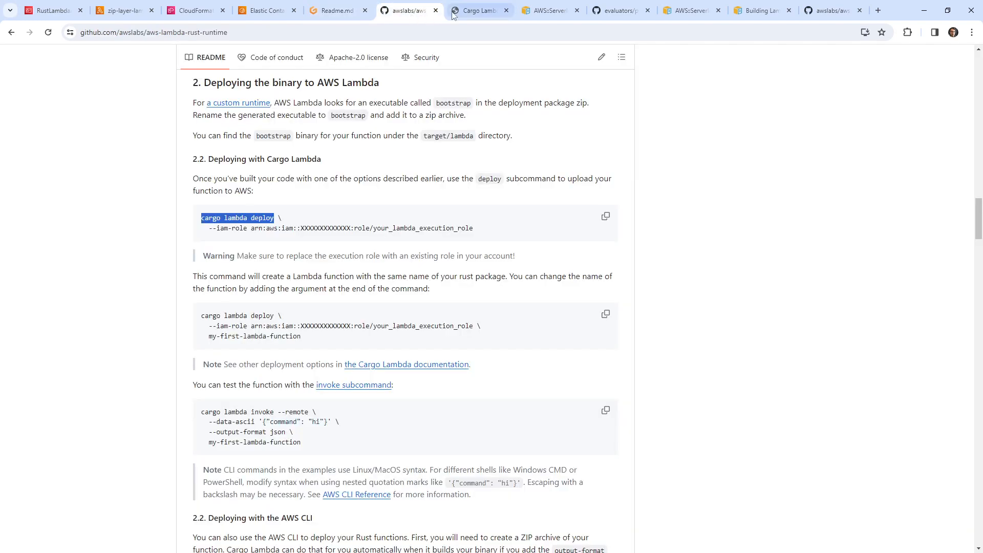
left_click(336, 10)
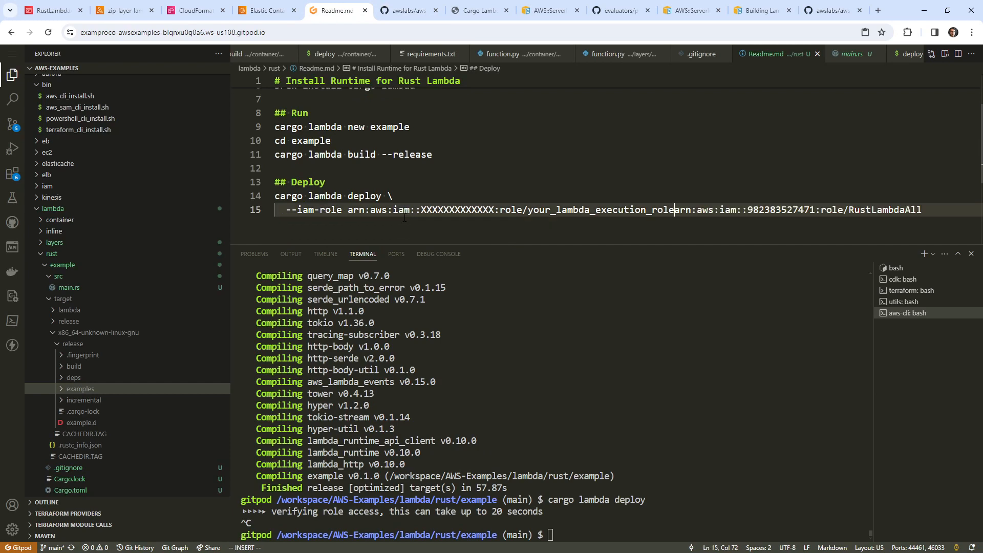
key("Backspace")
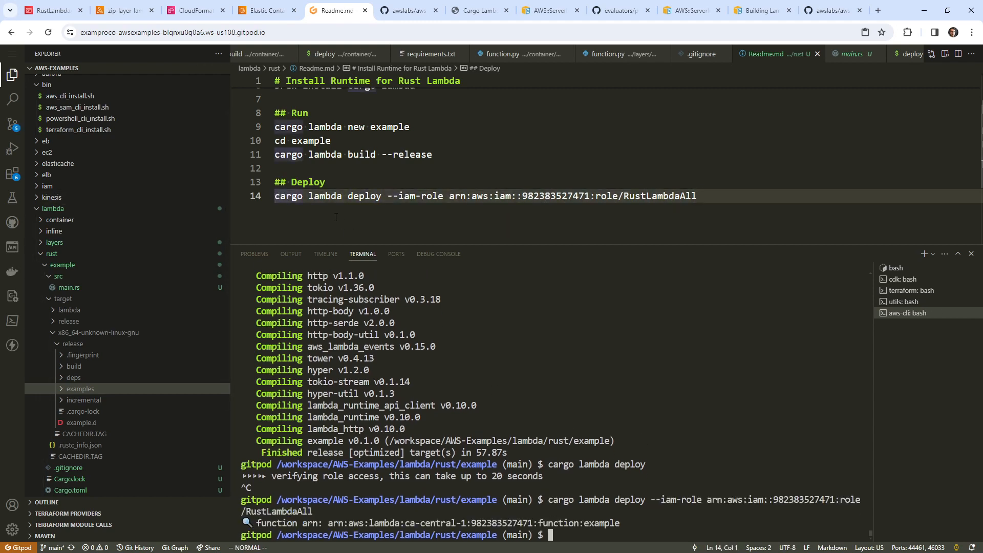
left_click(51, 10)
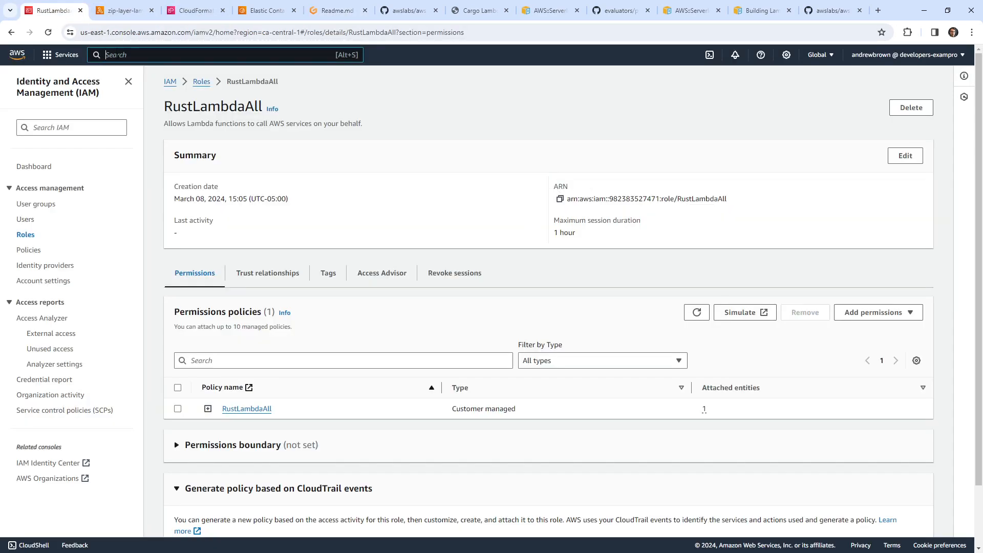
Step: Check the Lambda service, then go to Elastic Container Registry via the 'ecr' search
type("lambda")
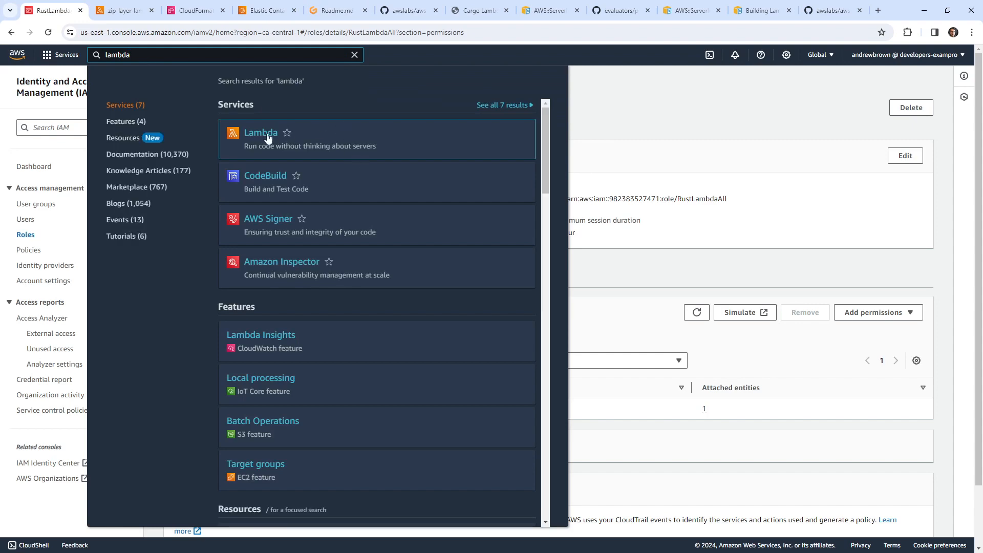
left_click(261, 10)
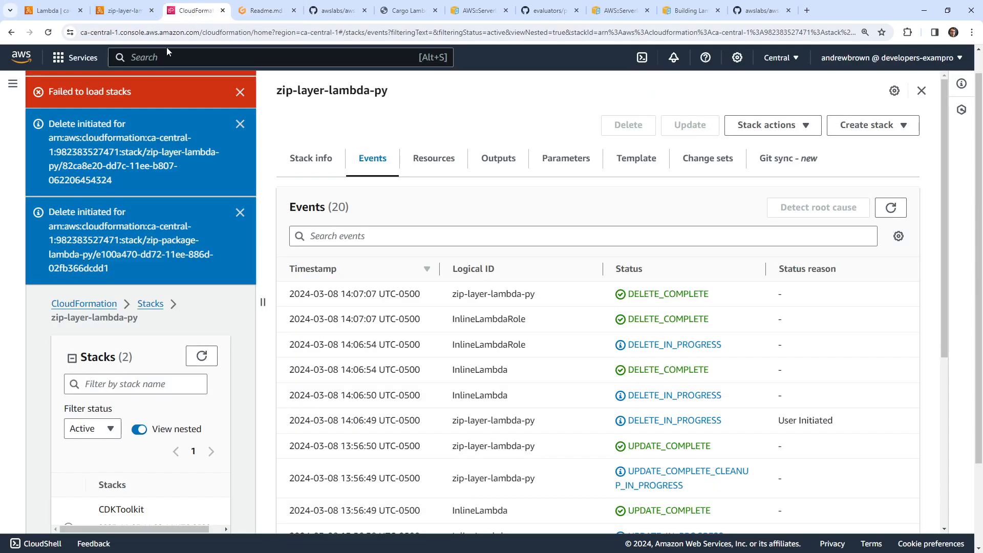
left_click(263, 10)
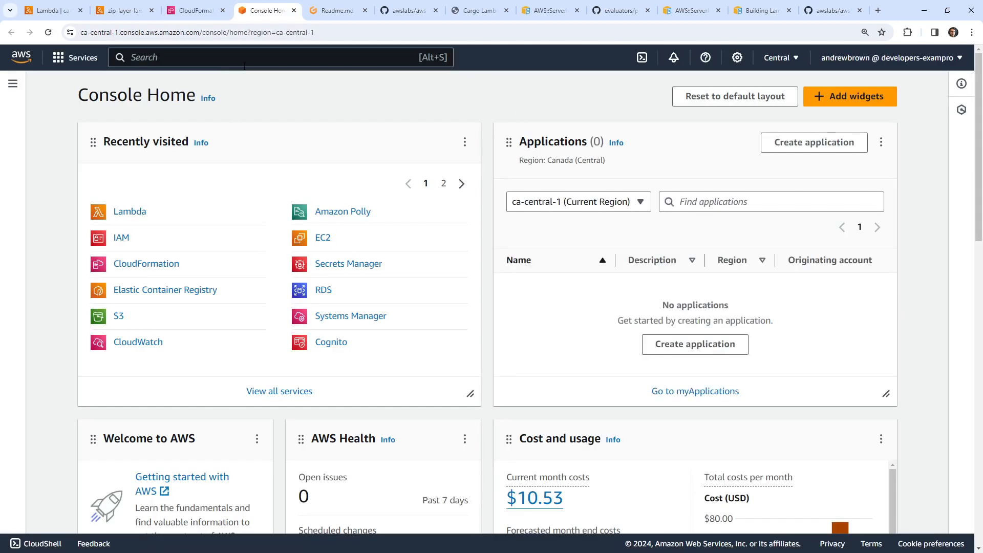
type("ecr")
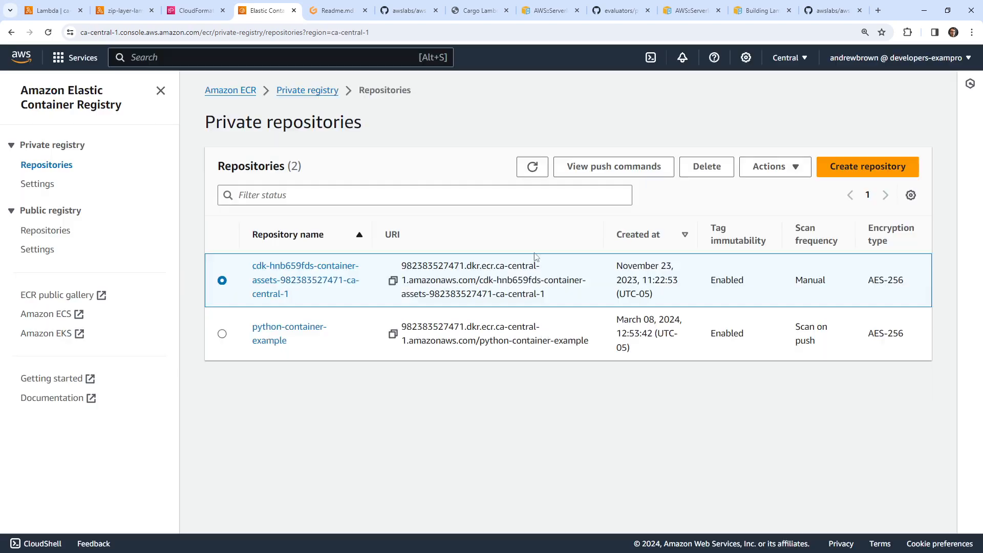
Step: Delete the python-container-example repository, confirming with 'delete'
left_click(706, 166)
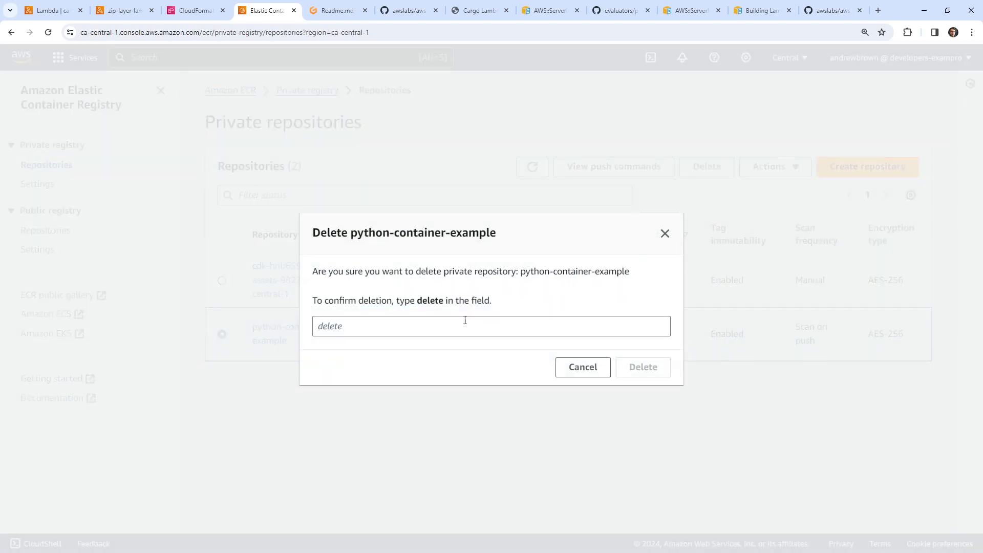
left_click(643, 366)
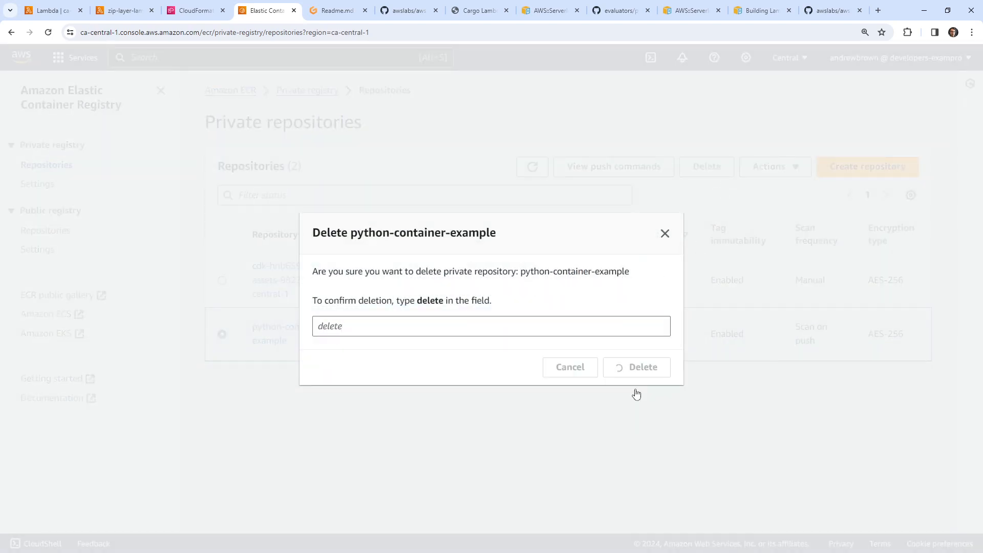
left_click(637, 367)
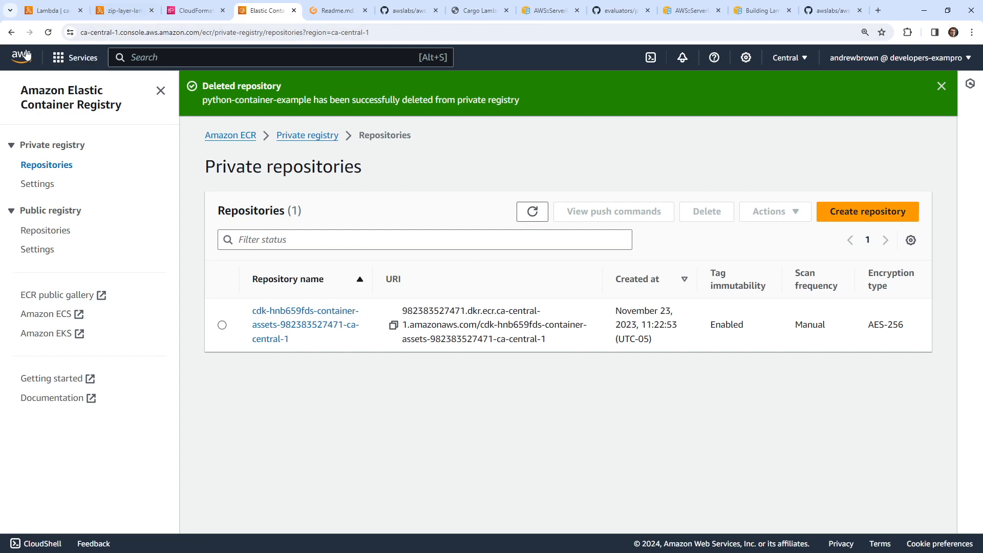
Step: Open the deployed example function's code and dismiss the 'File exceeds 3 MB' bootstrap error
left_click(51, 10)
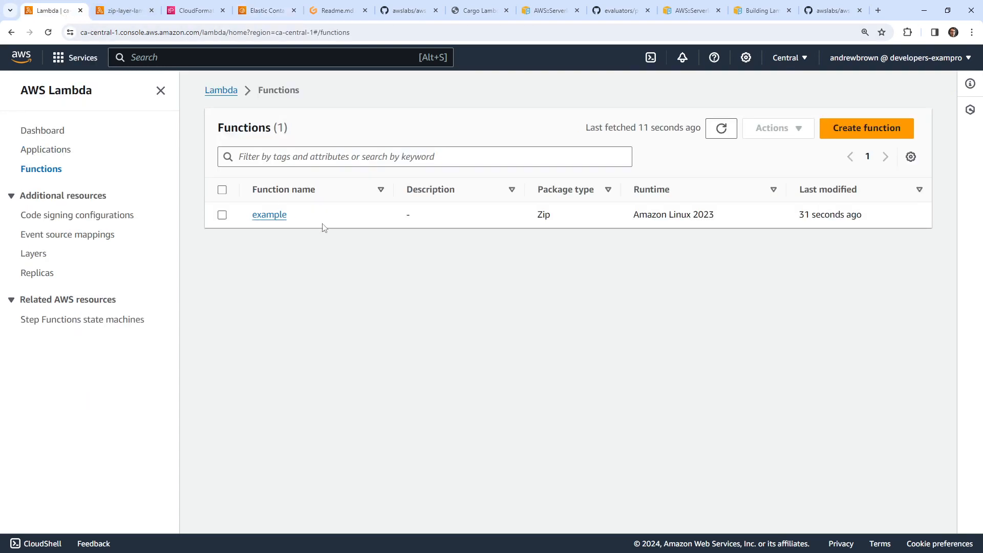
left_click(269, 215)
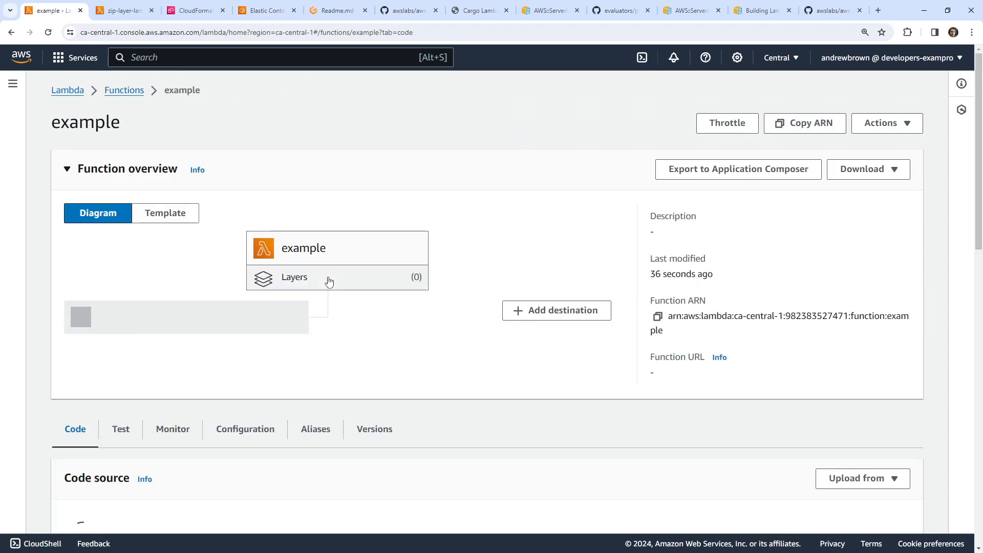
scroll("down", 3)
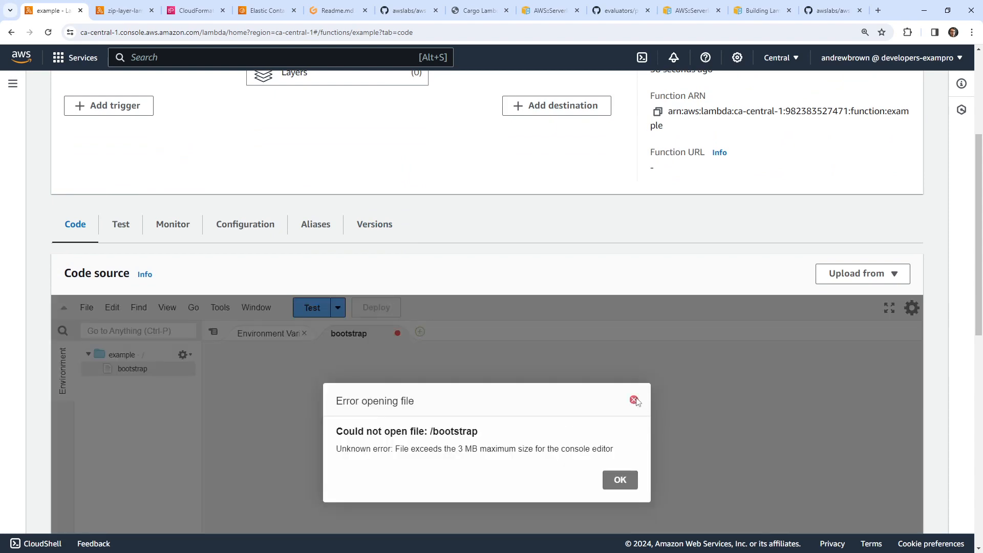
left_click(336, 10)
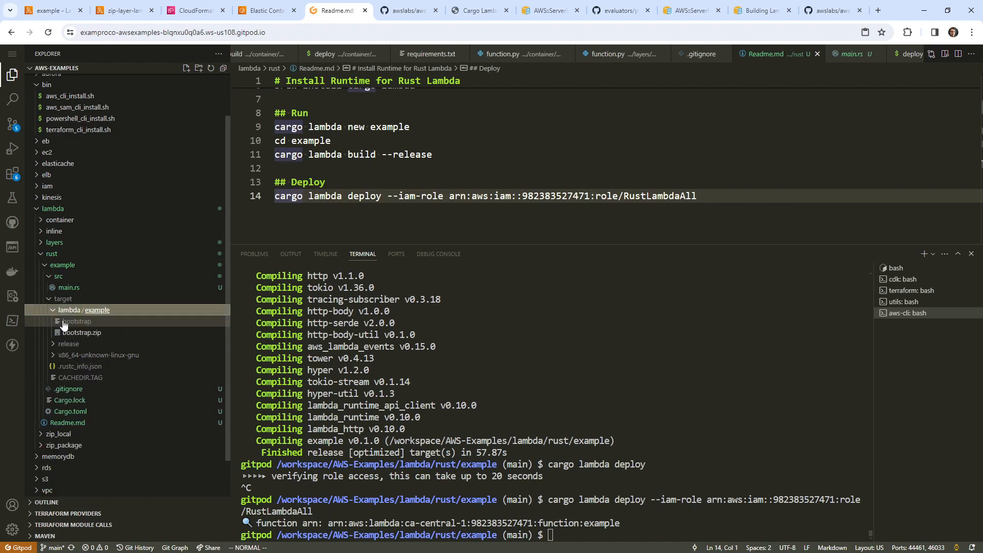
Step: Check the built target/lambda/example bootstrap files in Gitpod and return to the function page
left_click(76, 321)
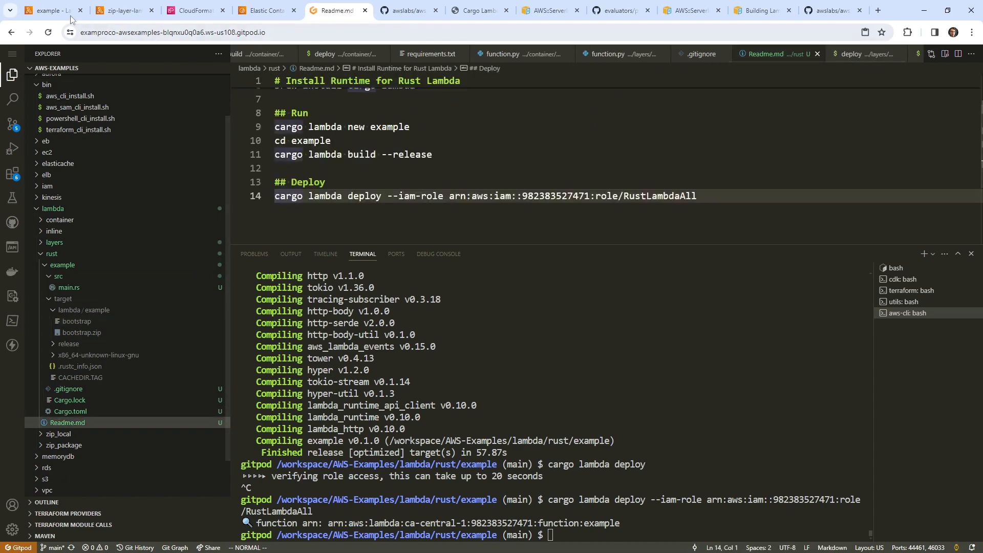
left_click(49, 9)
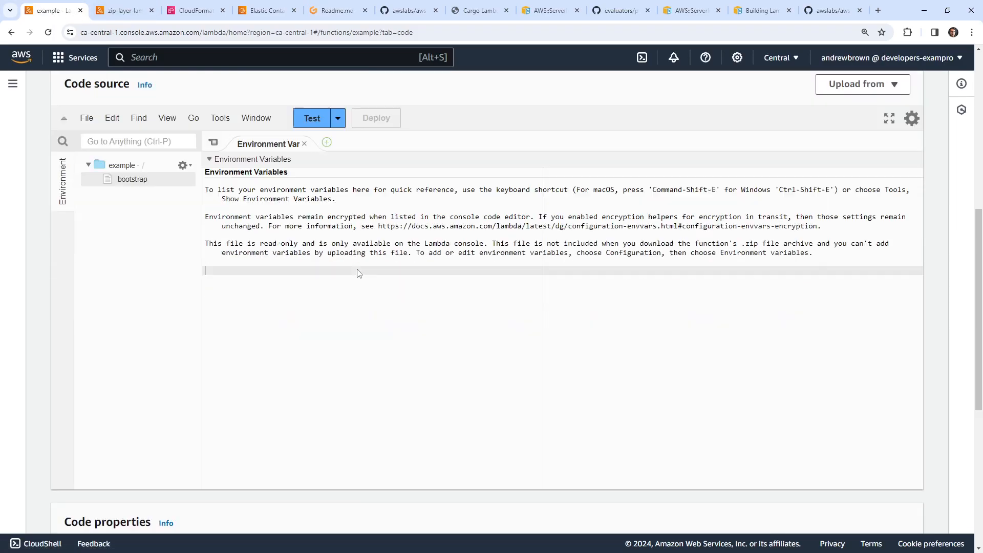
Step: Save a test event named hello whose JSON holds only a name field
left_click(338, 118)
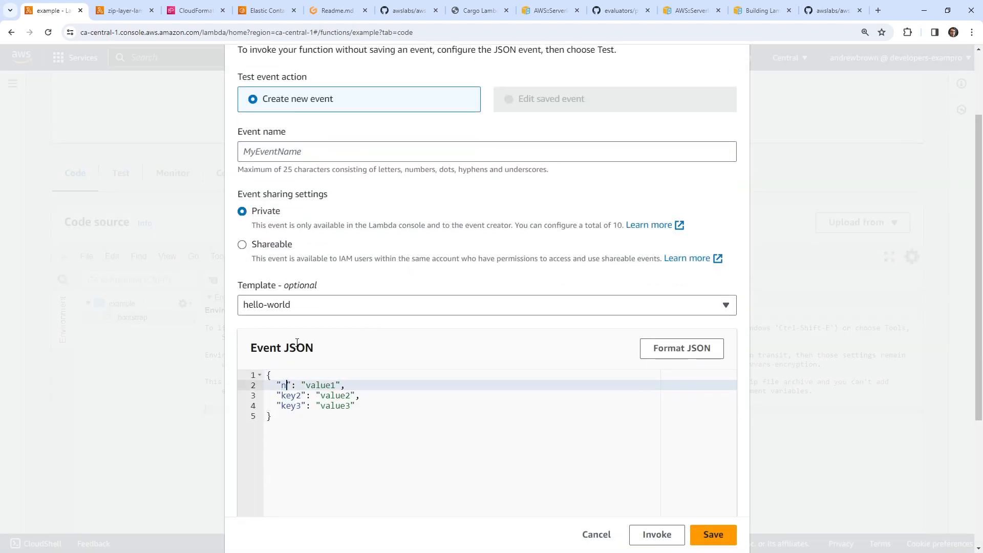
type("name\": \"Andrew")
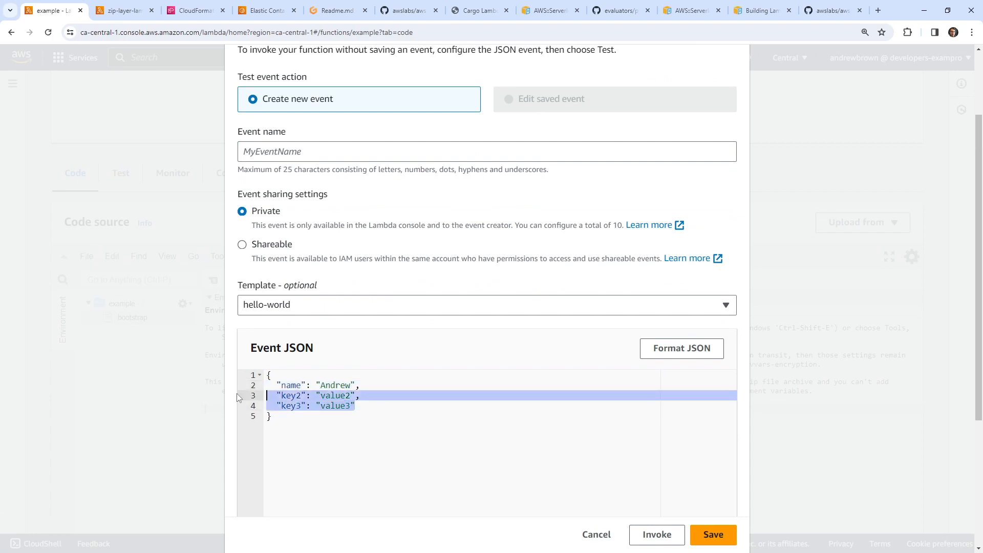
key("Delete")
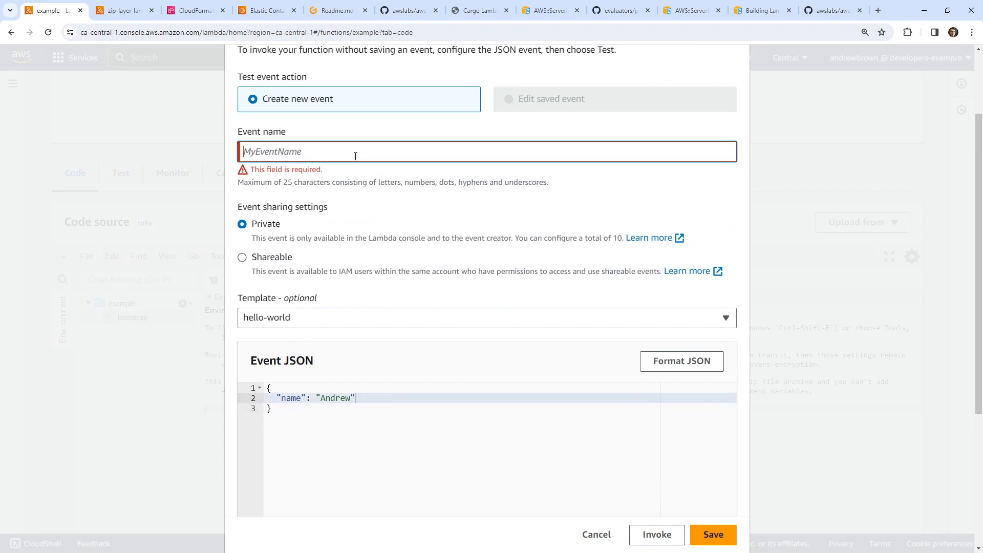
type("hello")
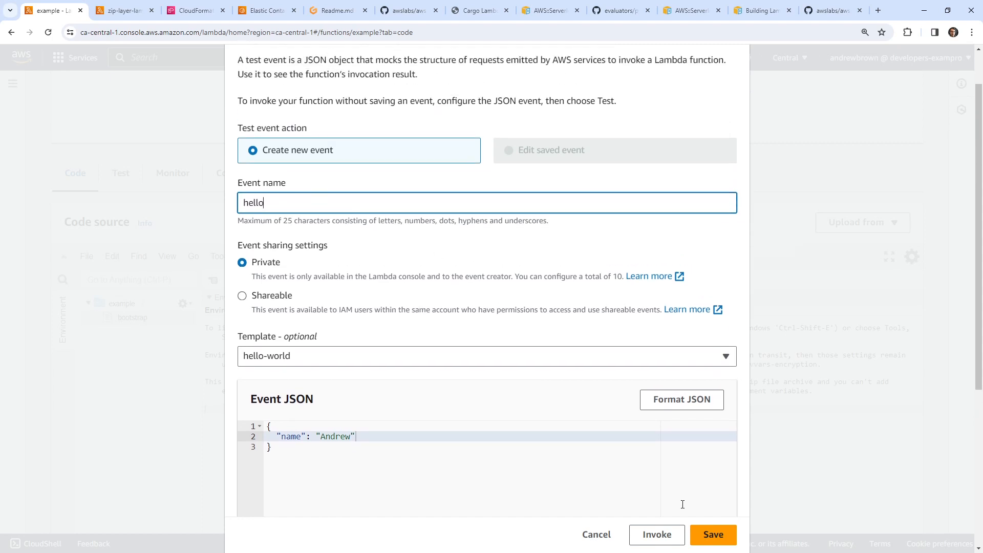
left_click(713, 534)
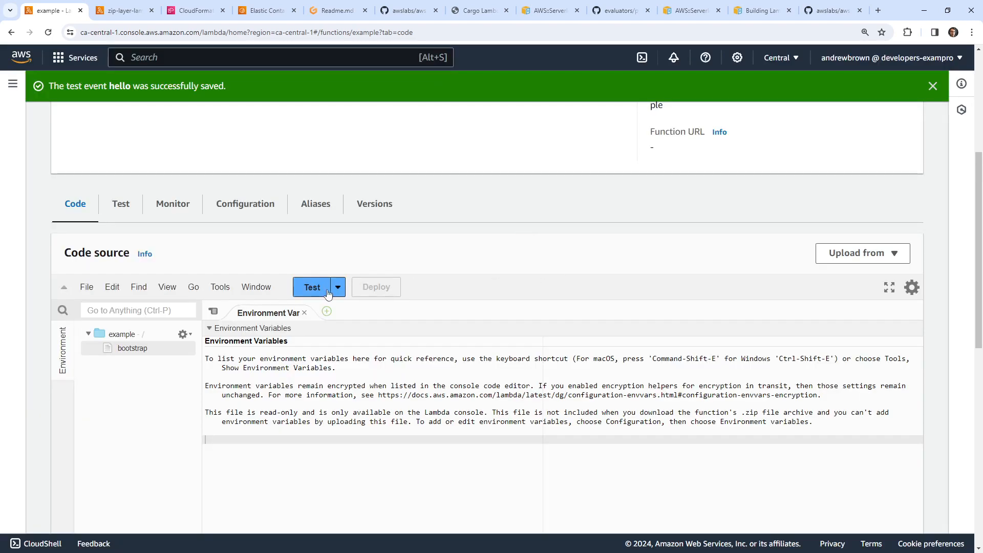
Step: Run the hello test and review the DeserializeError in the execution results
left_click(311, 286)
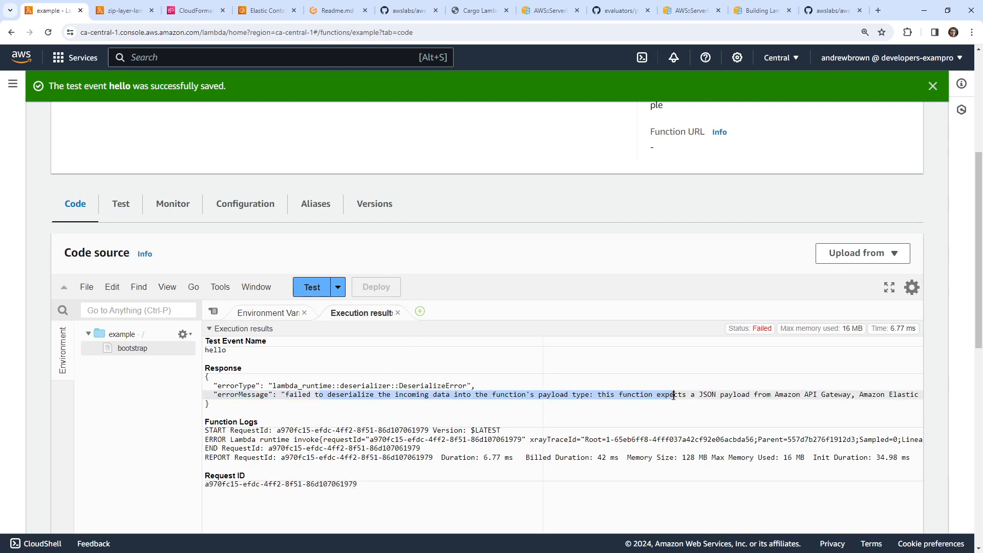
left_click_drag(658, 394, 917, 395)
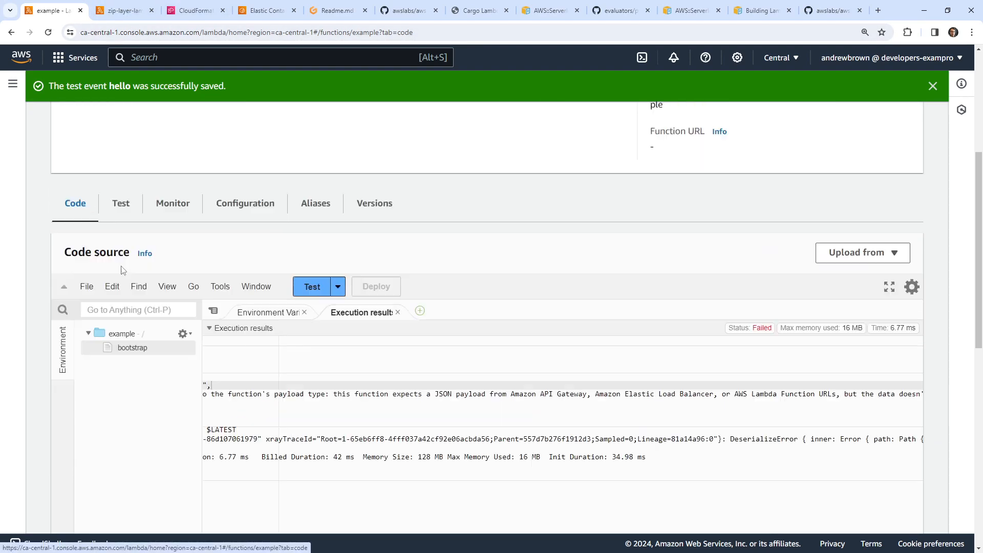
scroll("down", 3)
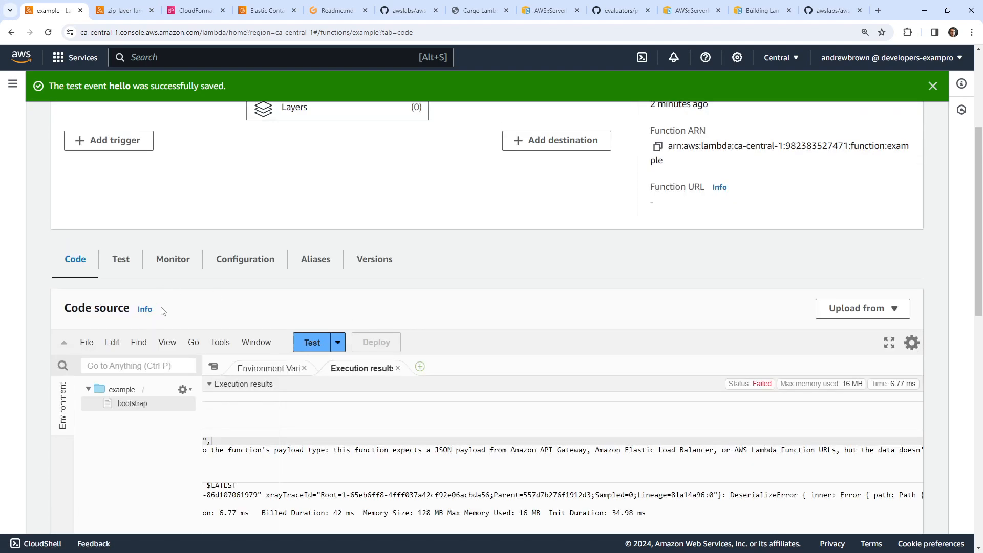
Step: Create a function URL for example with AWS_IAM auth and buffered invoke mode
left_click(245, 259)
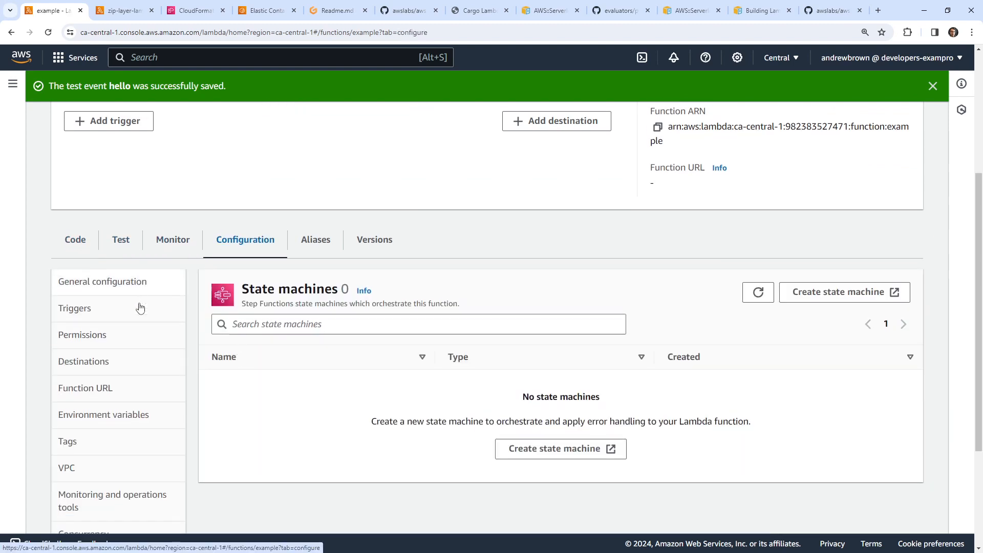
left_click(85, 388)
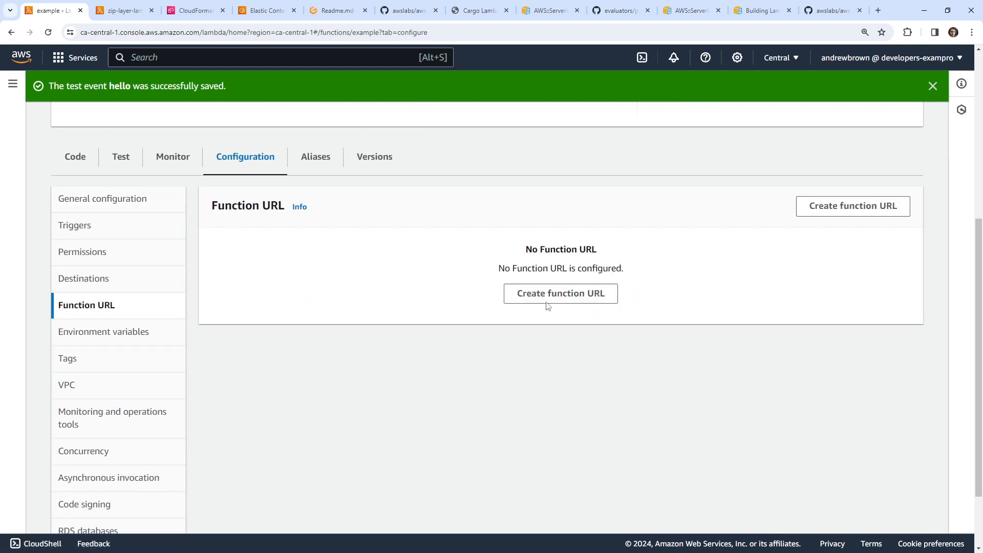
left_click(560, 293)
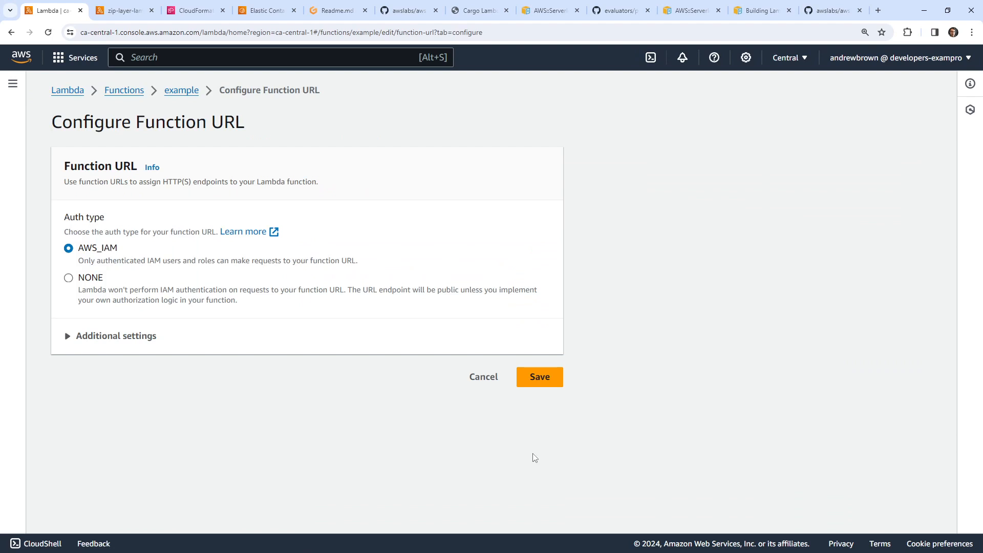
mouse_move(118, 335)
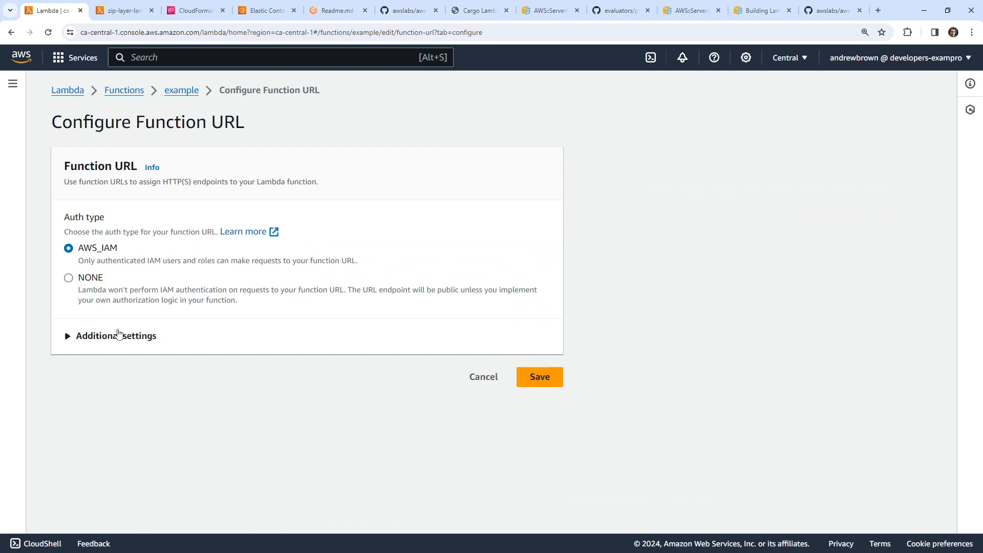
mouse_move(488, 429)
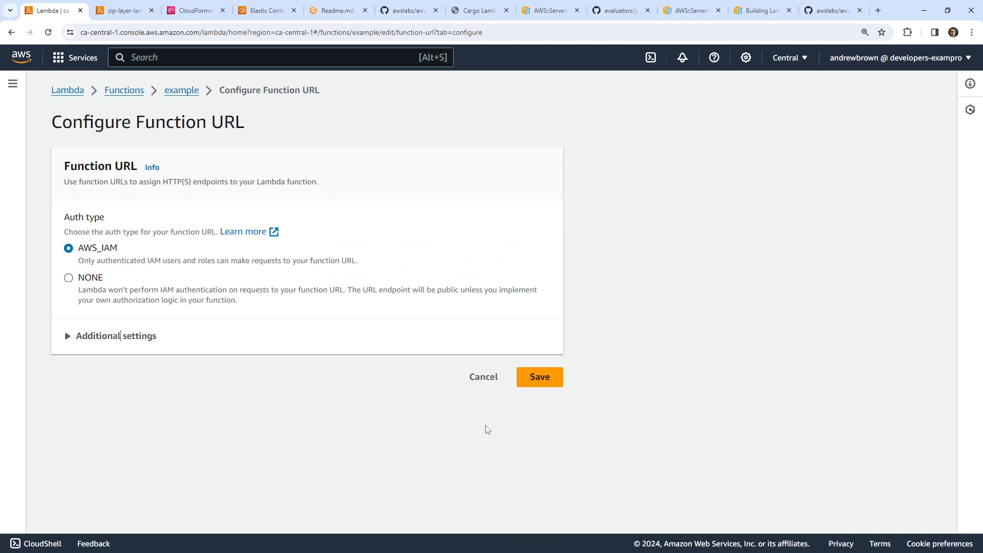
left_click(540, 377)
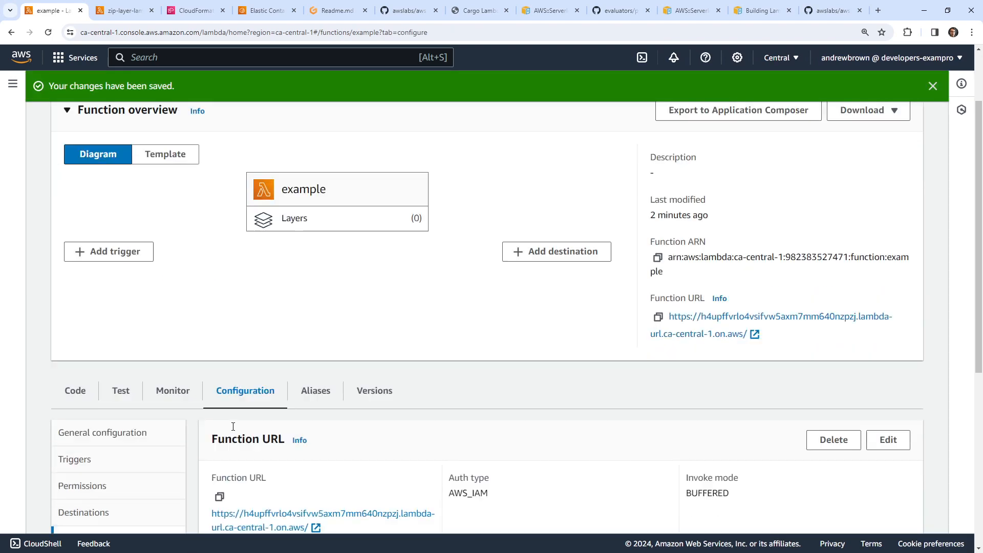
scroll("down", 3)
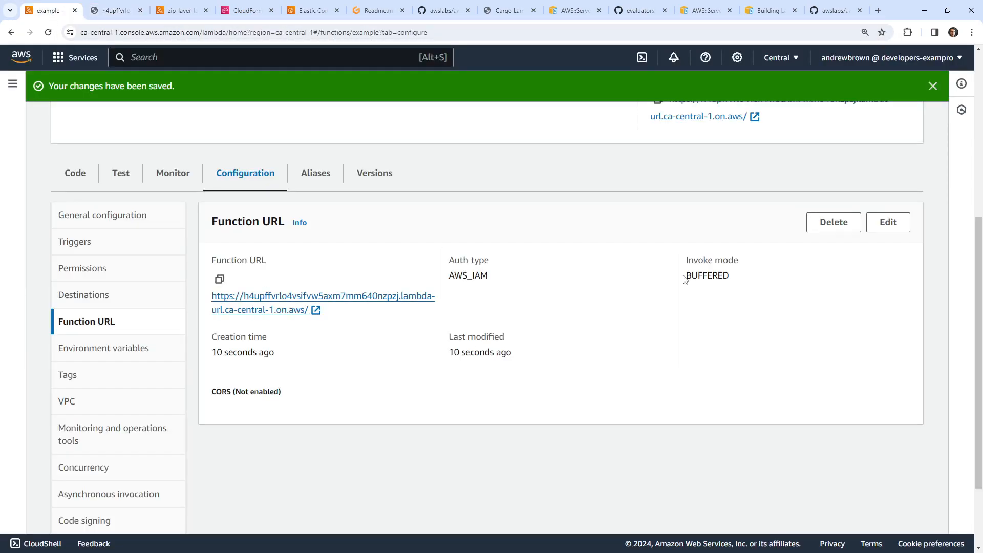
mouse_move(502, 346)
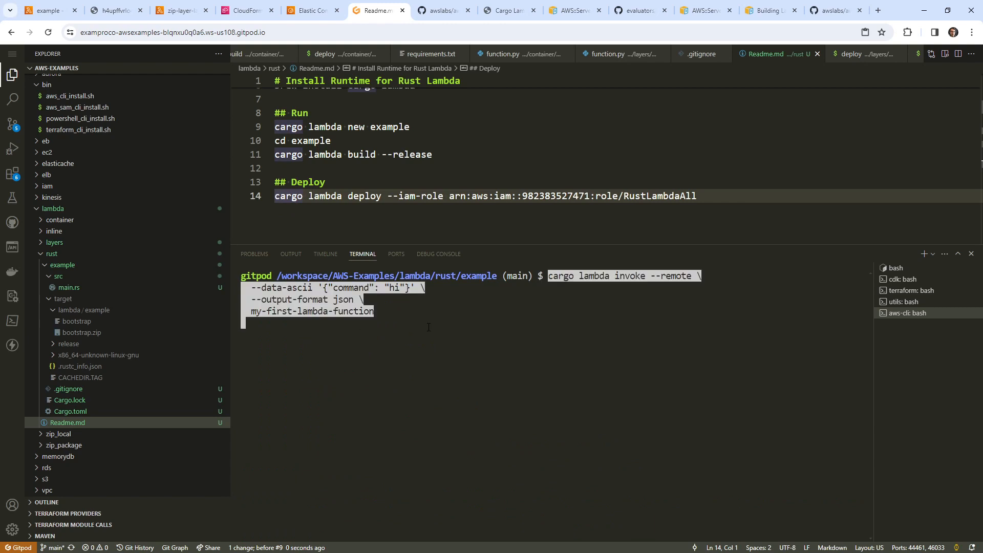
Step: Run cargo lambda invoke remotely, which fails with Function not found, and return to Gitpod
key("Enter")
type("## Invoke")
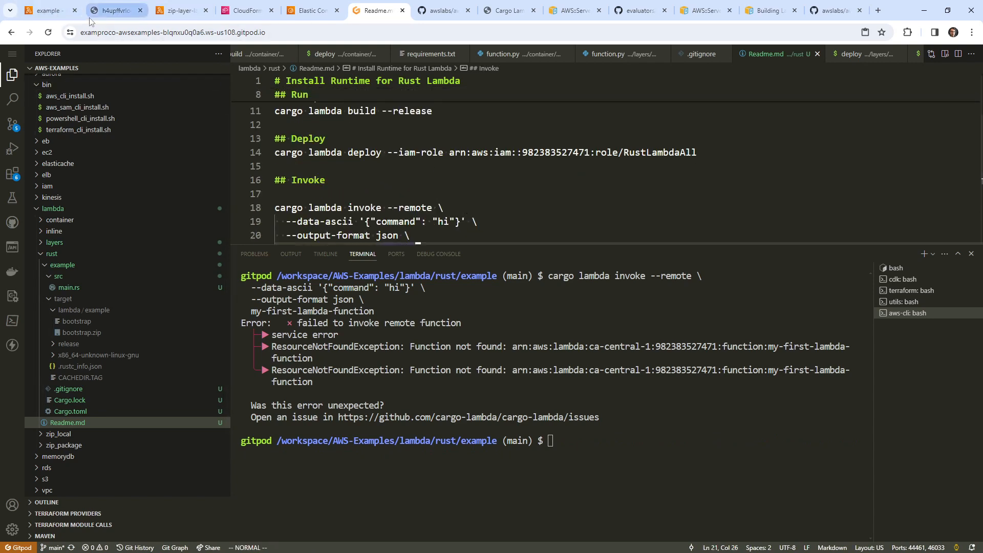
left_click(46, 9)
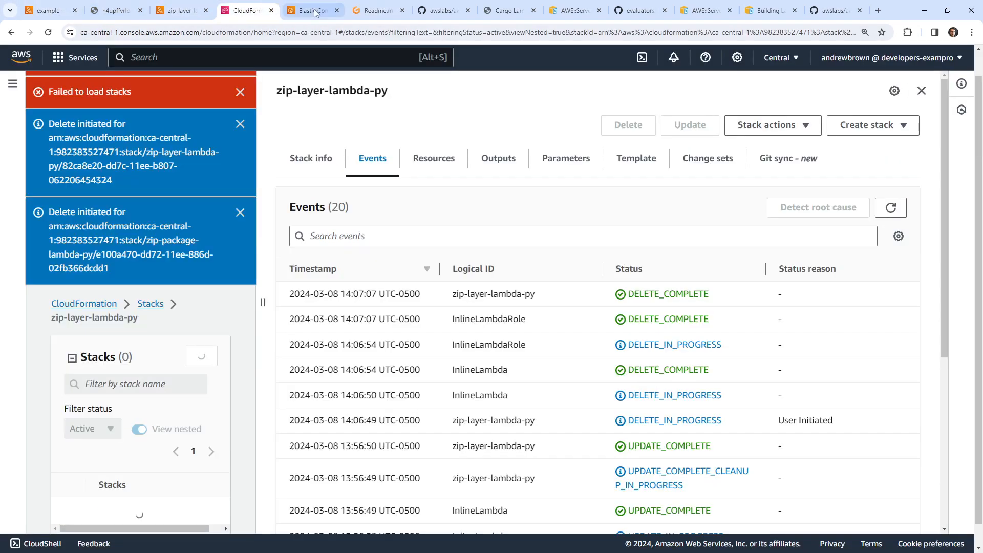
left_click(373, 11)
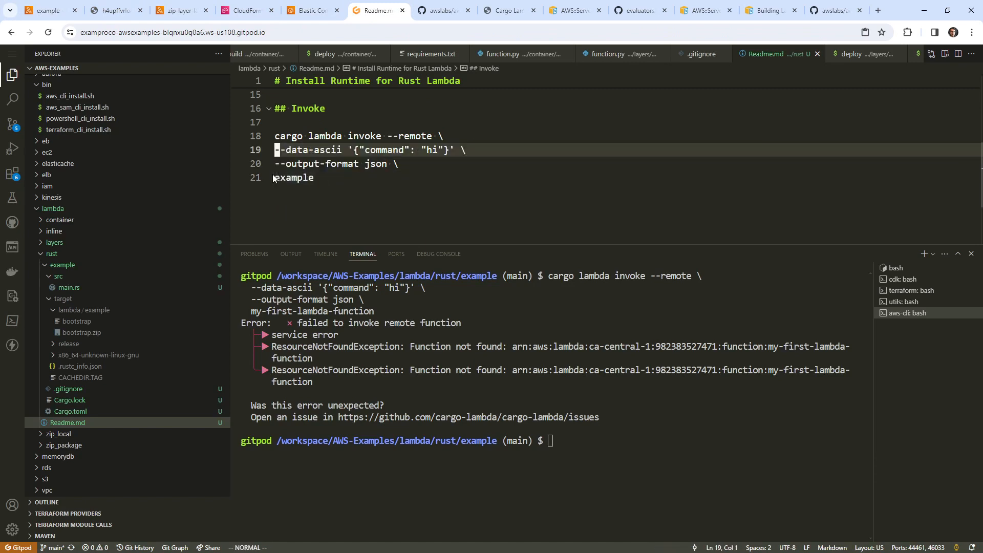
Step: Add an Invoke section for example to Readme.md and show it in a split right pane
right_click(289, 149)
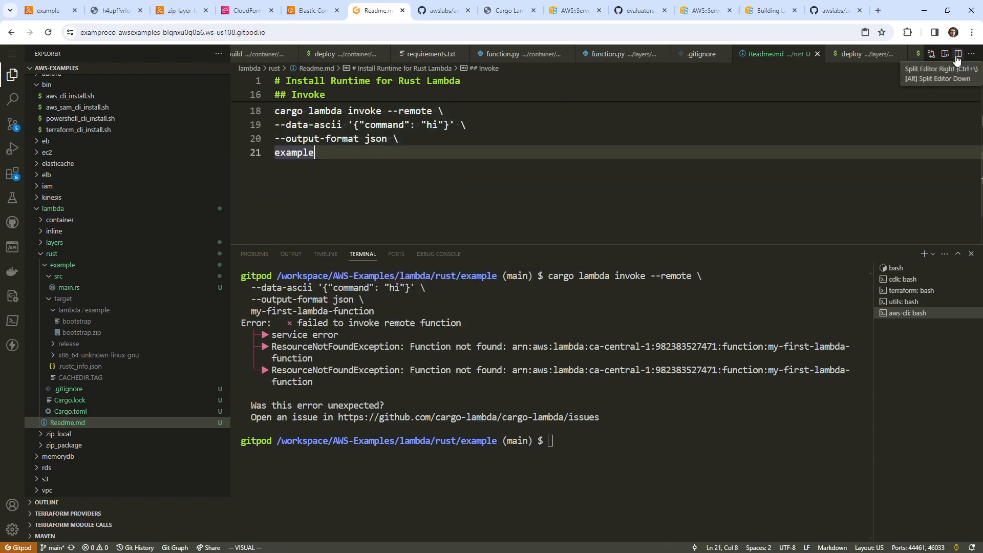
left_click(959, 54)
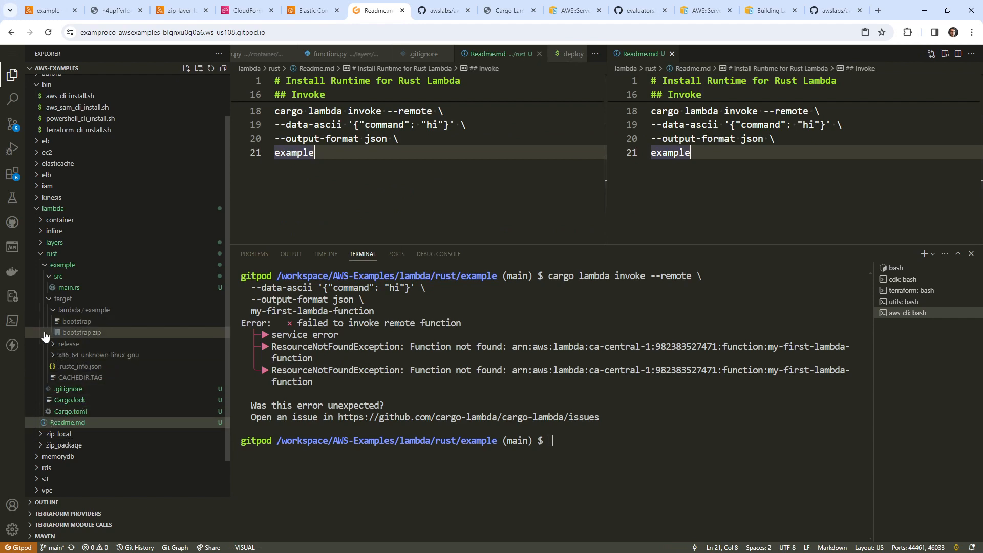
Step: View main.rs beside the Readme and open AWS's 'Invoking Lambda function URLs' docs
left_click(68, 287)
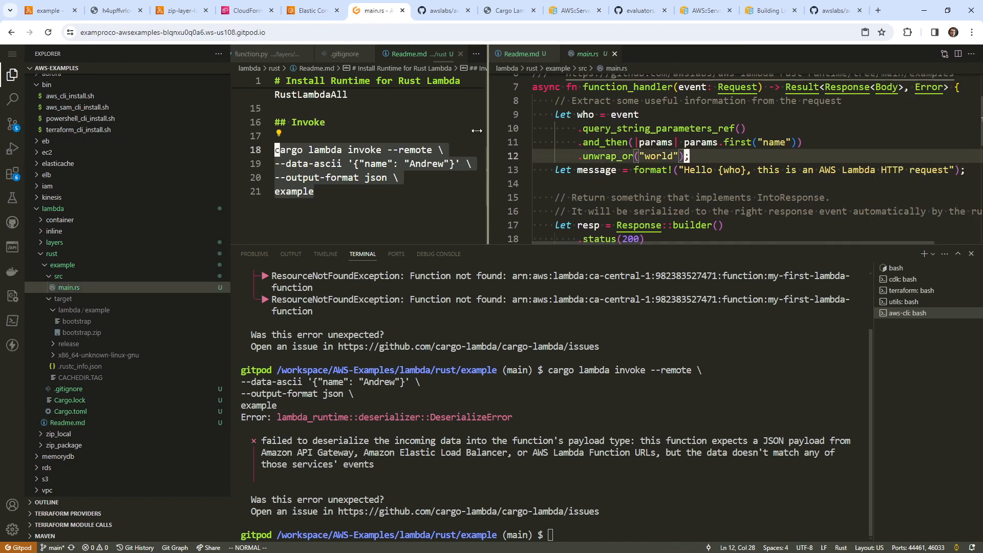
scroll("down", 3)
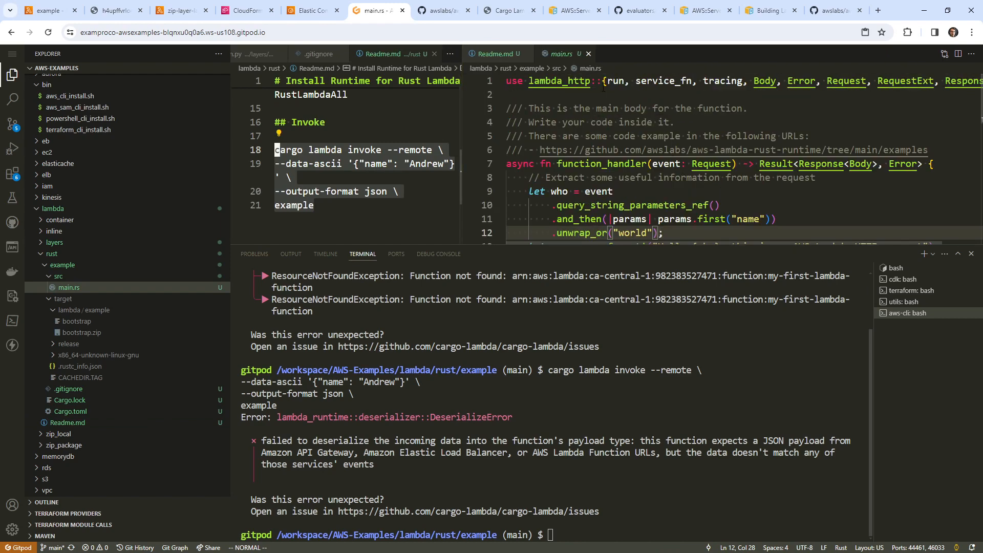
double_click(559, 81)
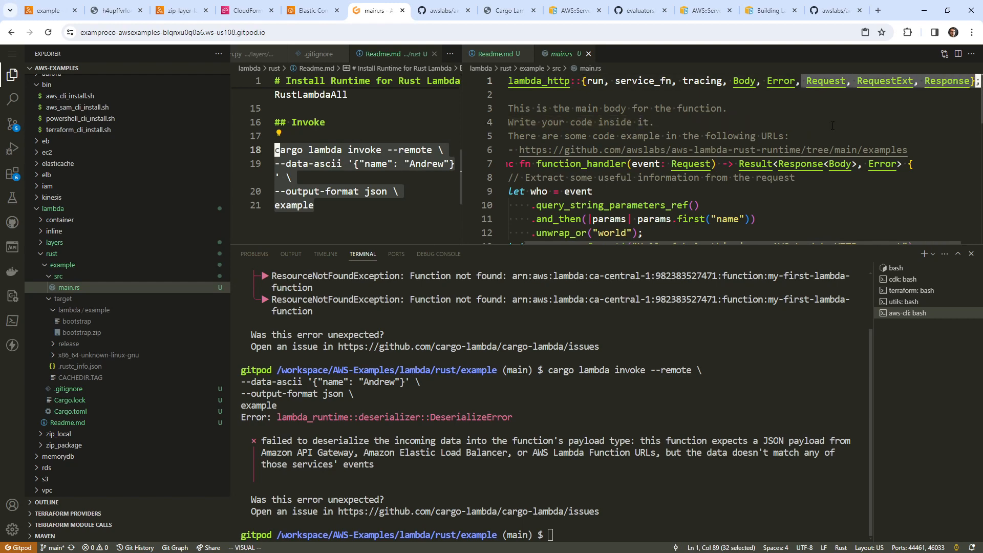
scroll("down", 3)
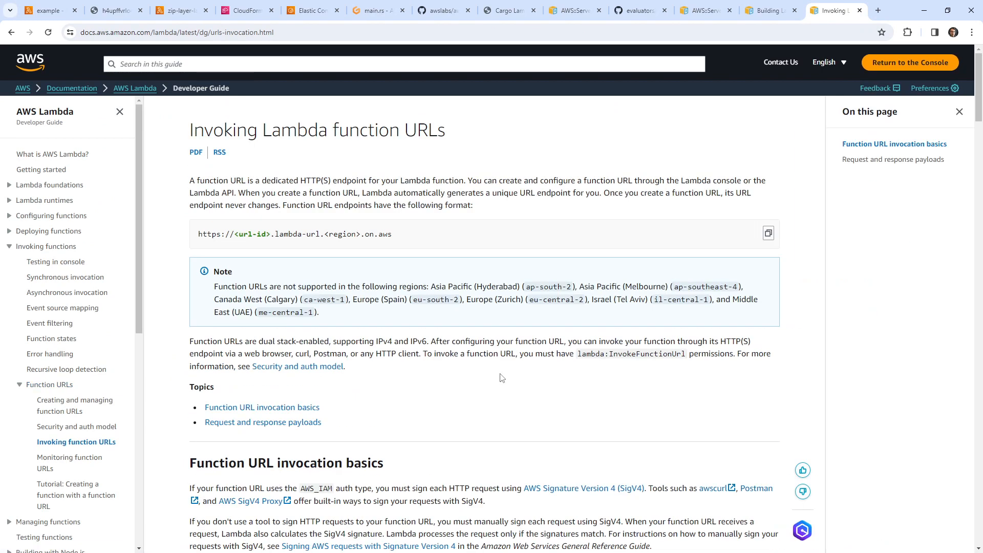
Step: Highlight the SigV4 signing requirement in Function URL invocation basics and open the awscurl link
scroll("down", 3)
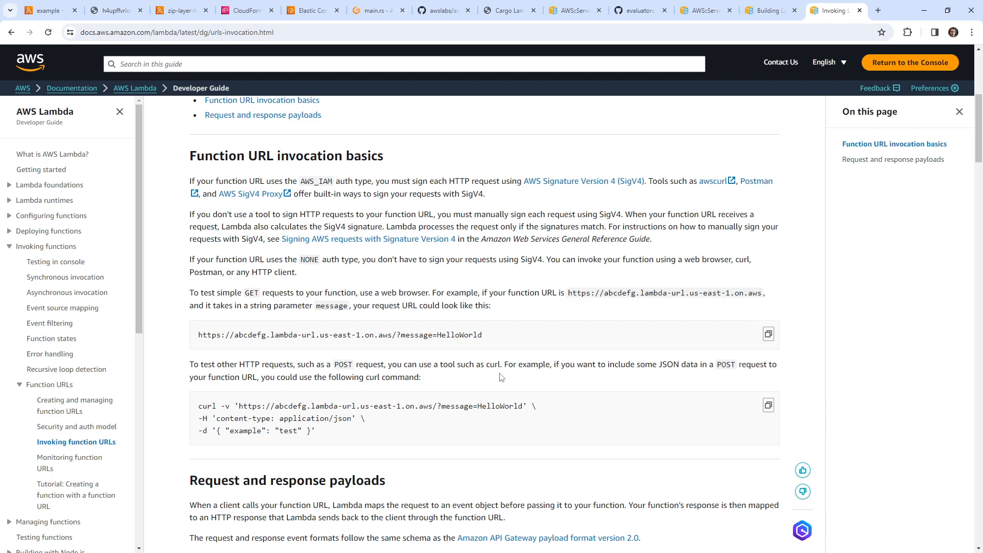
mouse_move(418, 305)
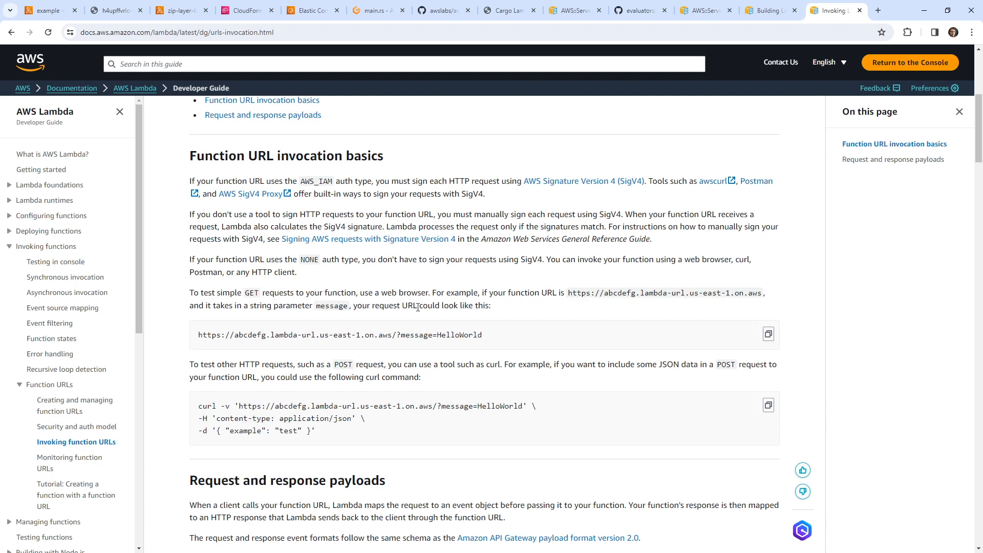
mouse_move(358, 180)
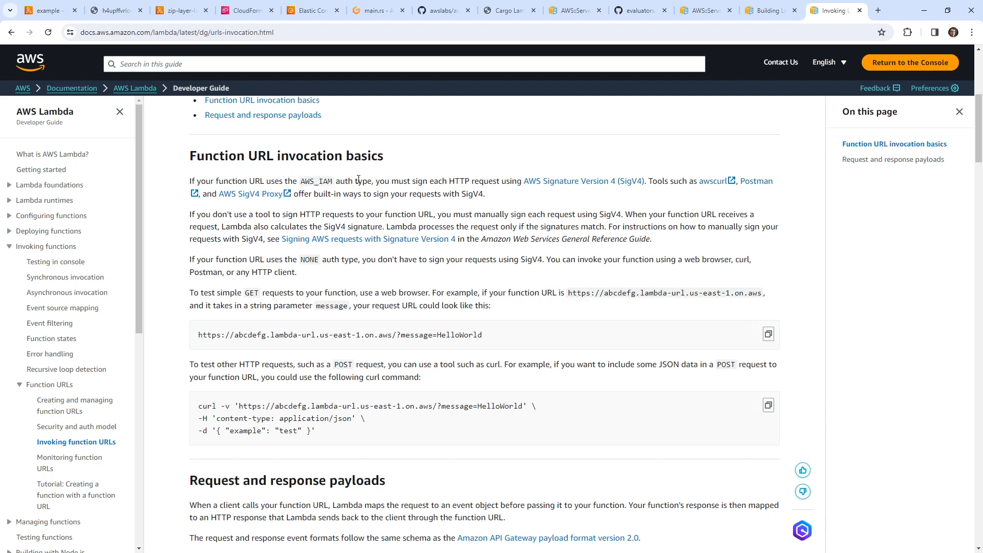
left_click_drag(454, 180, 560, 180)
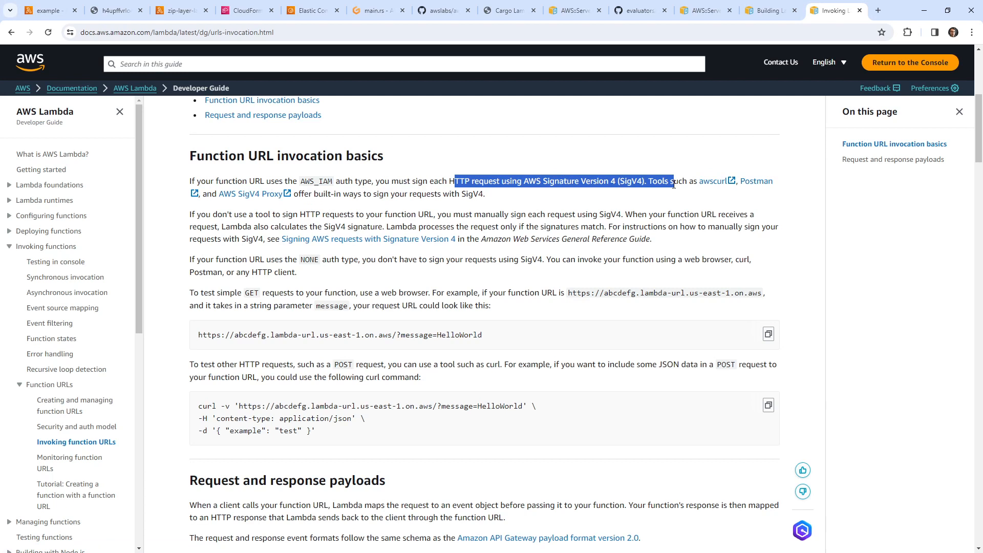
mouse_move(706, 184)
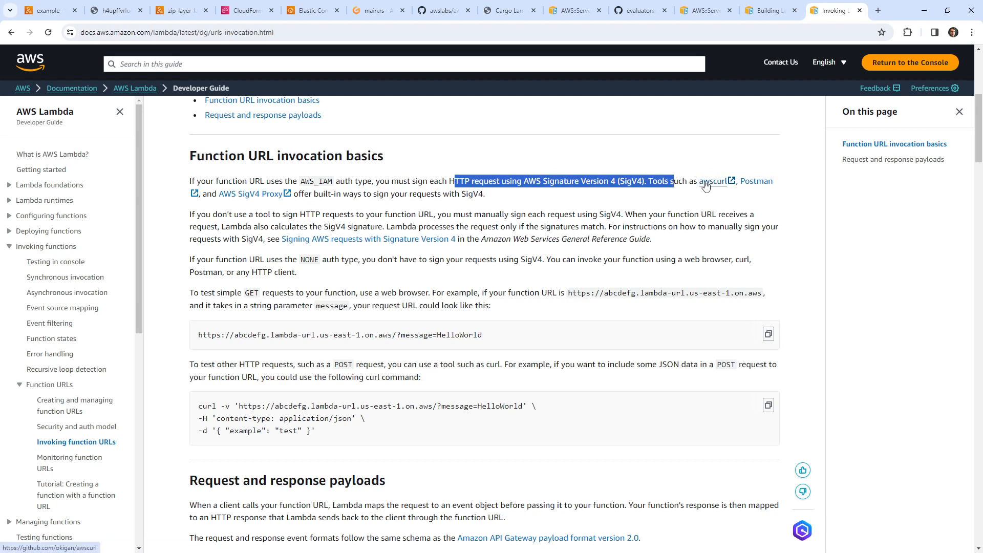
left_click(712, 180)
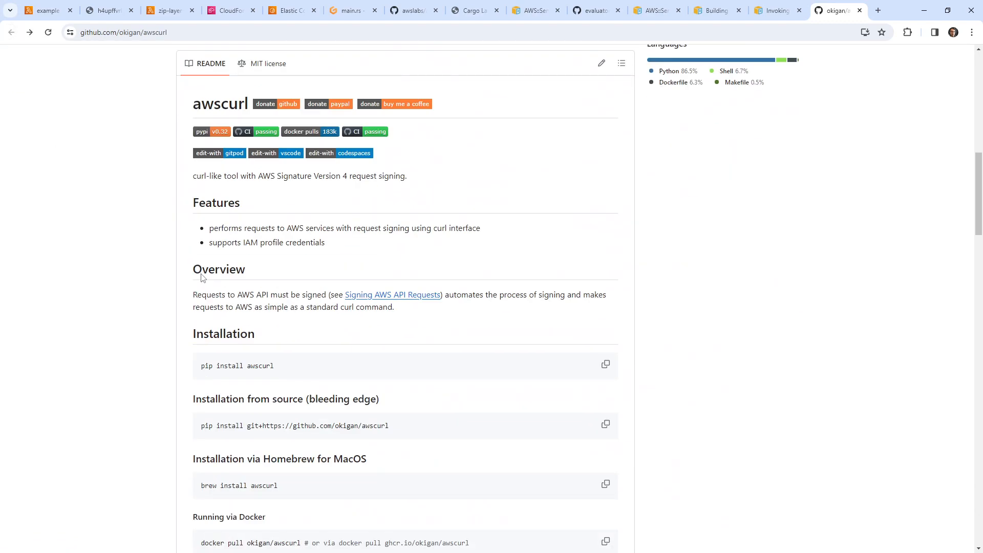
Step: Read awscurl's installation and example sections, then return to the Gitpod workspace
scroll("down", 3)
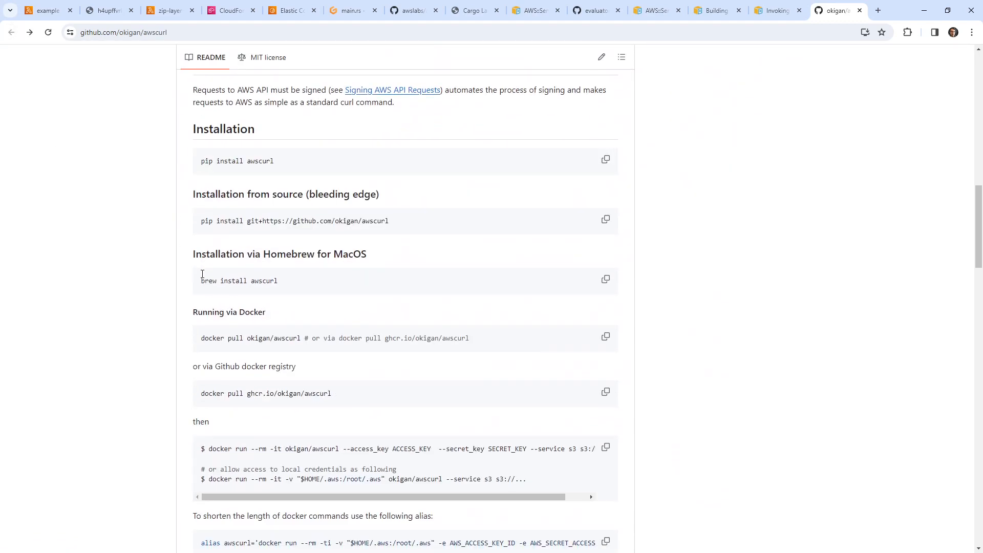
scroll("down", 3)
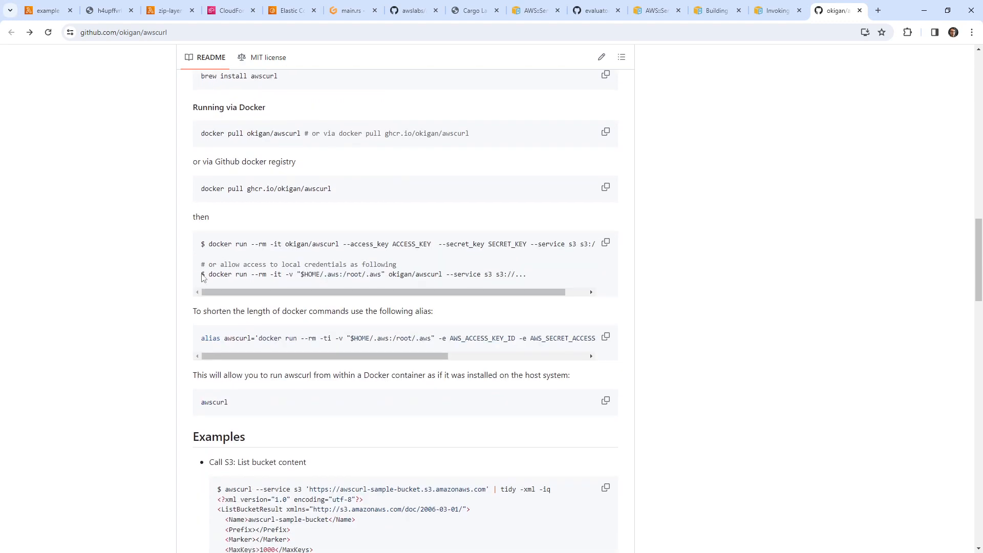
scroll("down", 3)
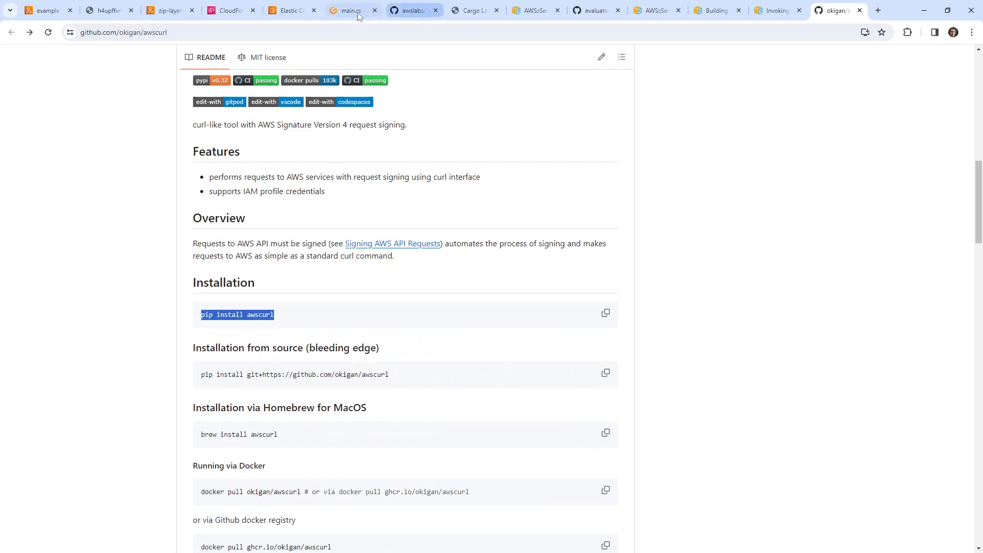
left_click(353, 10)
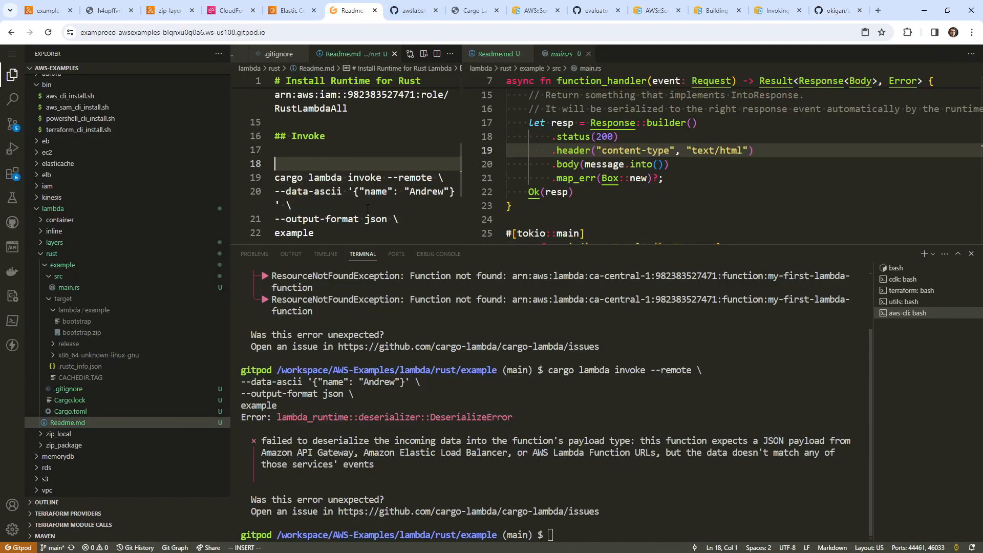
Step: Add pip install awscurl and the ca-central-1 function URL with an awscurl command to Readme.md
type("pip install awscurl")
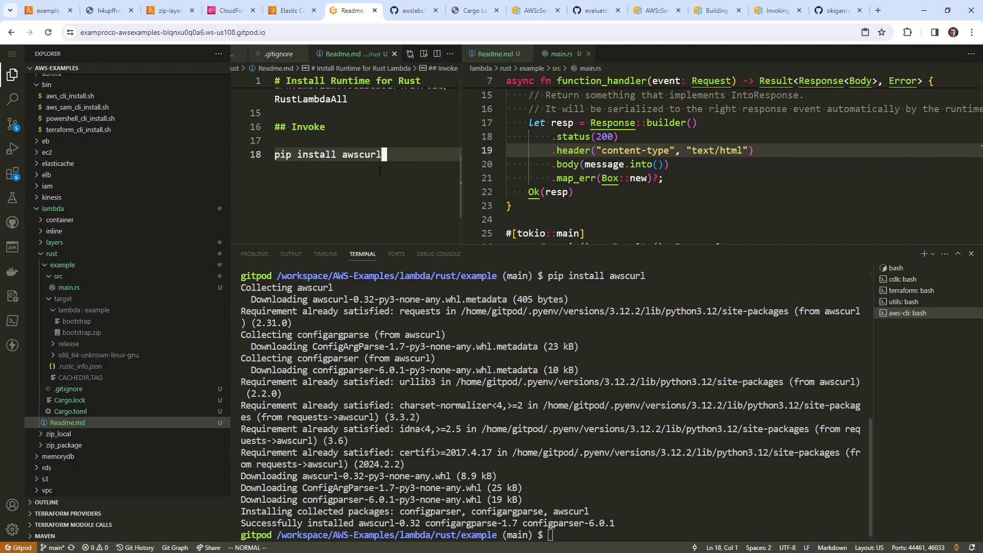
left_click(43, 9)
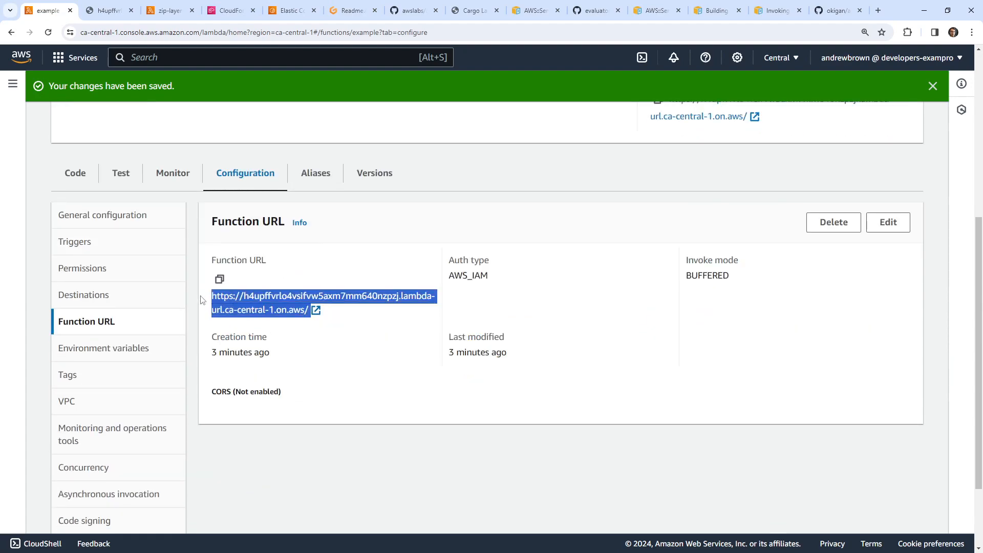
left_click(352, 10)
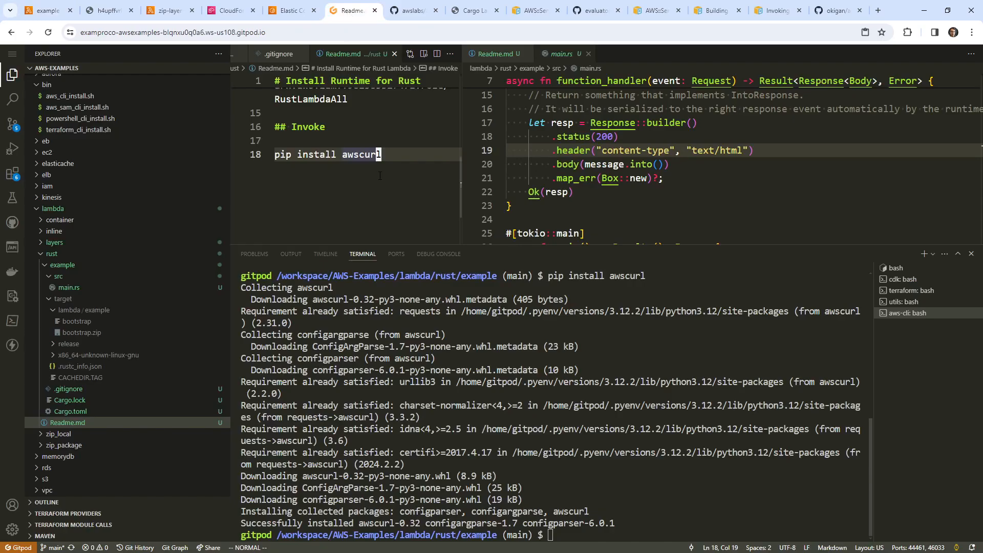
type("https://h4upffvrlo4vsifvw5axm7mm640nzpzj.lambda-url.ca-central-1.on.aws/")
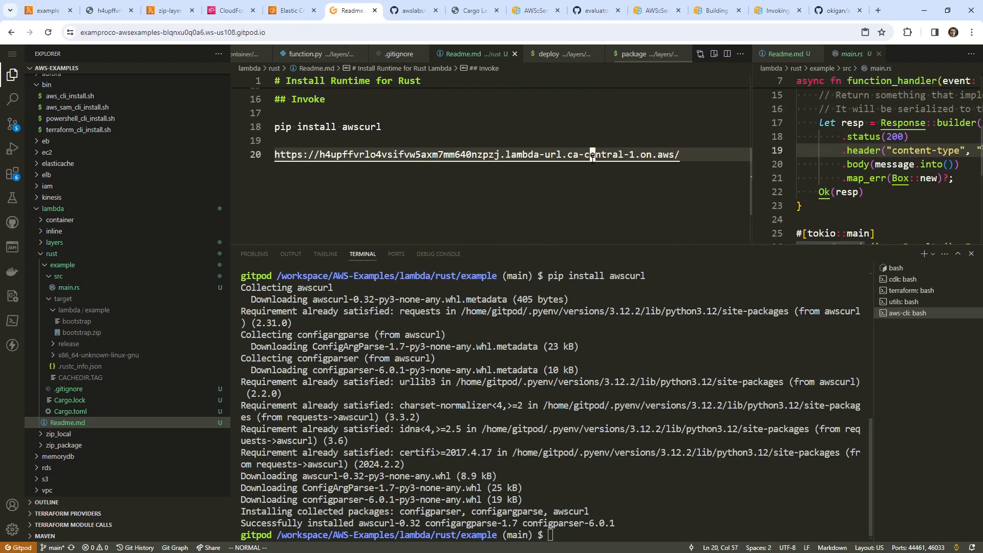
type("curl")
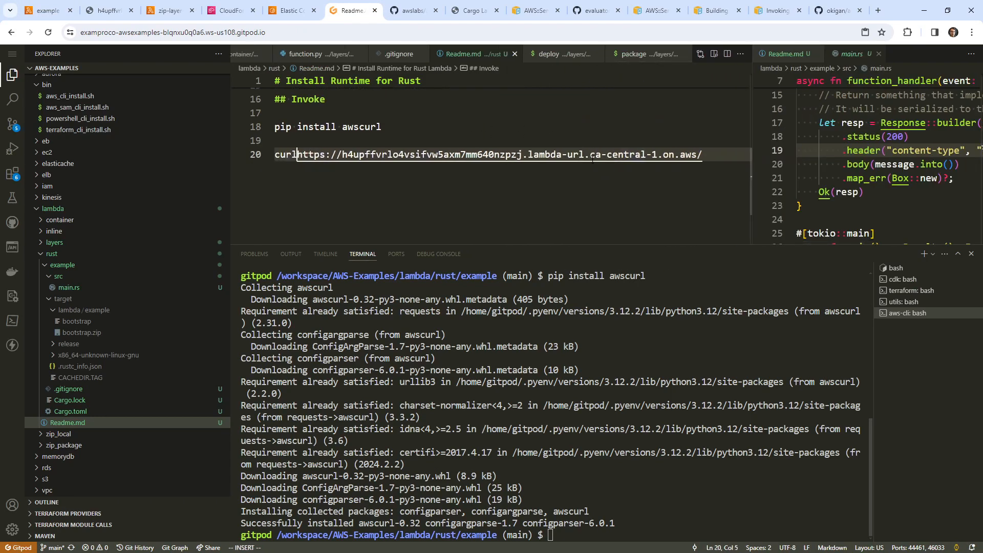
type("awscurl")
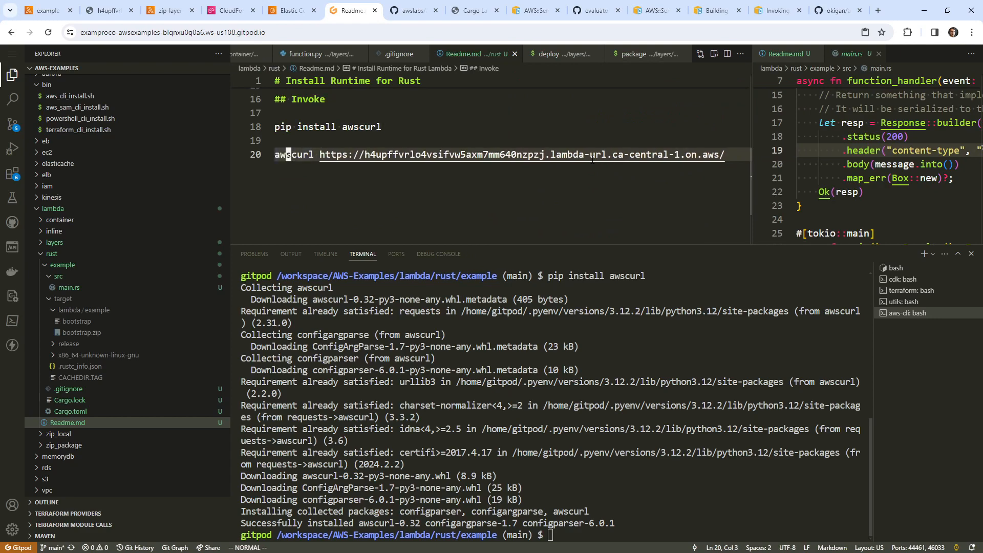
Step: Copy the docs' awscurl -v example into the Readme and substitute the example function URL, then run it
left_click(836, 10)
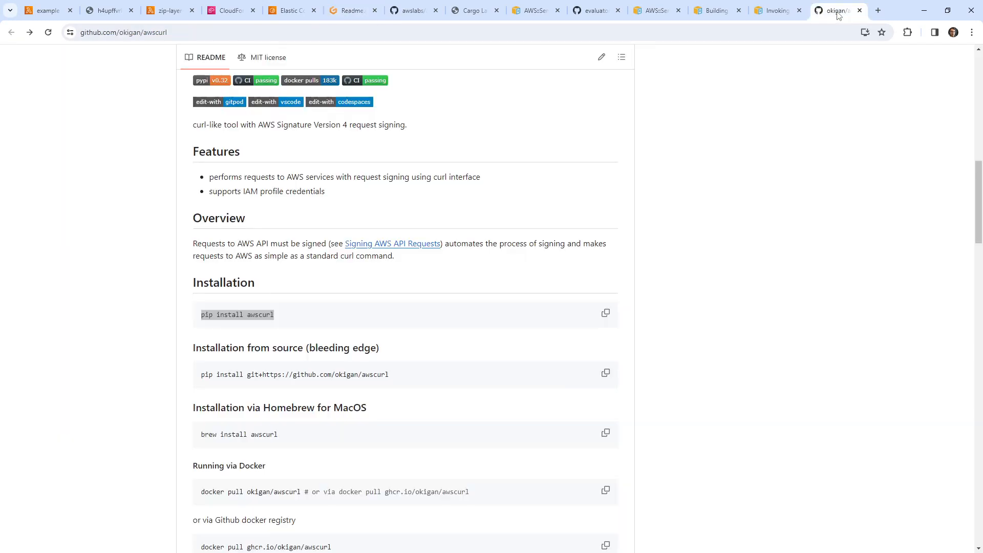
left_click(772, 10)
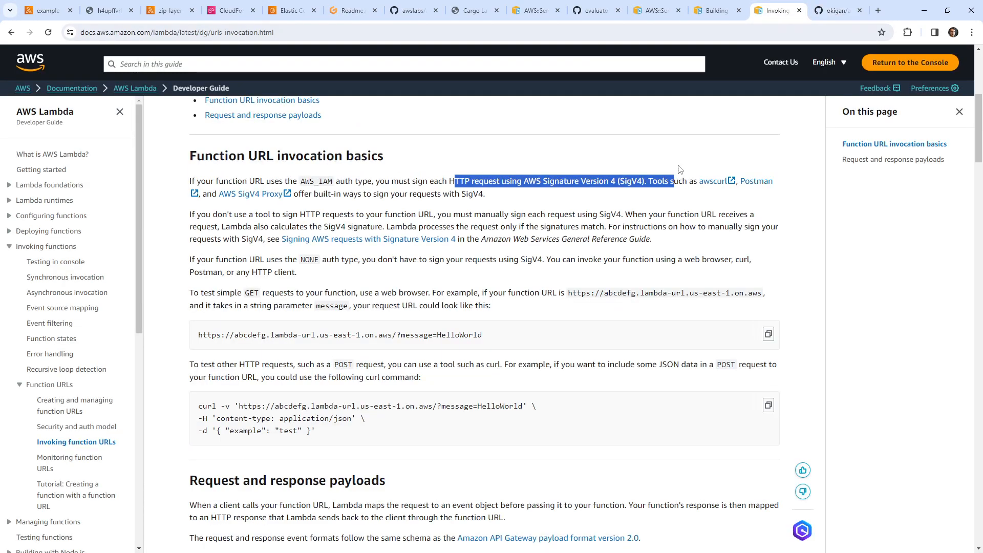
mouse_move(287, 430)
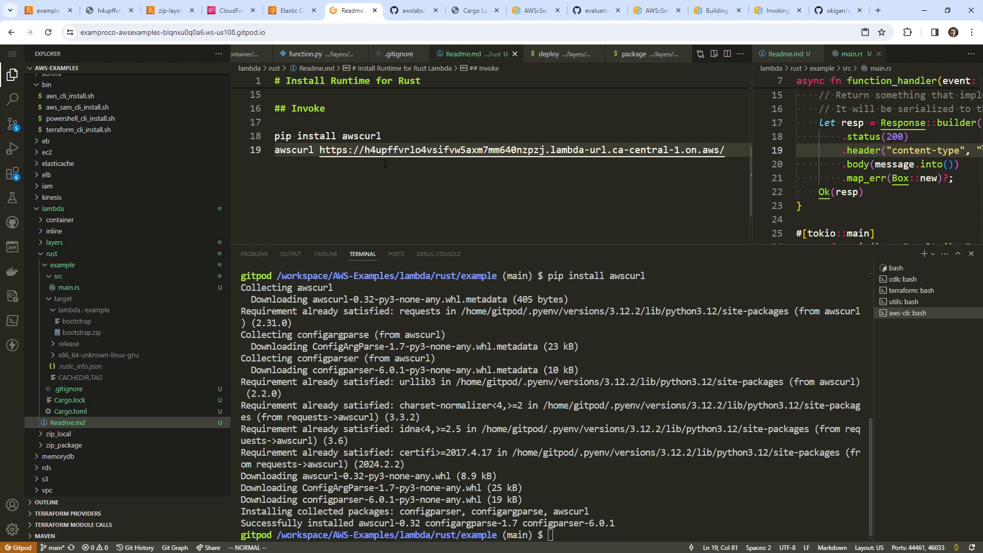
type("awscurl -v 'https://abcdefg.lambda-url.us-east-1.on.aws/?message=HelloWorld' \\")
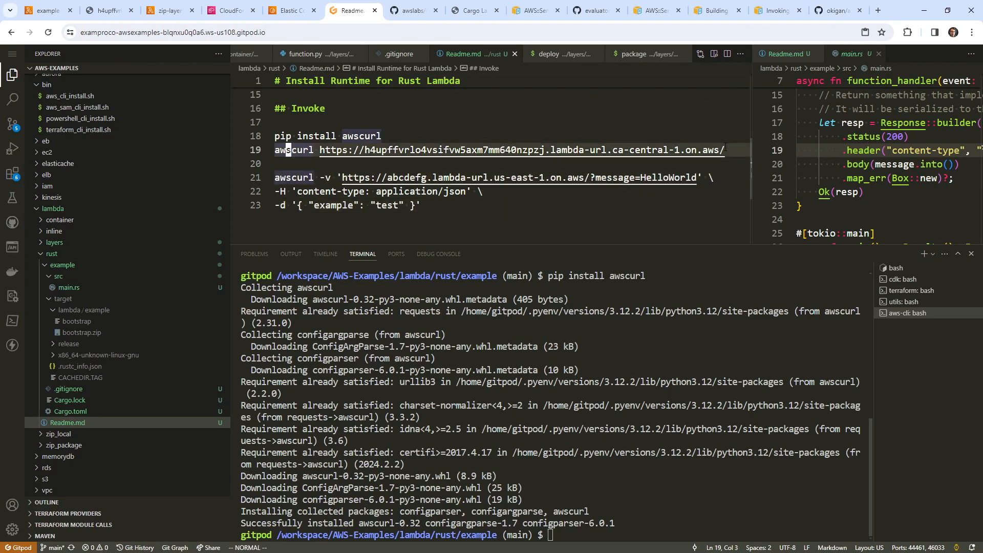
left_click_drag(326, 149, 724, 149)
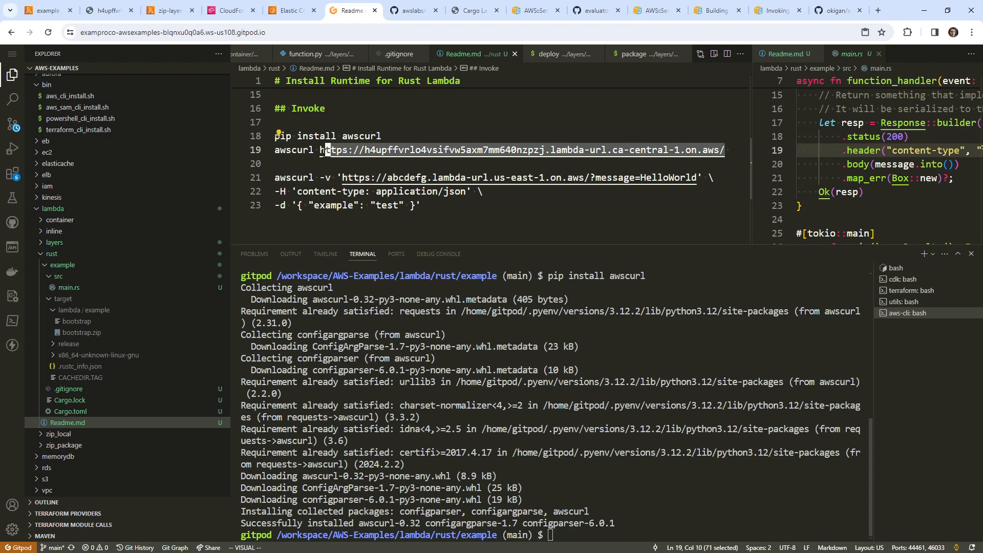
right_click(323, 149)
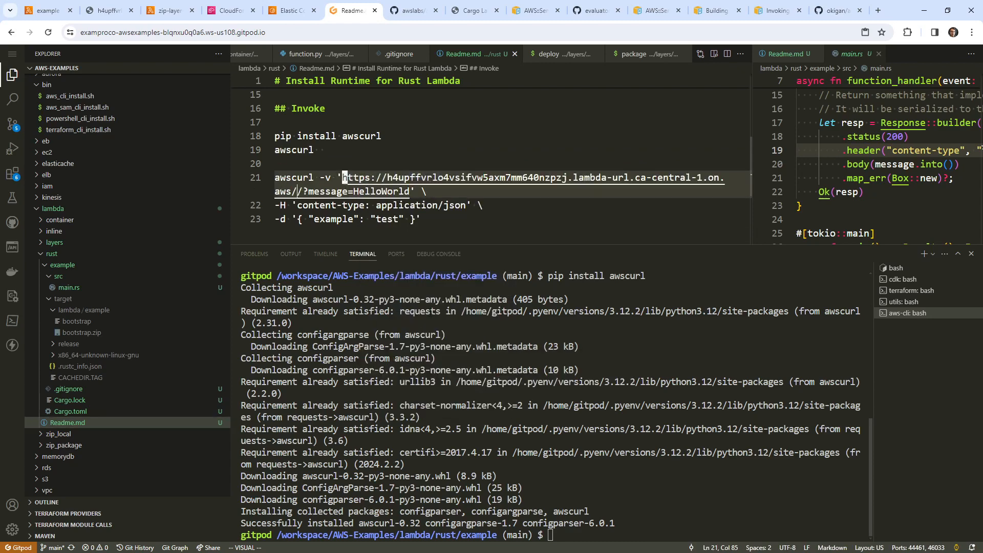
key("Escape")
type("I")
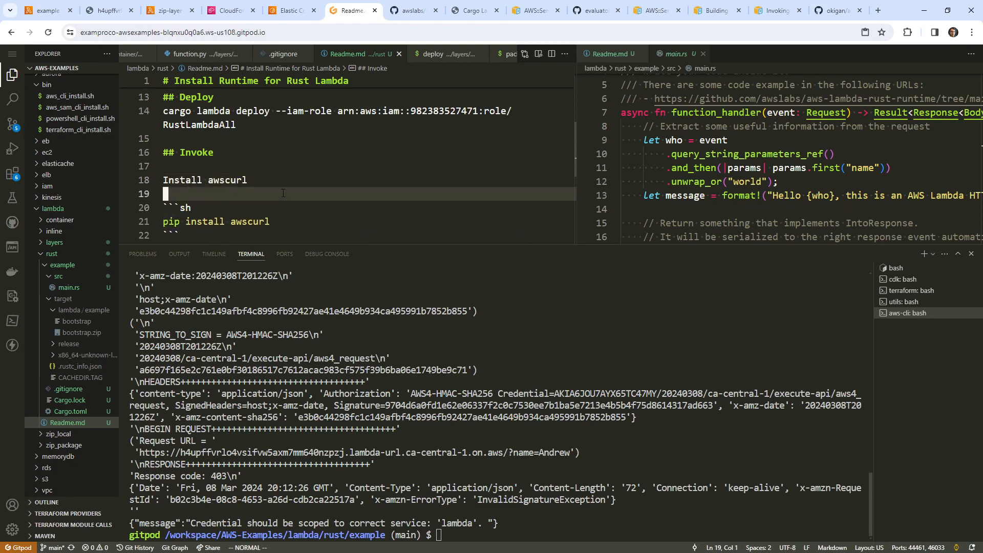
Step: Wrap the commands in an sh code block and inspect the secret key in the awscurl request details
type("```sh")
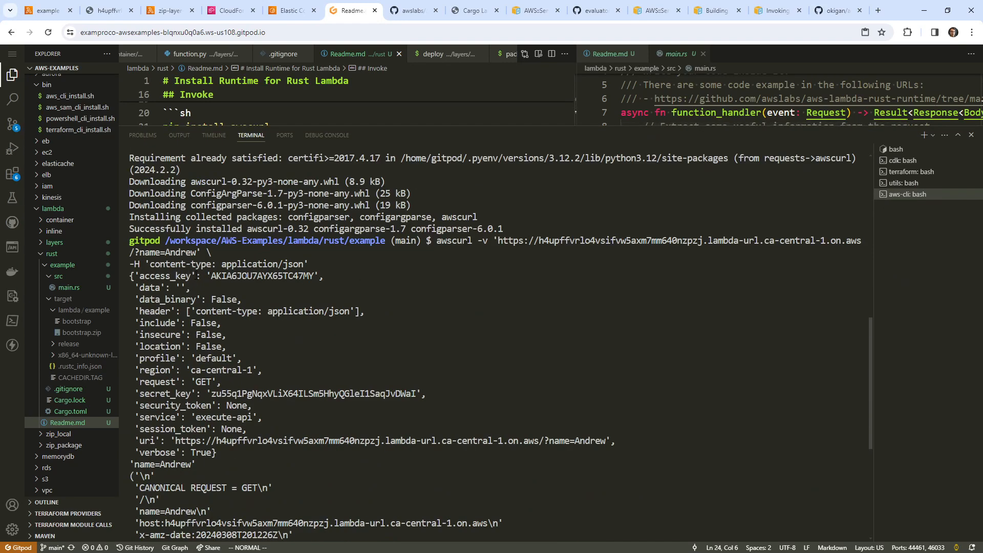
left_click_drag(132, 275, 289, 287)
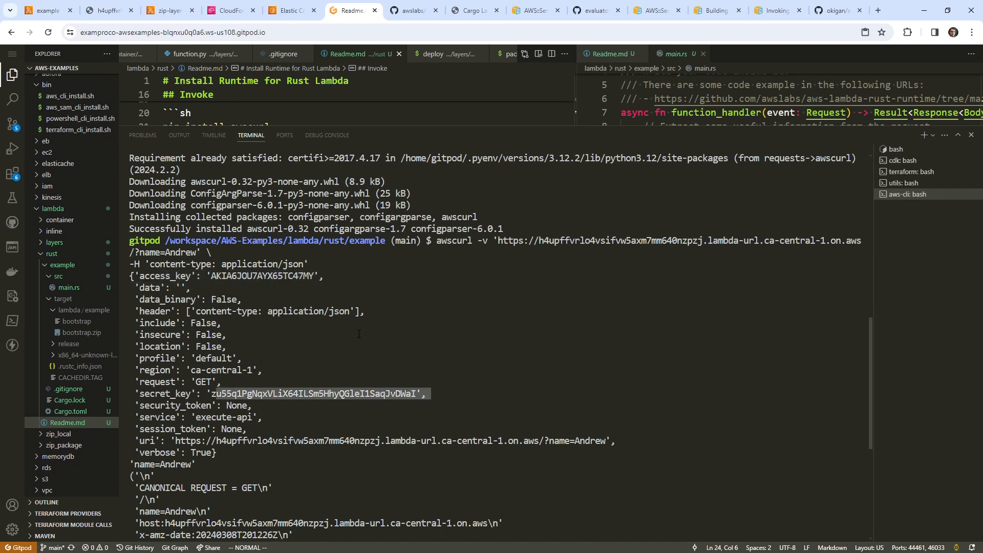
mouse_move(355, 329)
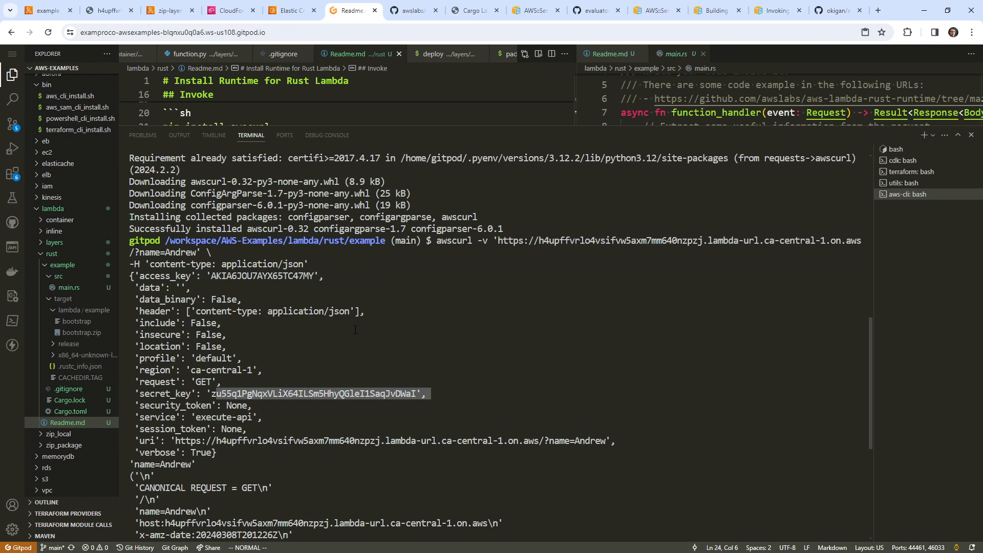
scroll("down", 3)
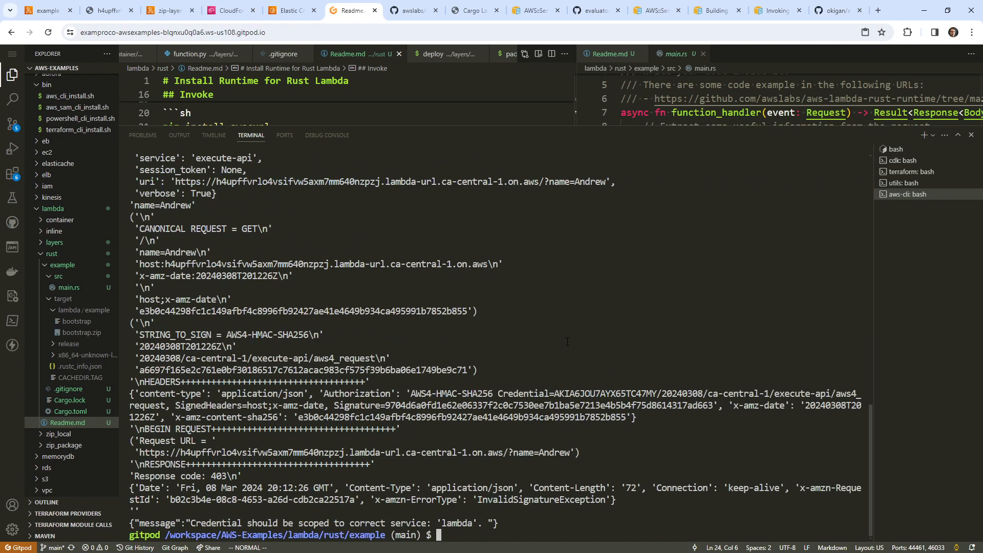
Step: List the workspace's AWS environment variables with env | grep AWS, then go to the Lambda URL settings
type("echo AWS")
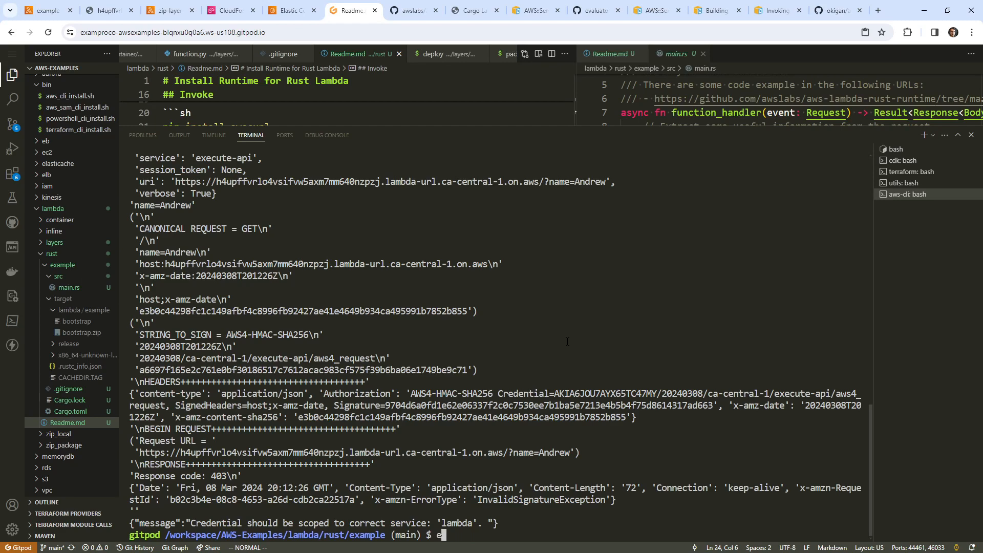
type("nv g")
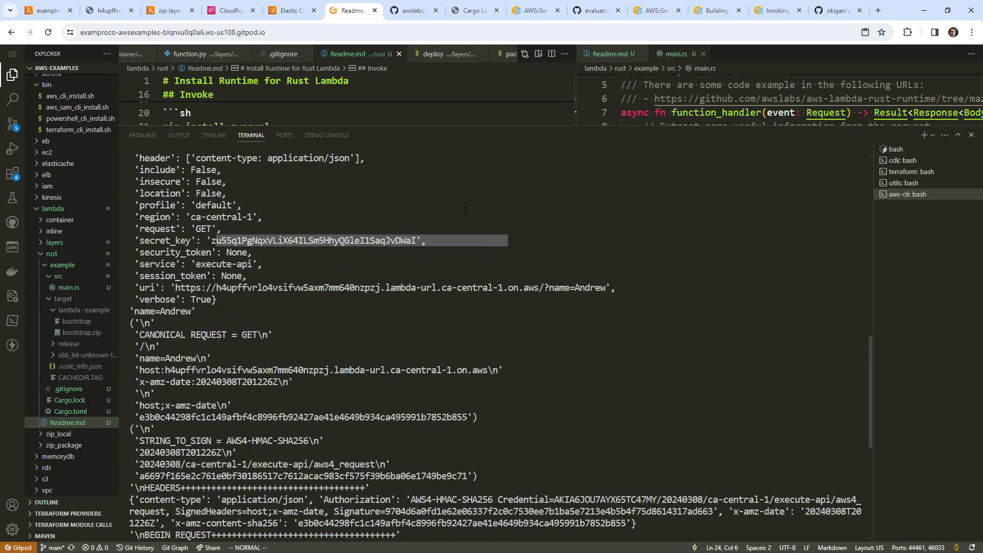
scroll("down", 3)
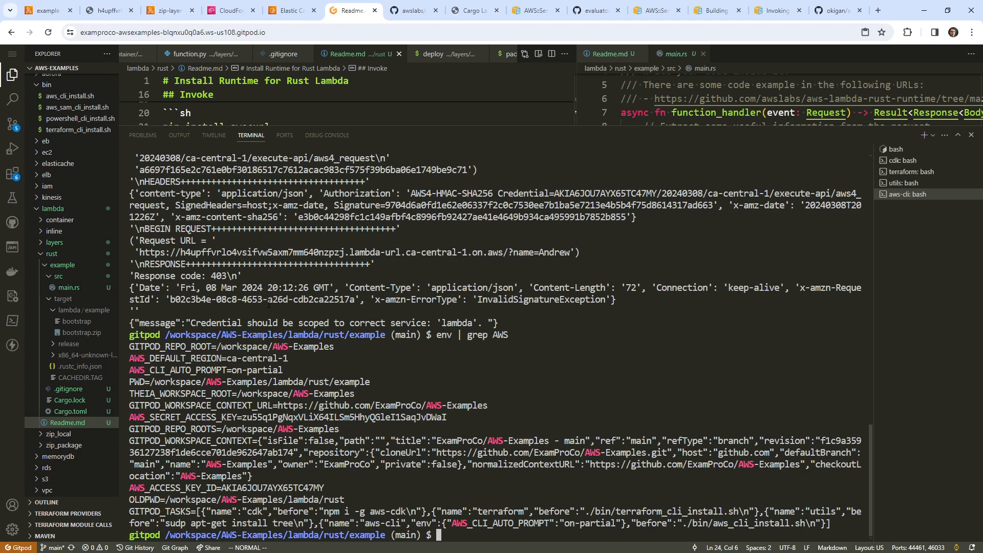
left_click(41, 9)
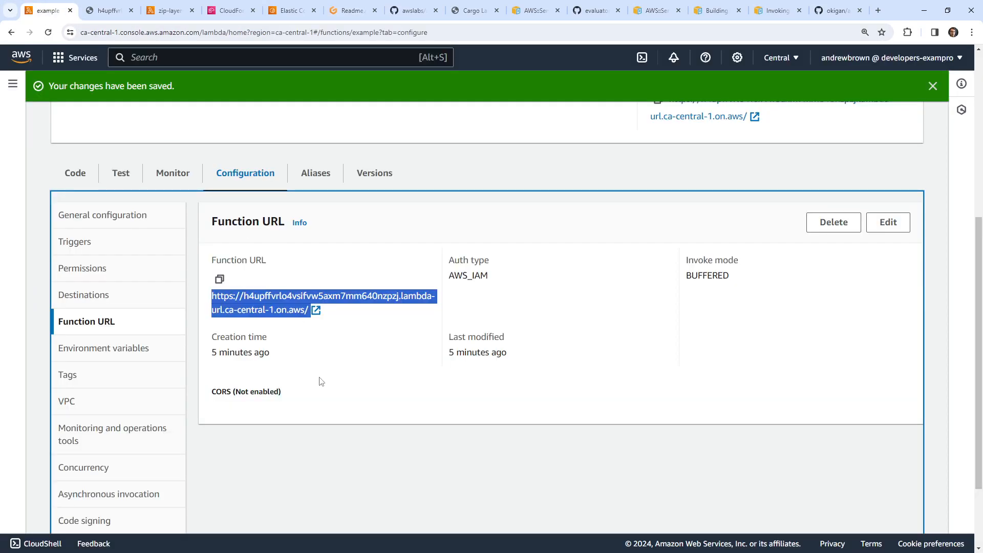
Step: Switch the function URL's auth type to NONE, review the policy and settings, and save
left_click(888, 223)
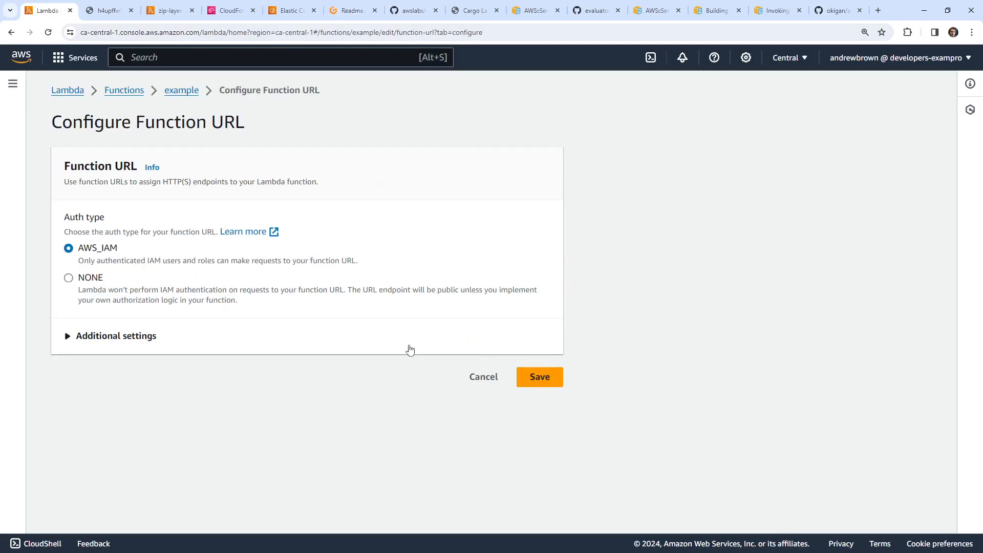
left_click(69, 278)
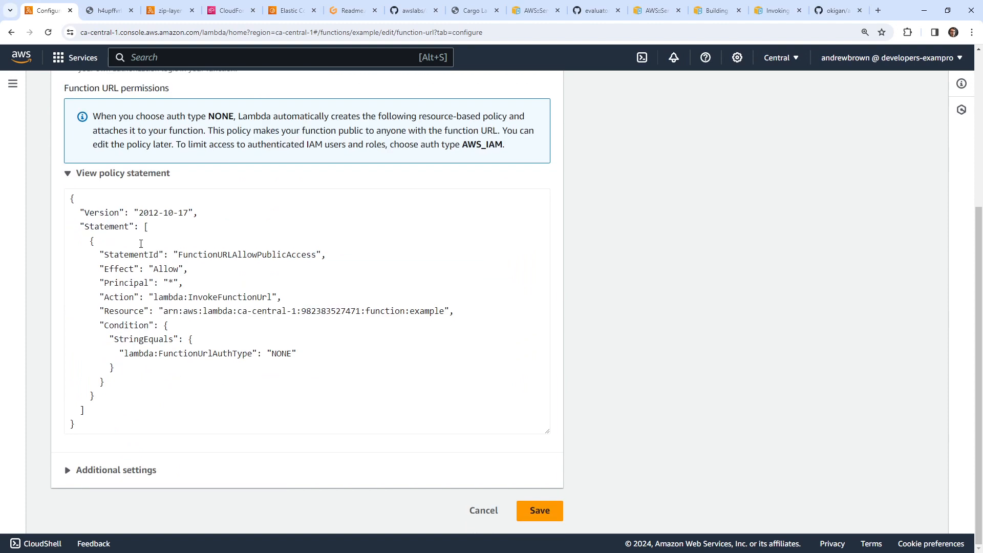
scroll("up", 3)
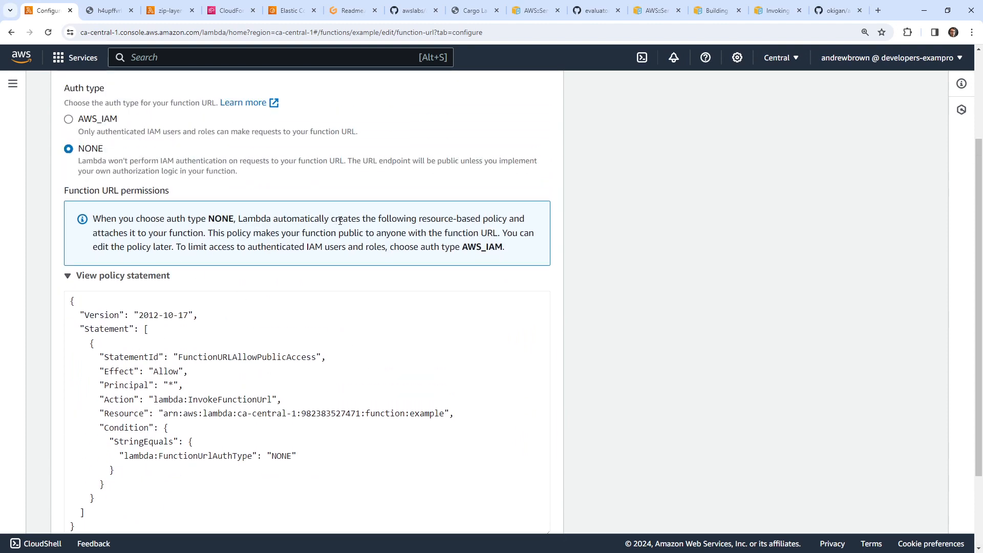
mouse_move(280, 218)
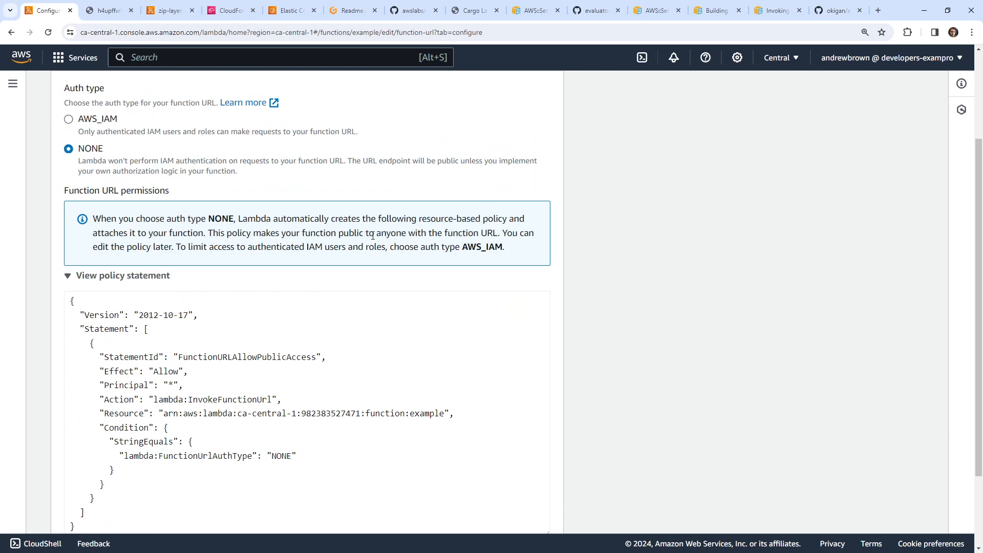
mouse_move(164, 233)
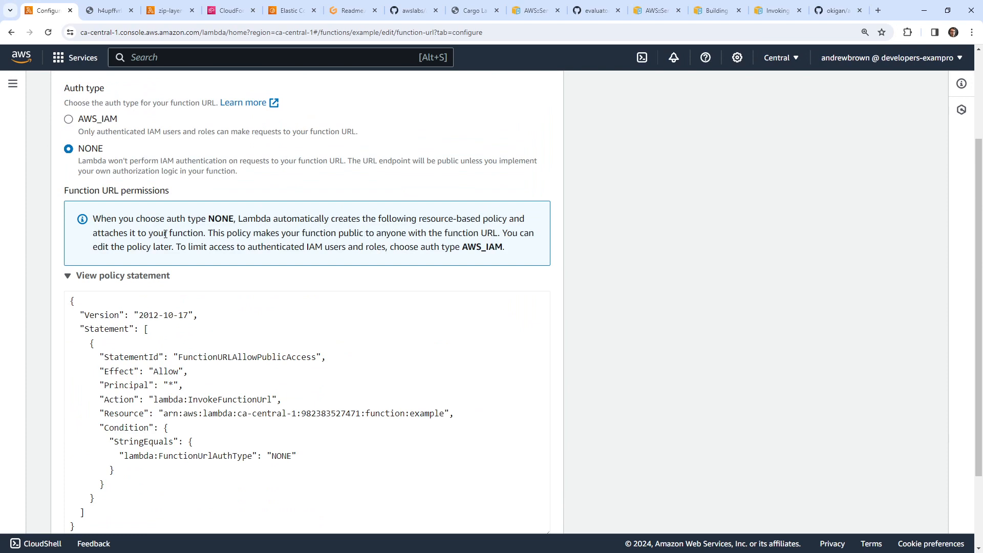
scroll("down", 3)
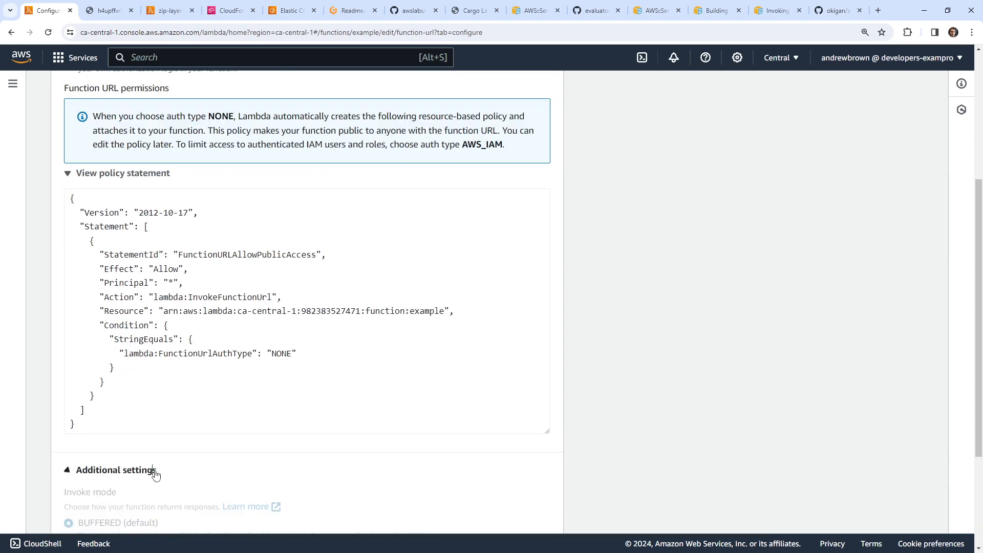
scroll("down", 3)
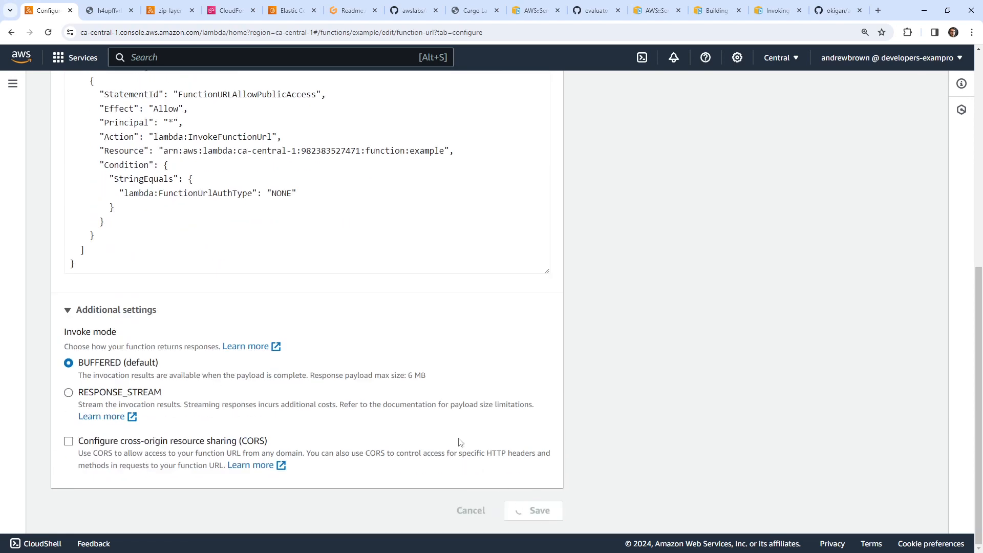
left_click(533, 510)
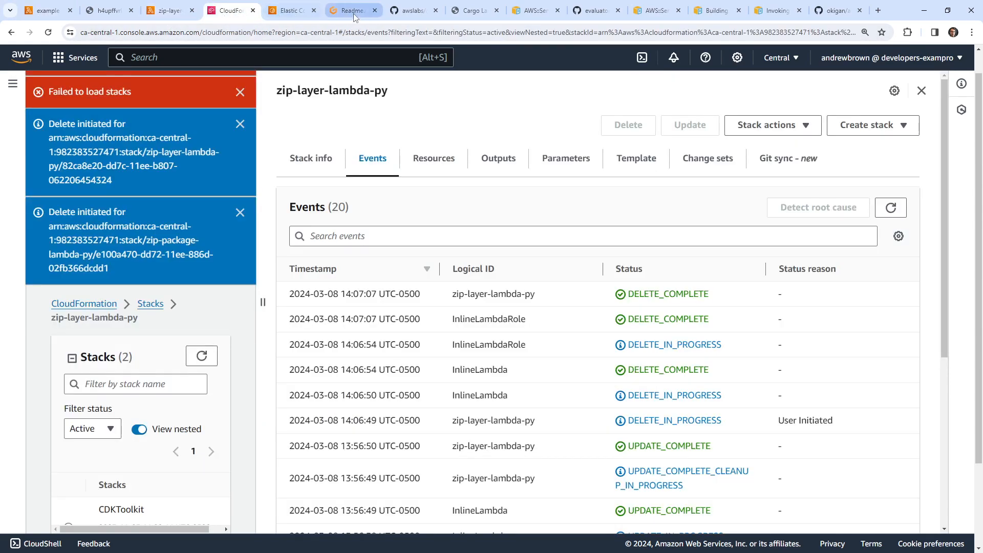
Step: Run the README curl request against the function URL, get 200 OK, and search the output for Hello
left_click(350, 10)
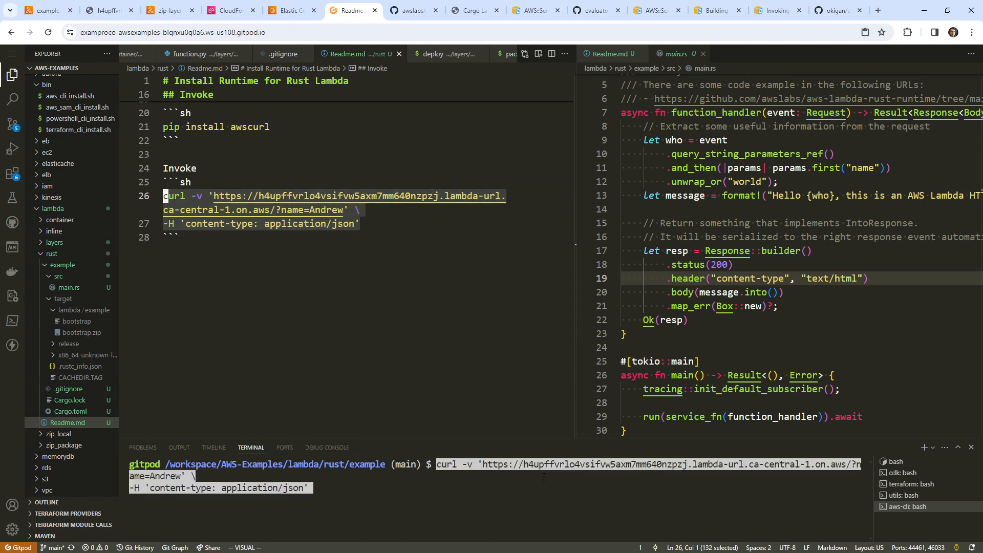
key("Enter")
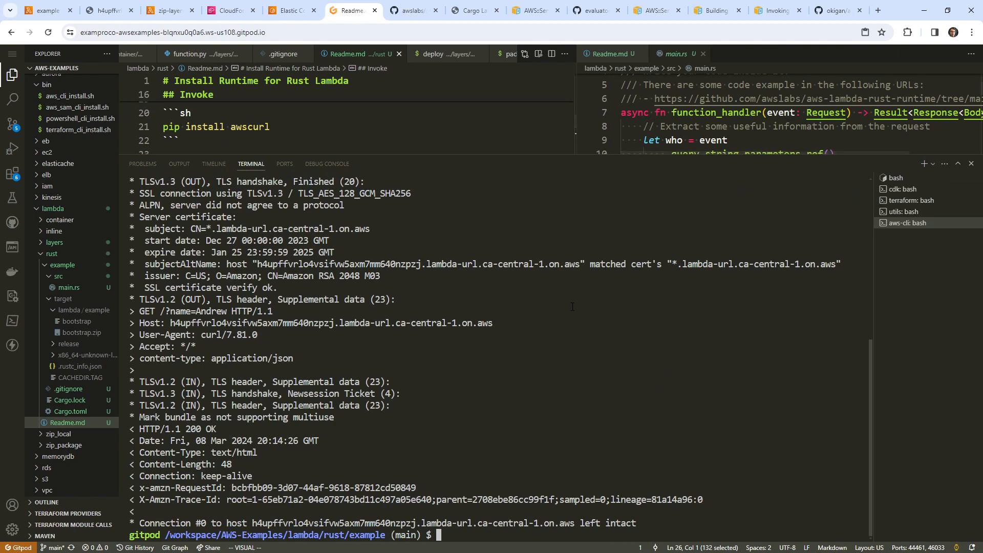
mouse_move(526, 376)
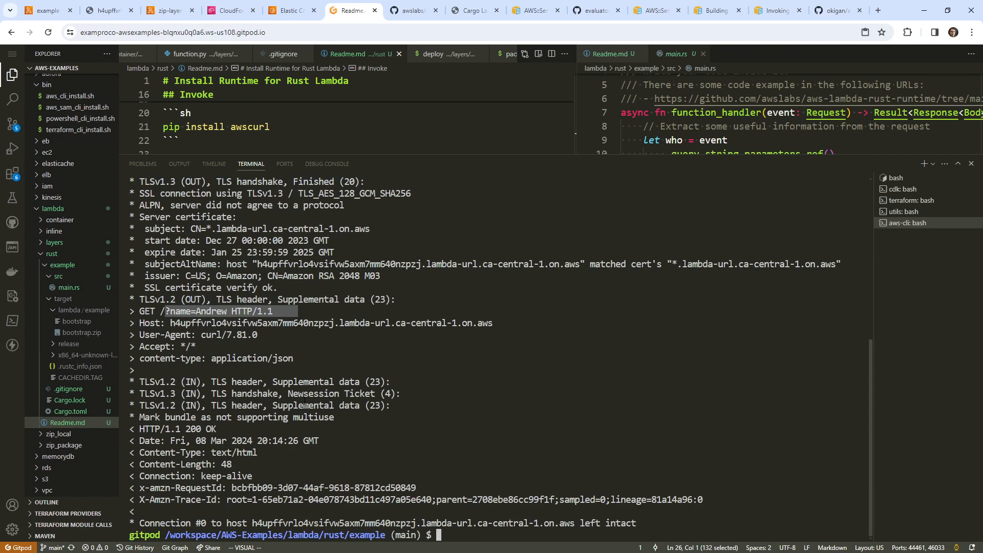
mouse_move(657, 160)
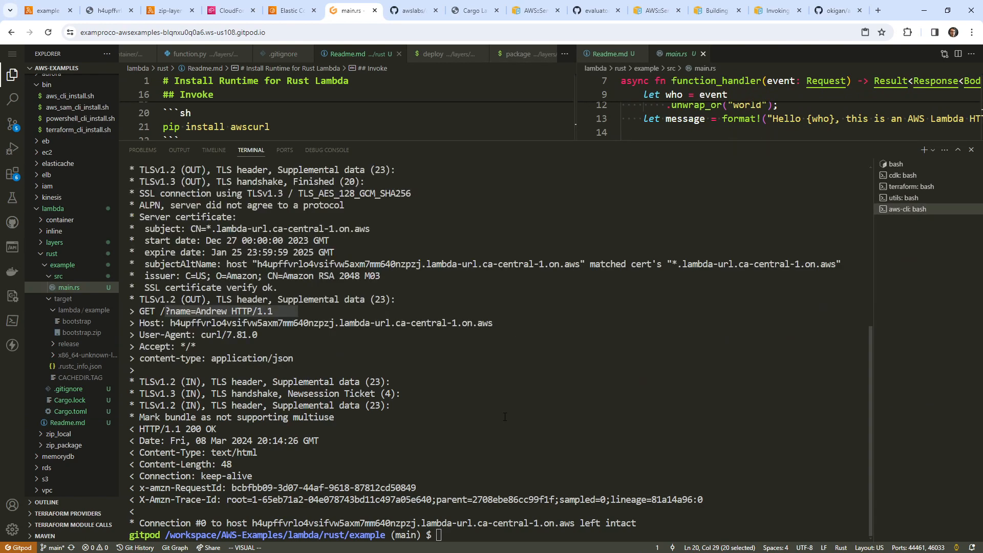
mouse_move(507, 429)
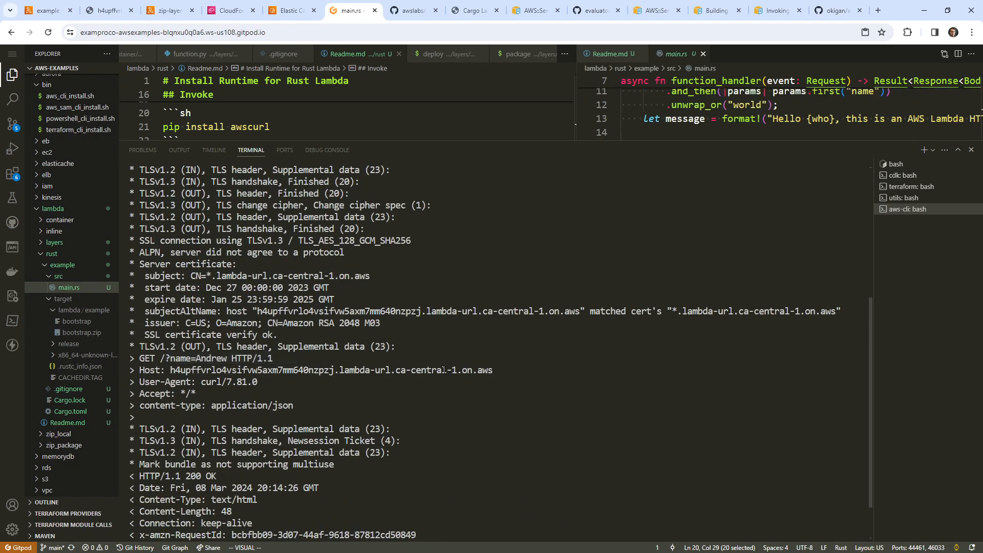
key("Ctrl+f")
type("Hello")
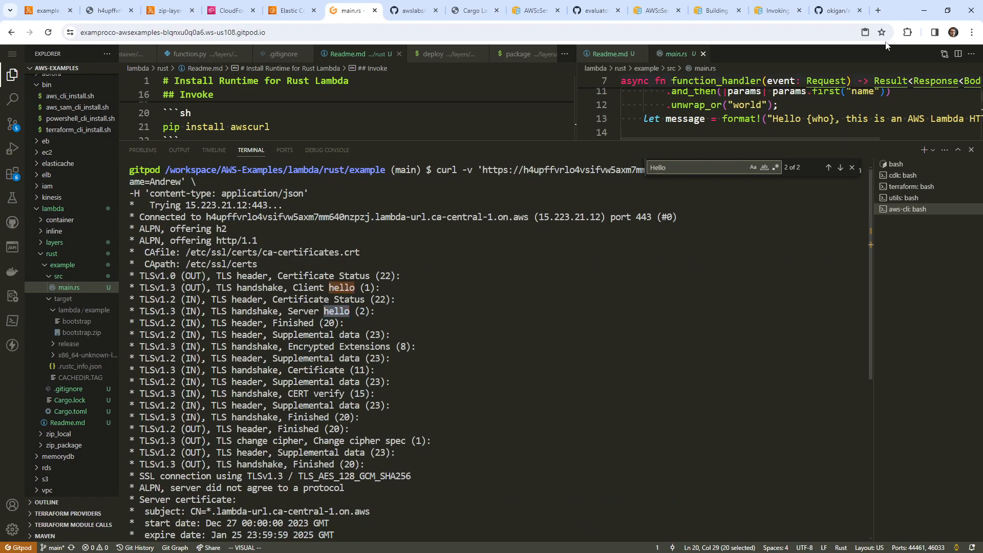
Step: Search Google for 'curl show body response' and browse the Super User answer
left_click(881, 10)
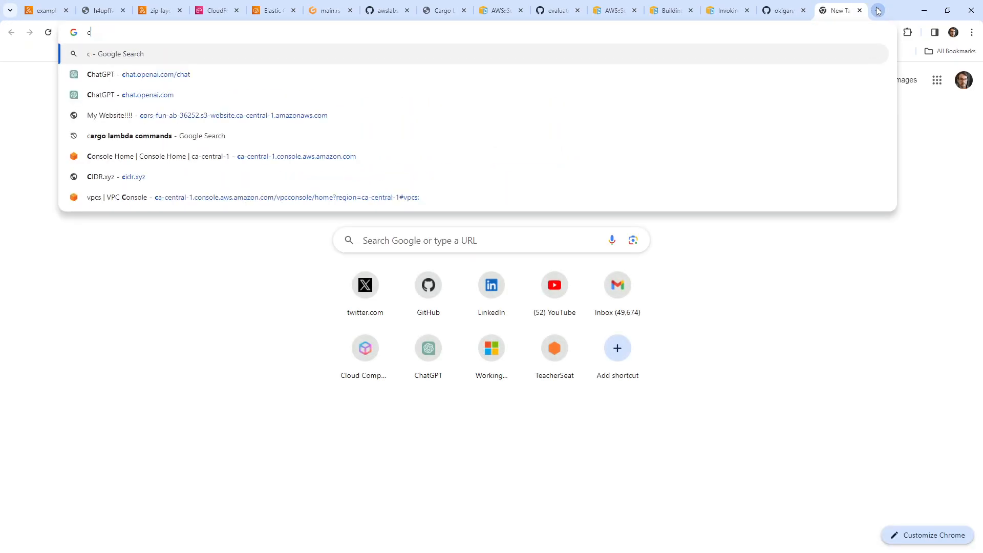
type("url show body")
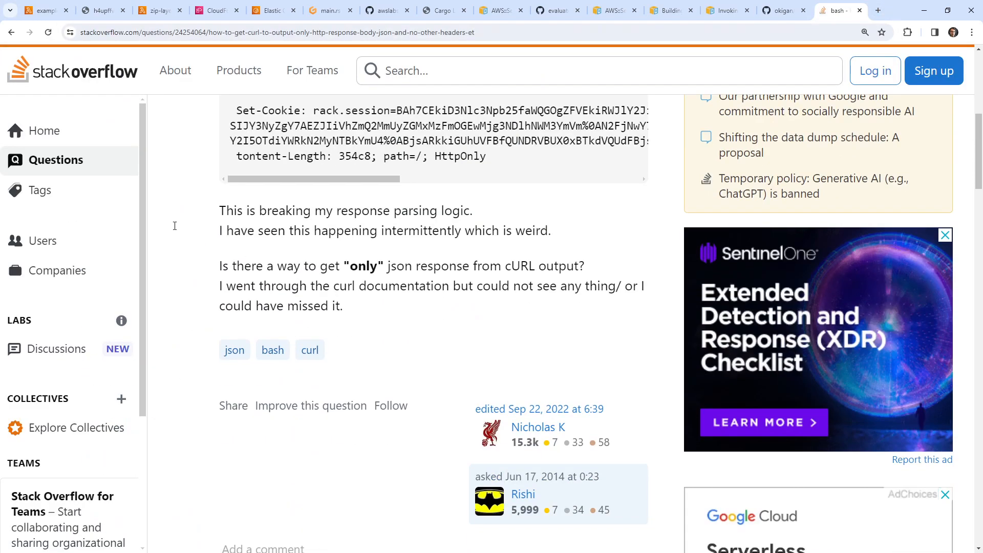
left_click(838, 10)
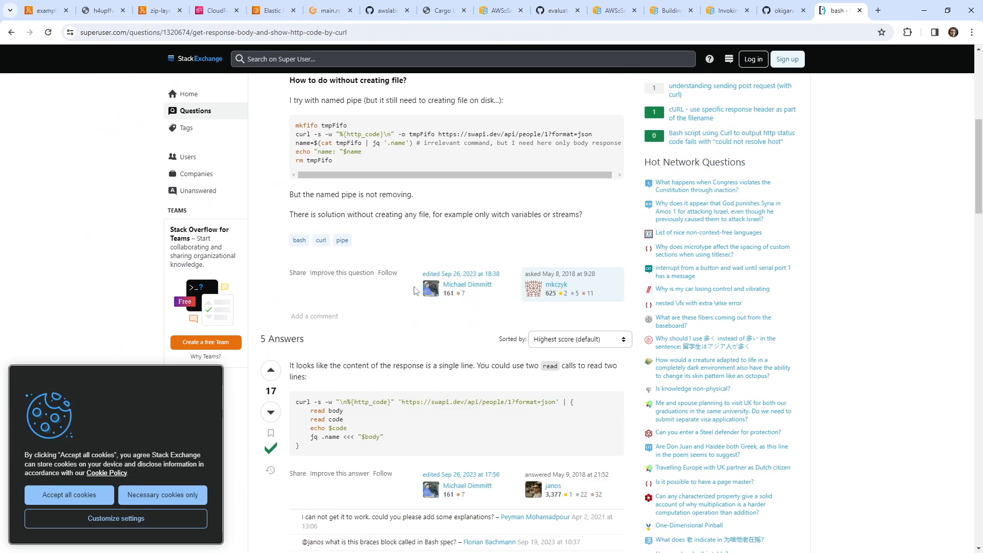
Step: Find and open the Unix & Linux question on returning status code and body
scroll("down", 3)
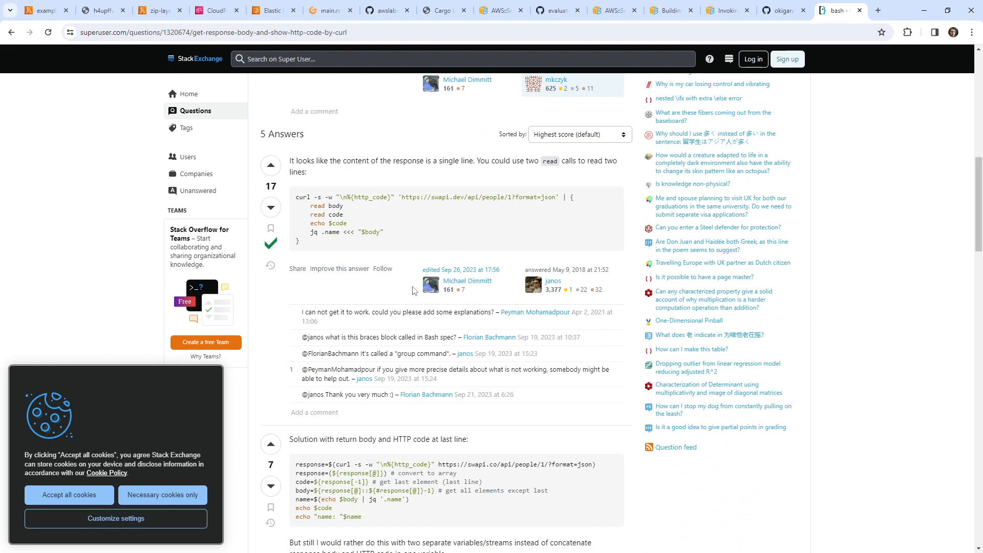
scroll("down", 3)
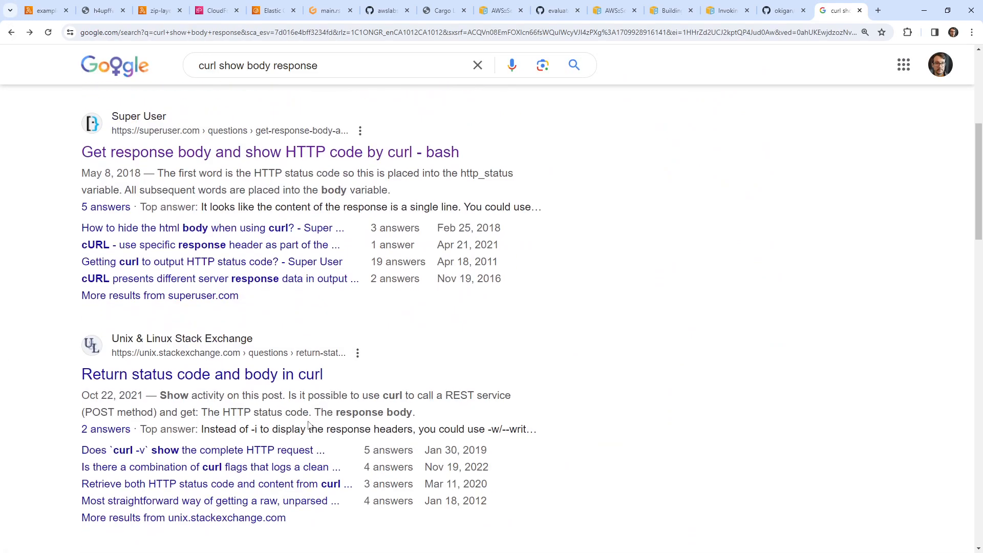
left_click(201, 374)
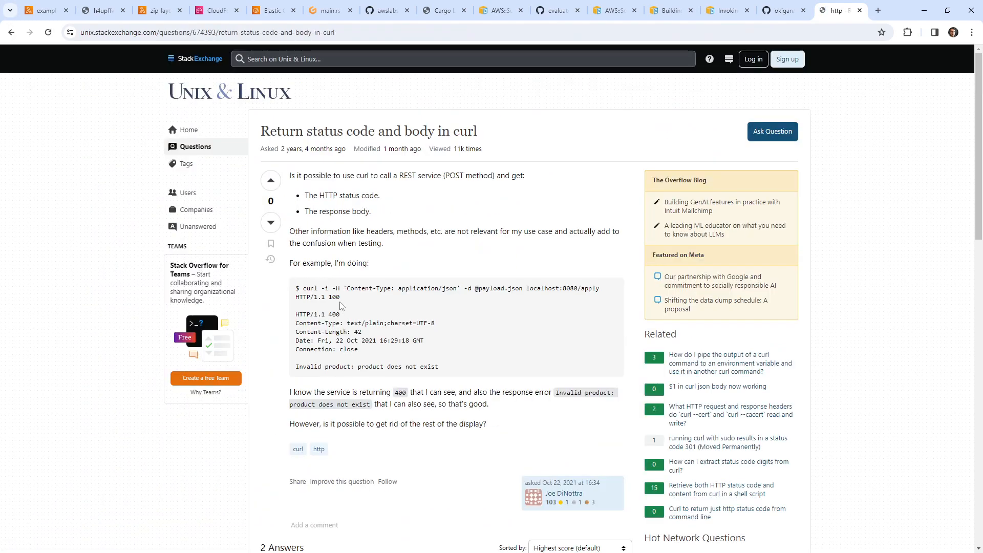
Step: Locate the example function's Function URL on its configuration page
left_click(164, 10)
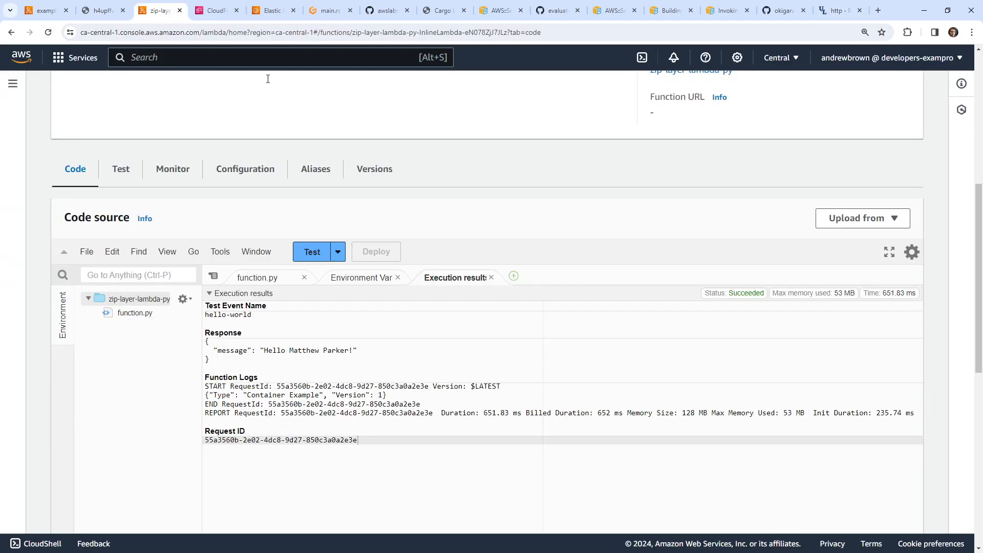
left_click(214, 10)
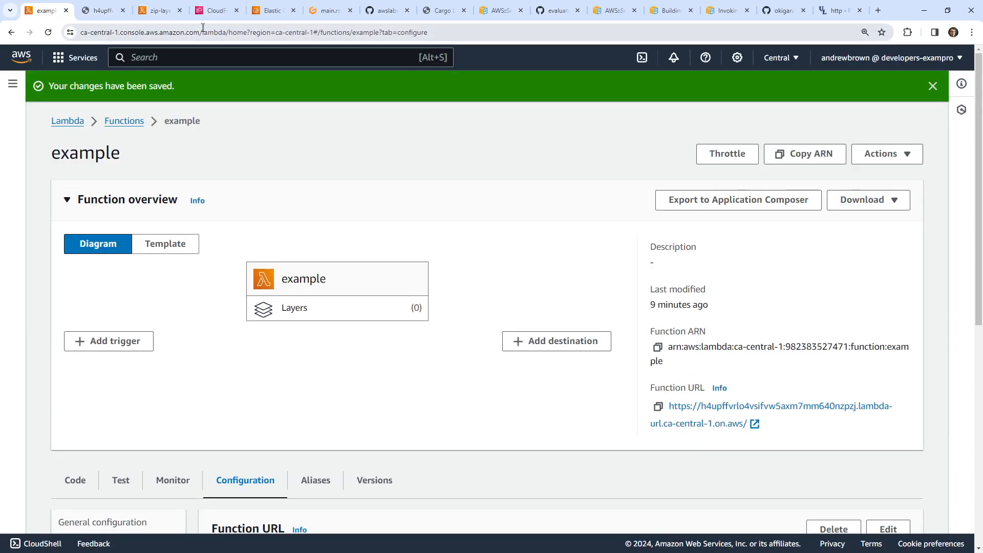
scroll("down", 3)
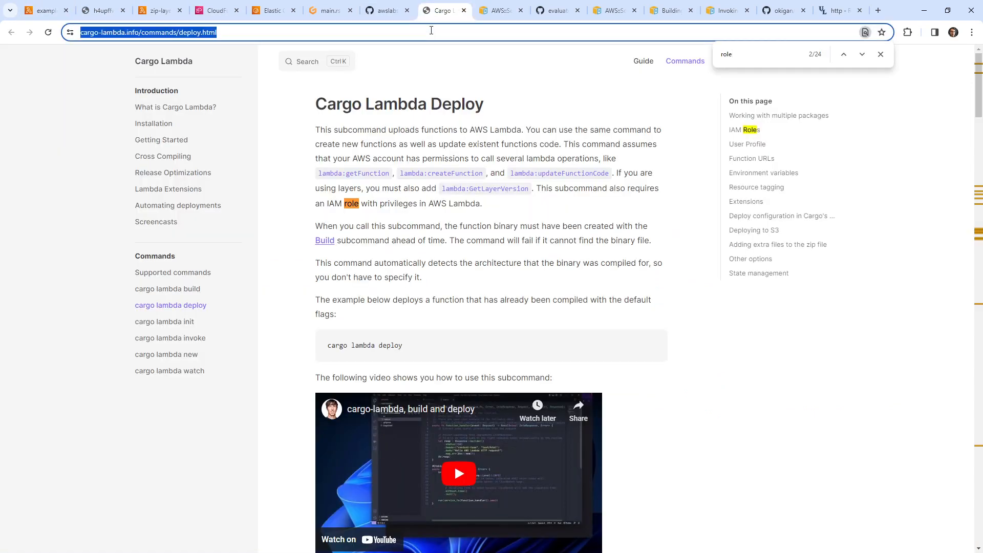
Step: Request the function URL in the browser with ?name=Andrew appended
type("https://h4upffvrlo4vsifvw5axm7mm640nzpzj.lambda-url.ca-central-1.on.aws/")
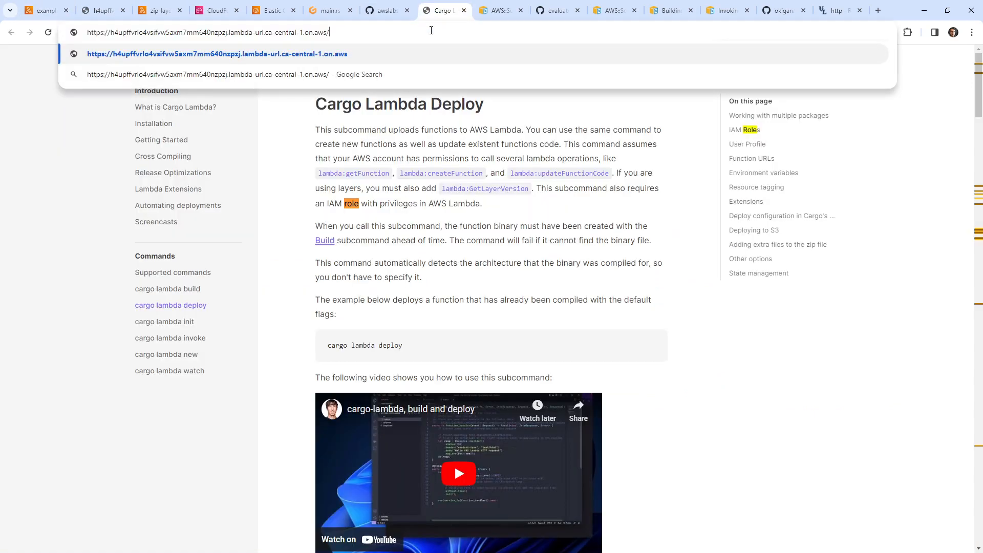
type("name=\"")
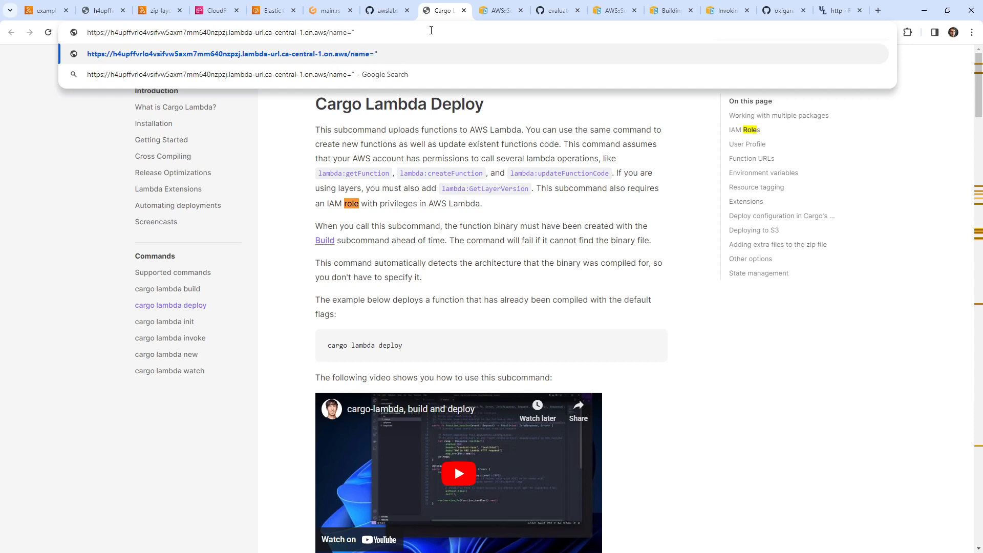
type("Andrew")
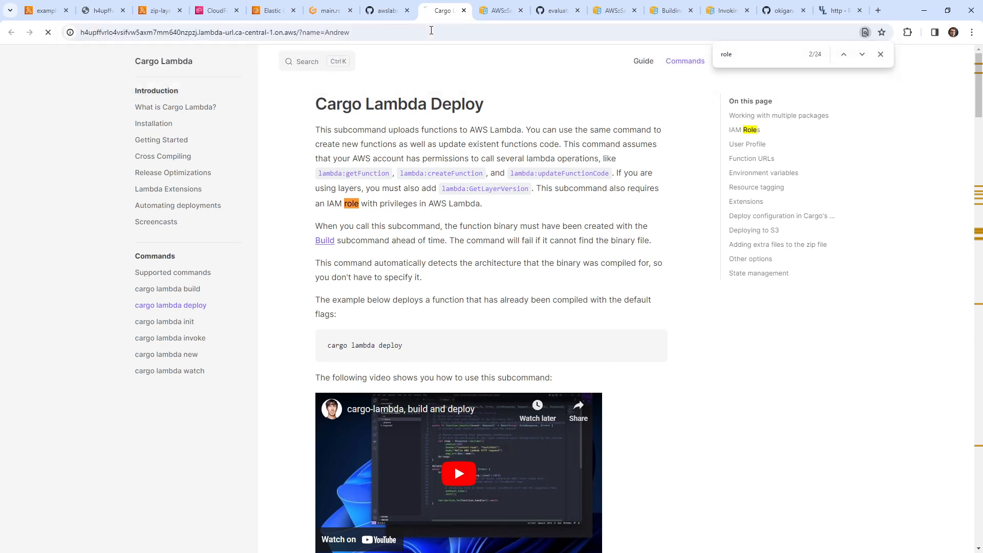
left_click(323, 10)
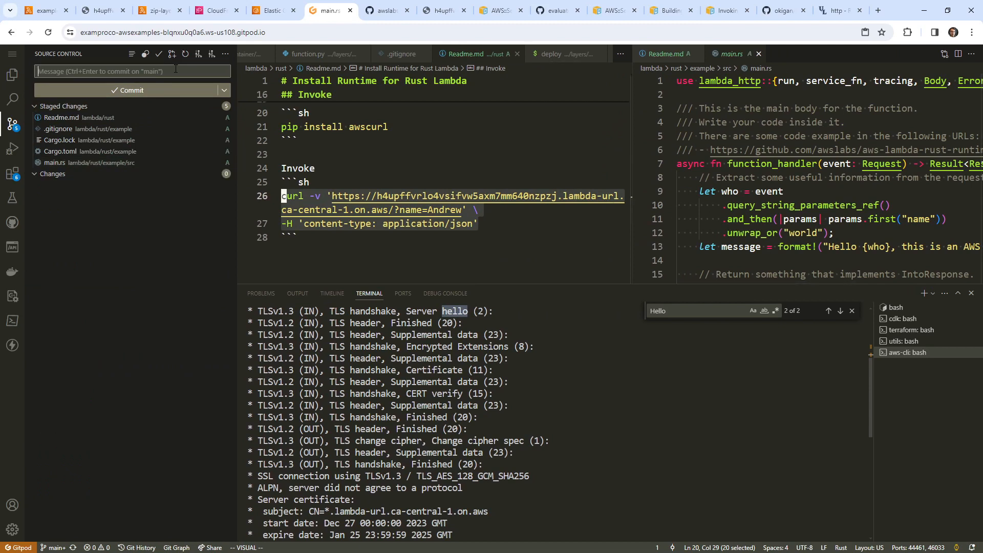
Step: Commit the staged Rust example files as 'cargo example' and sync to the remote
type("cargo example")
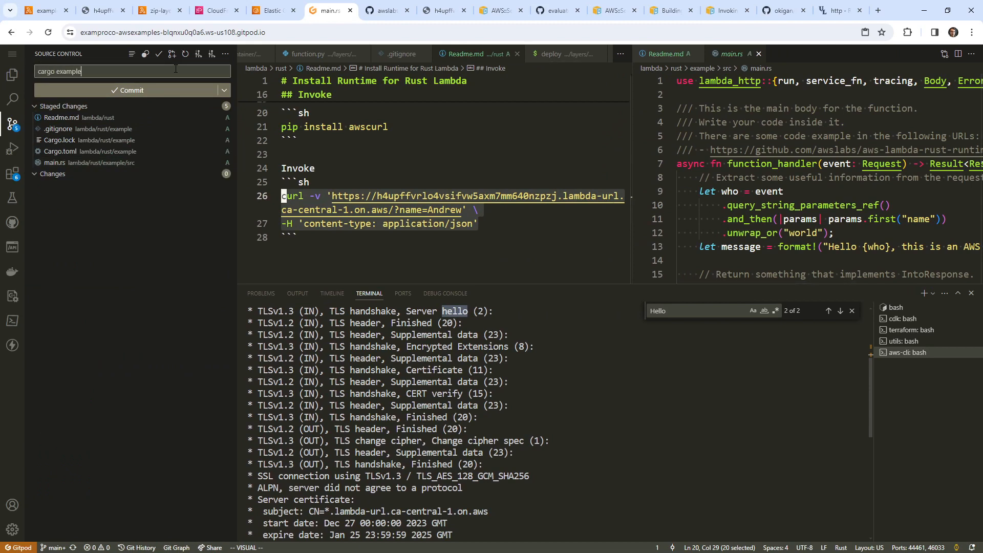
left_click(132, 90)
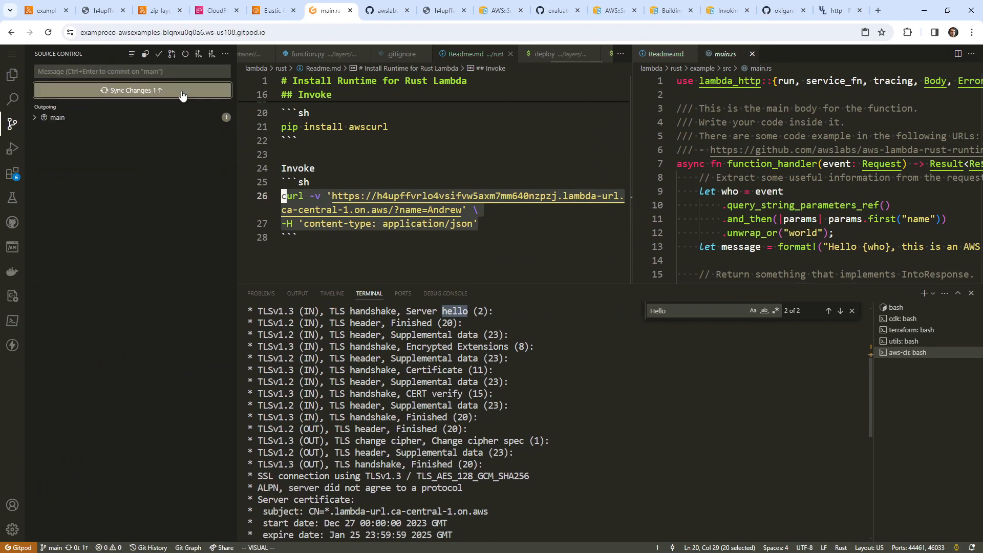
left_click(154, 10)
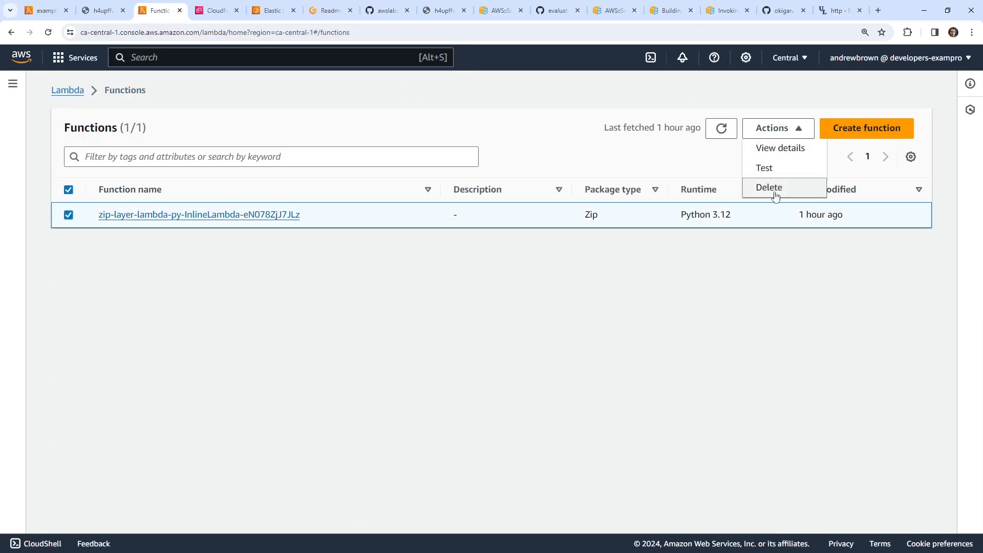
Step: Delete the zip-layer-lambda-py function, confirming with 'delete'
left_click(768, 188)
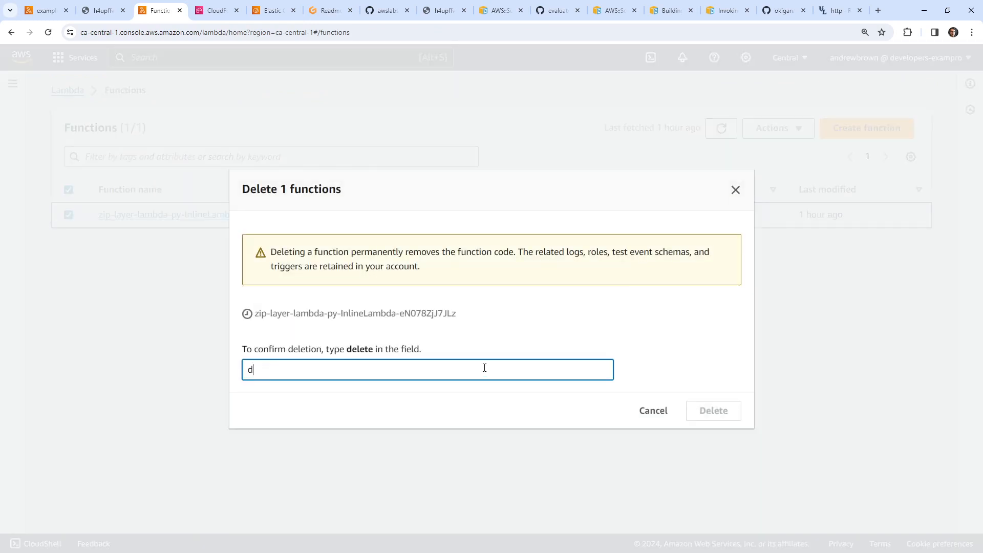
type("elete")
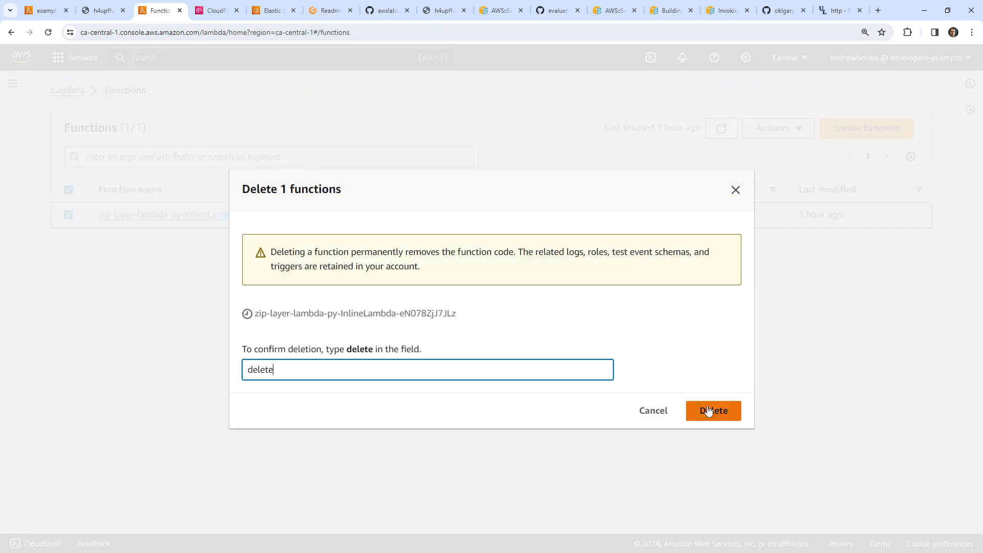
left_click(712, 411)
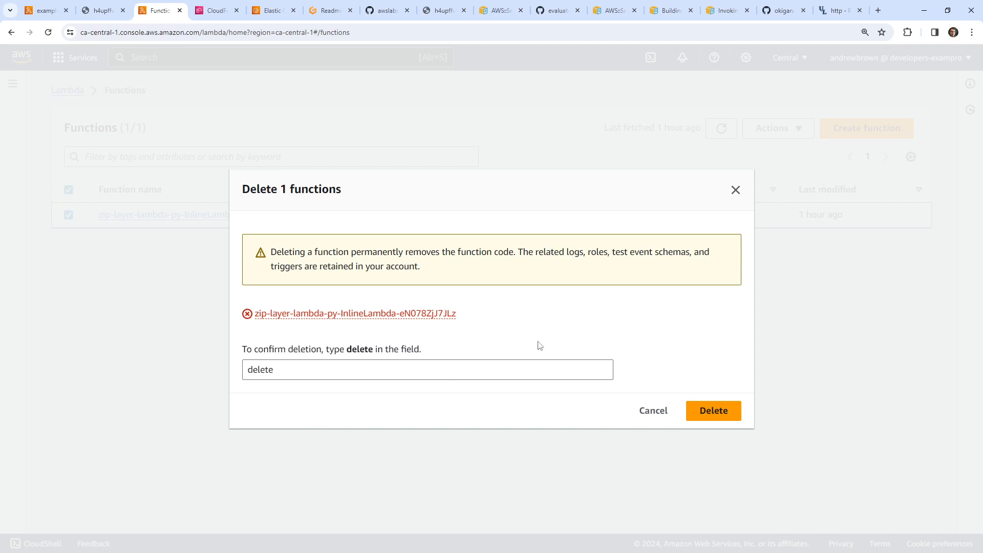
mouse_move(298, 319)
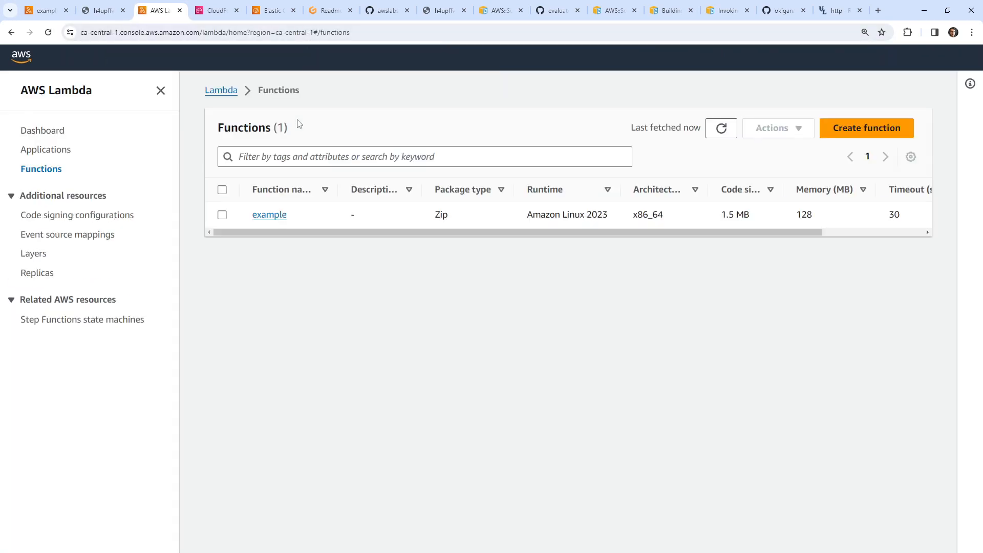
Step: Delete the example function the same way, leaving the Lambda console with no functions
left_click(778, 126)
type("del")
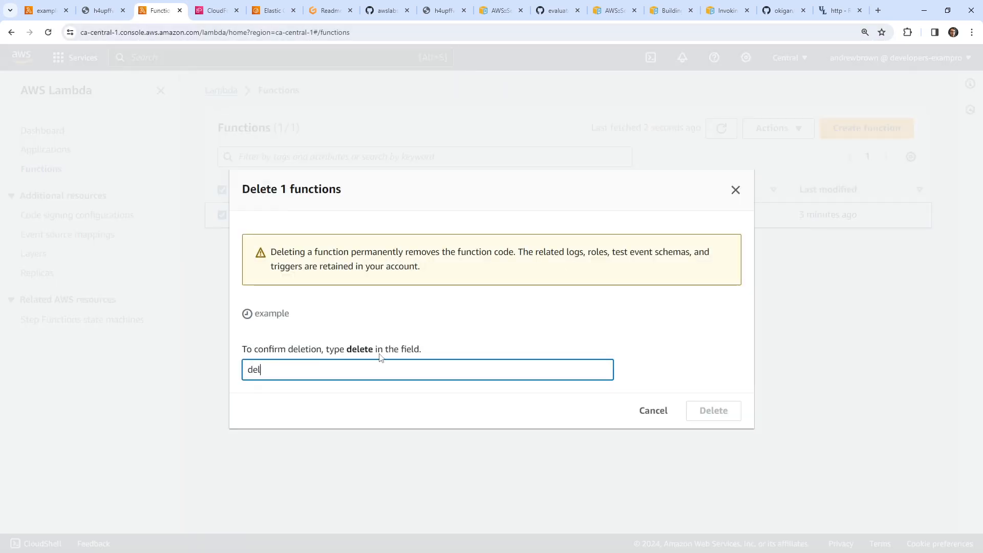
type("ete")
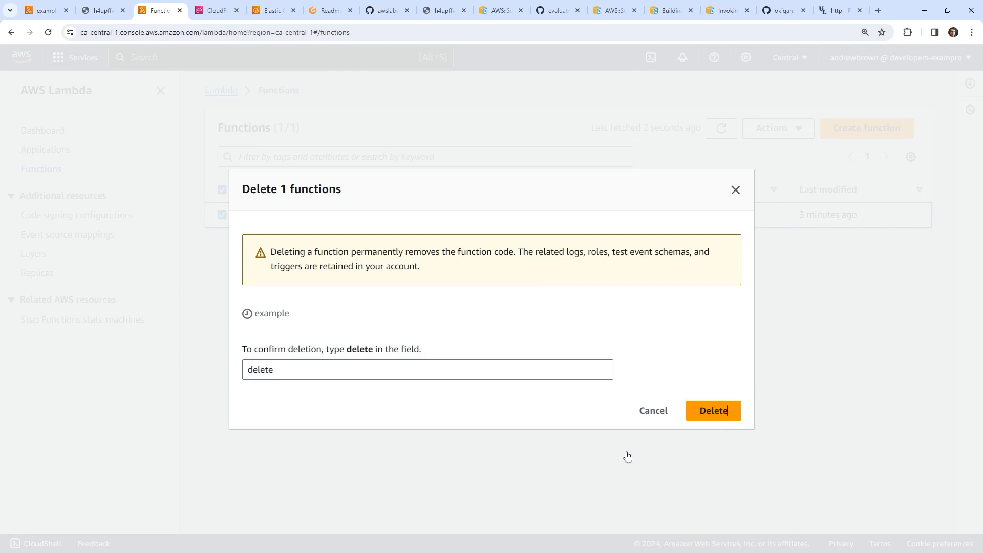
left_click(712, 411)
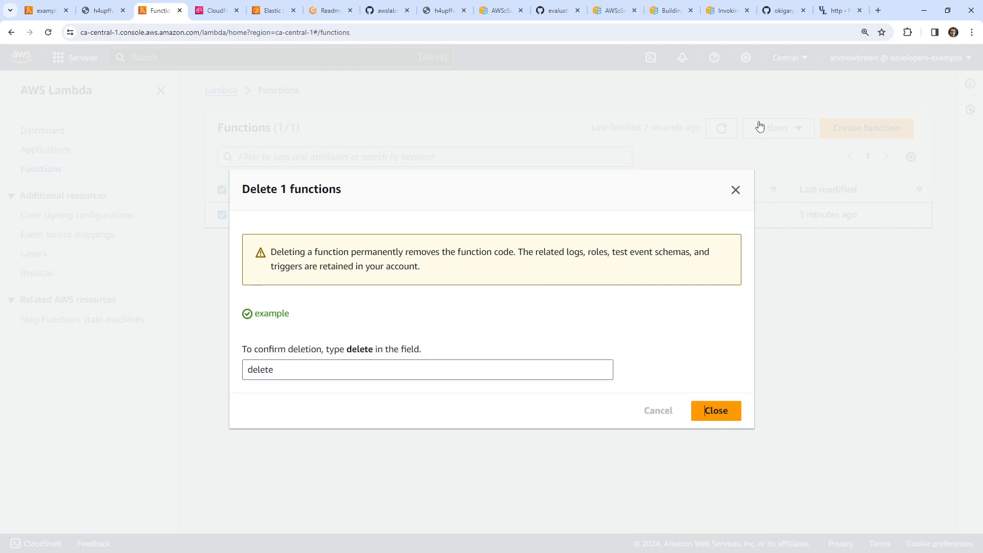
left_click(715, 411)
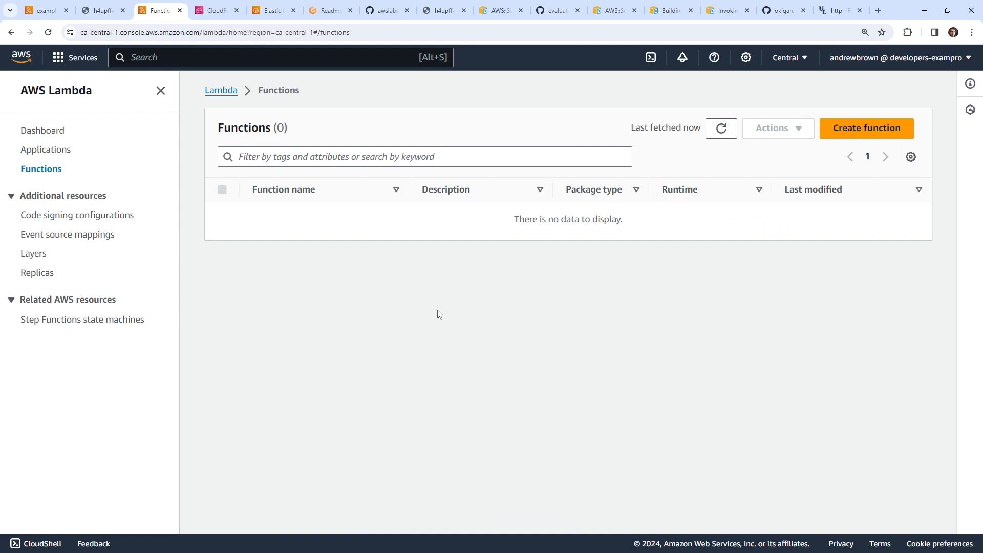